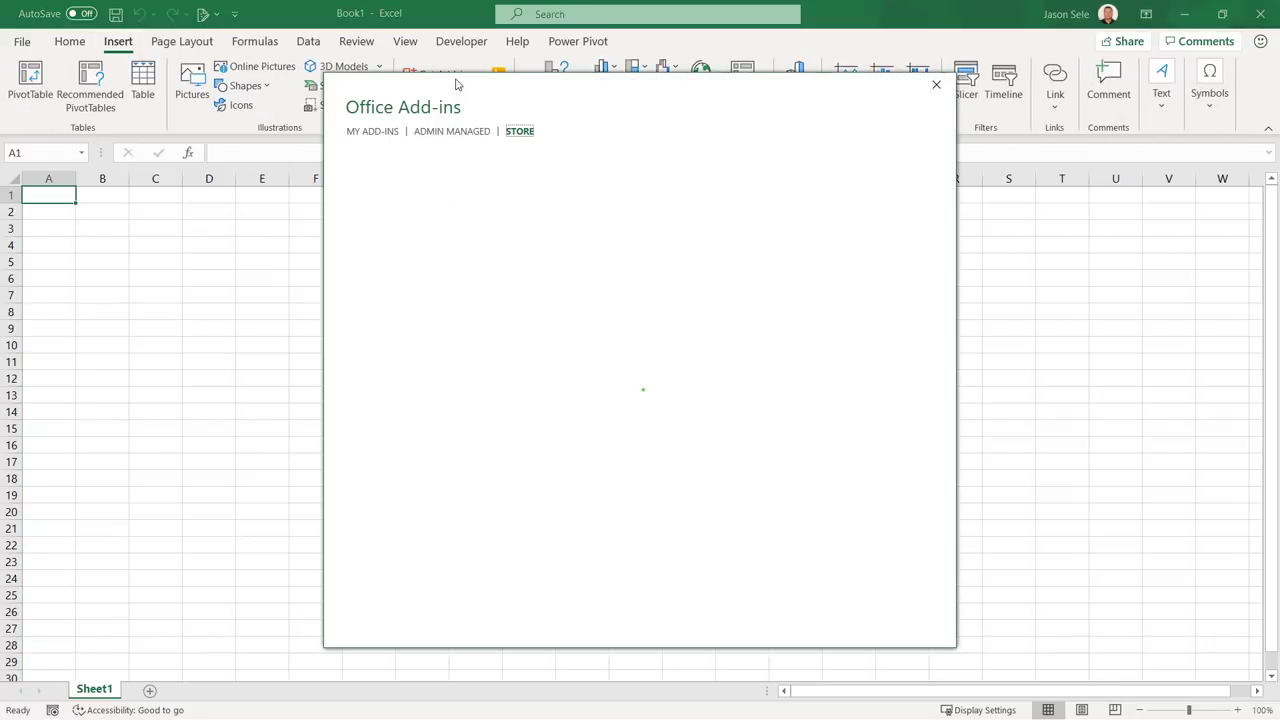
Browse the Office Add-ins store, view the installed add-ins list, then close the window
click(519, 131)
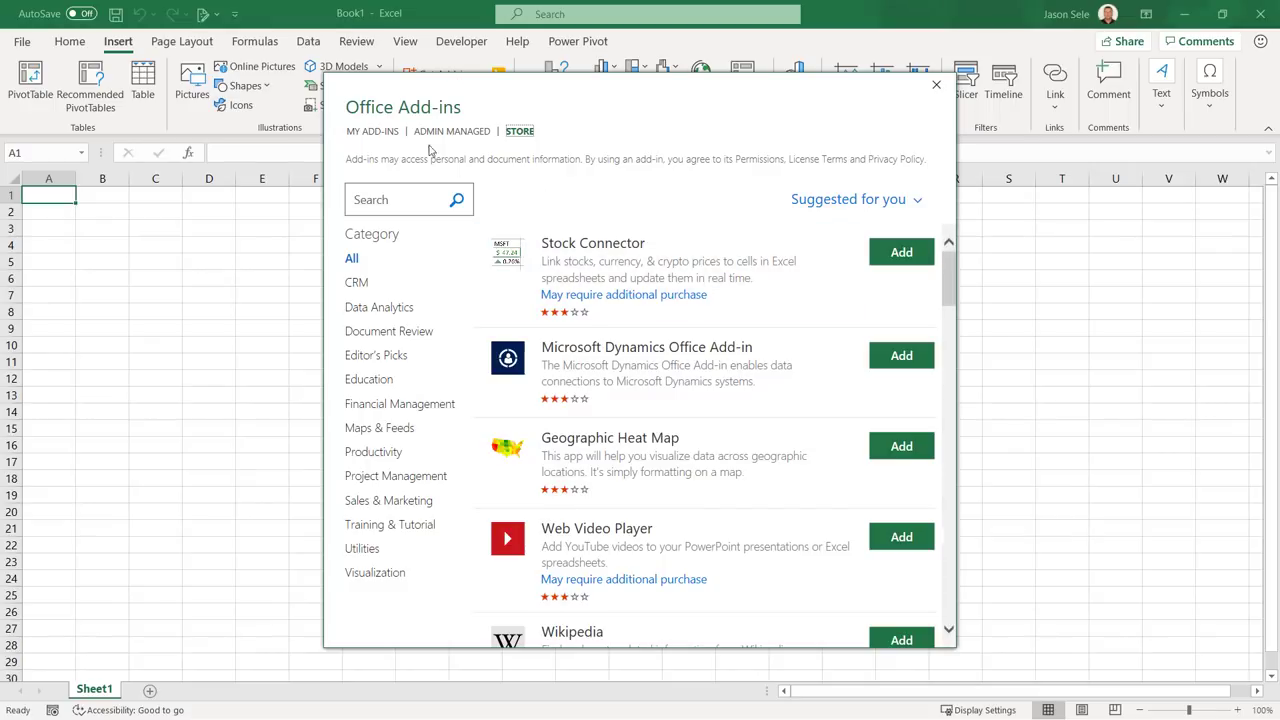
click(373, 130)
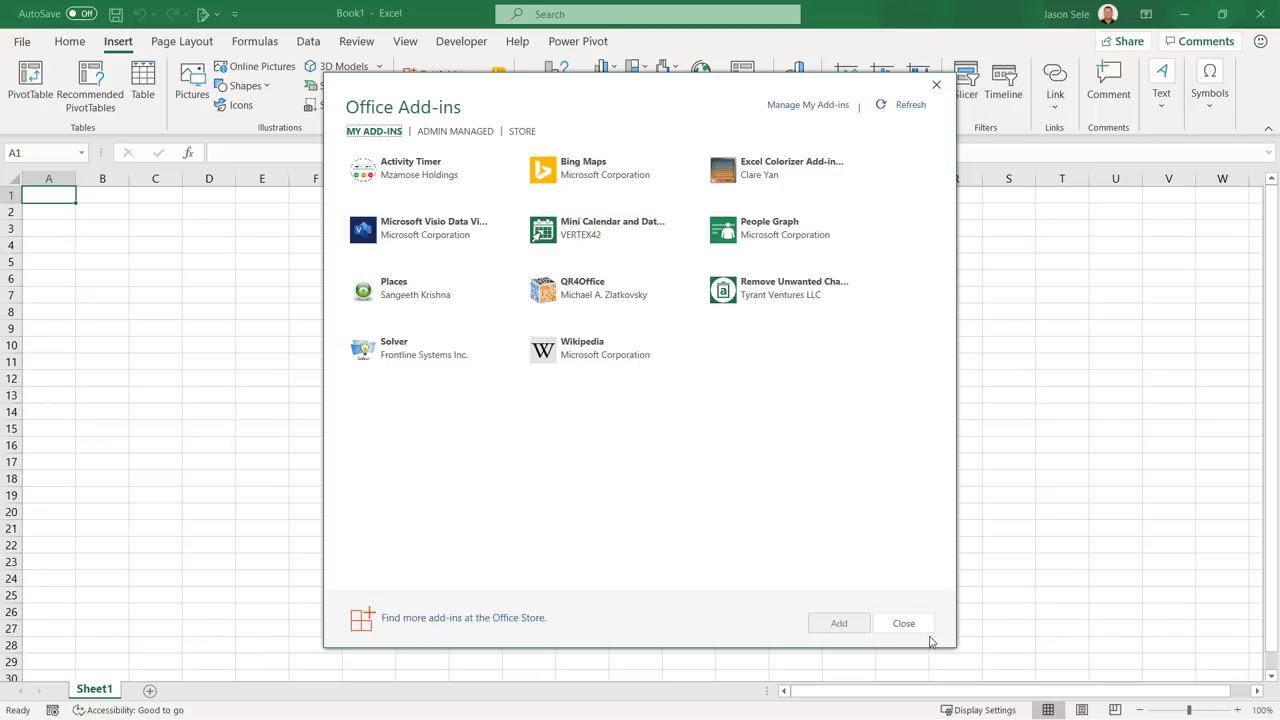
click(792, 168)
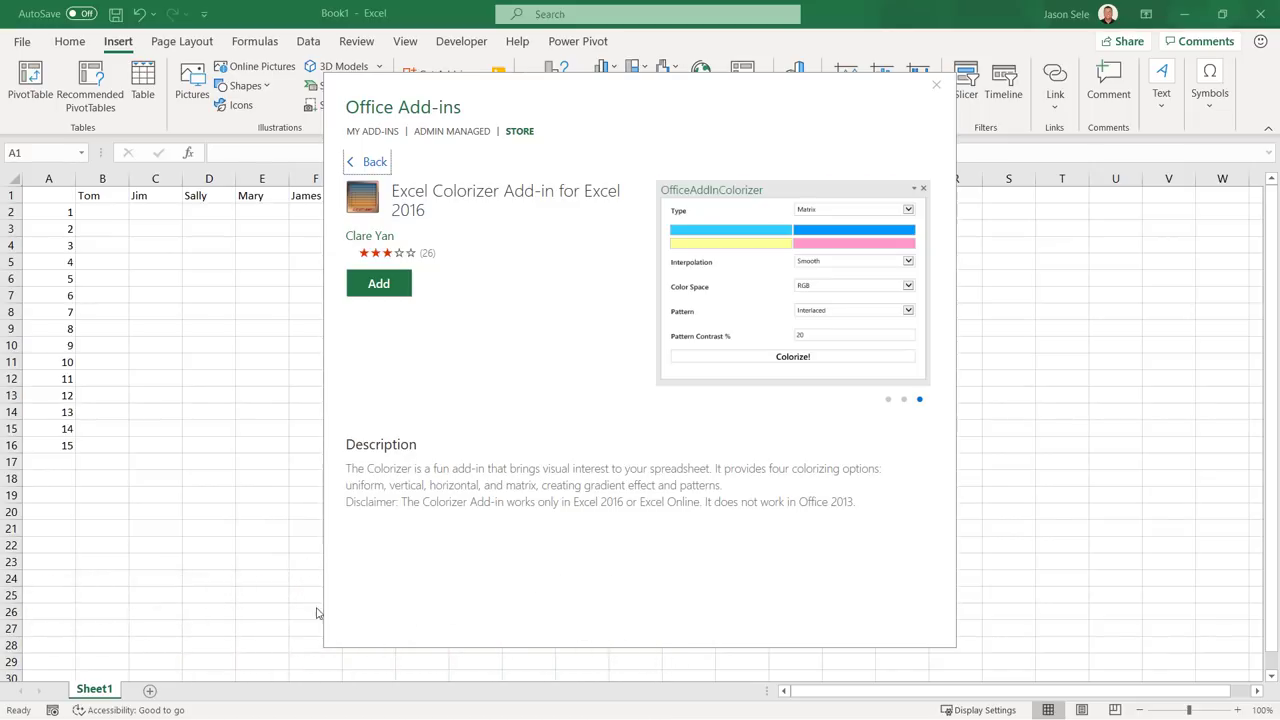
Install Excel Colorizer and fill the names-and-numbers table with a uniform red
click(378, 283)
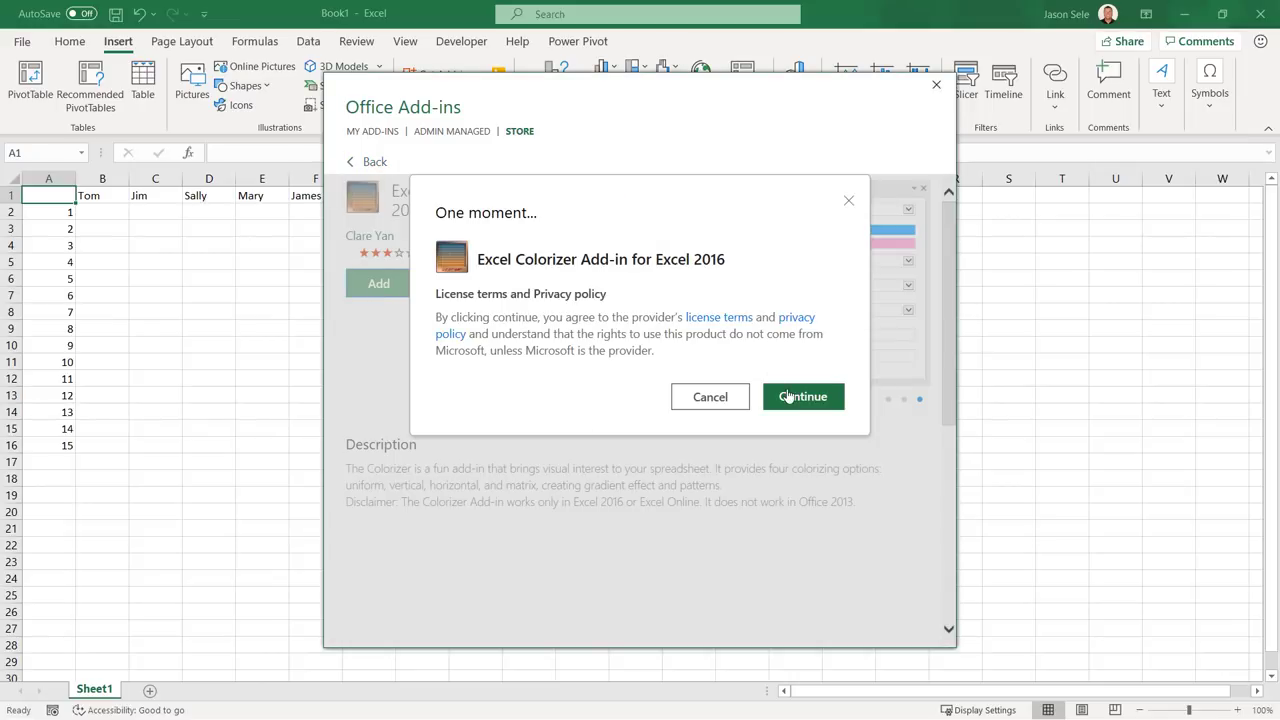
click(802, 396)
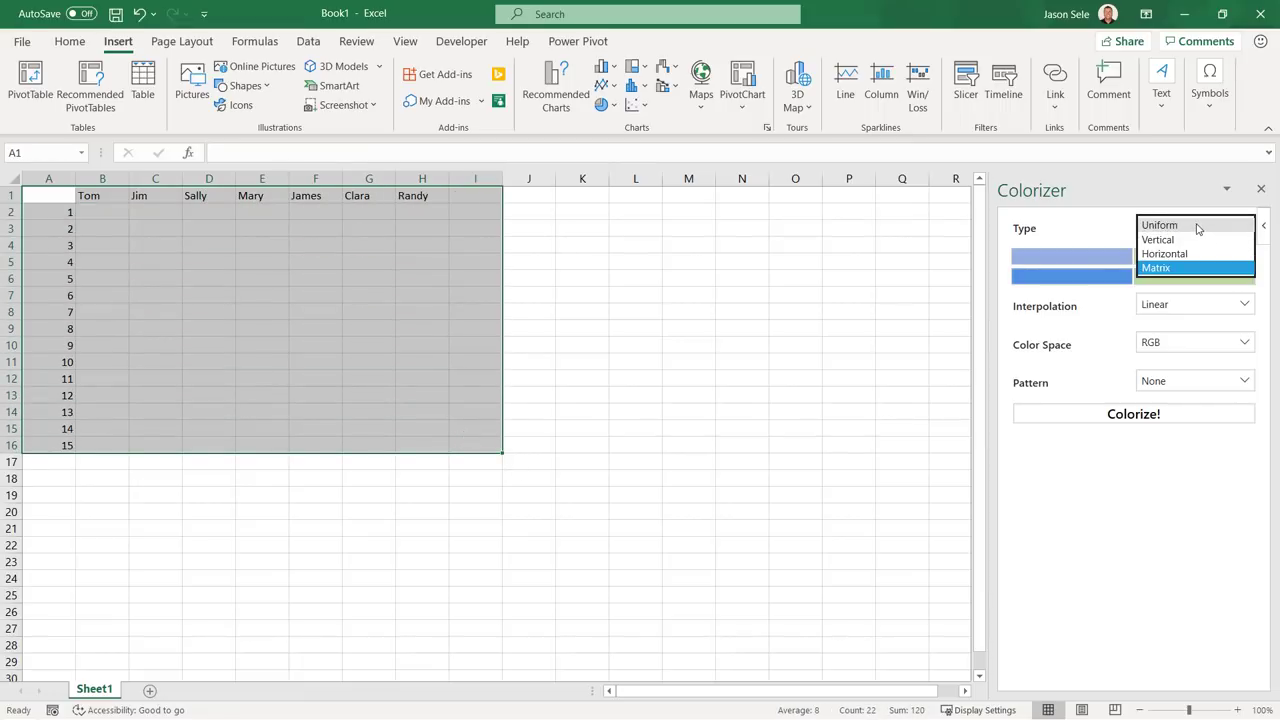
click(1160, 224)
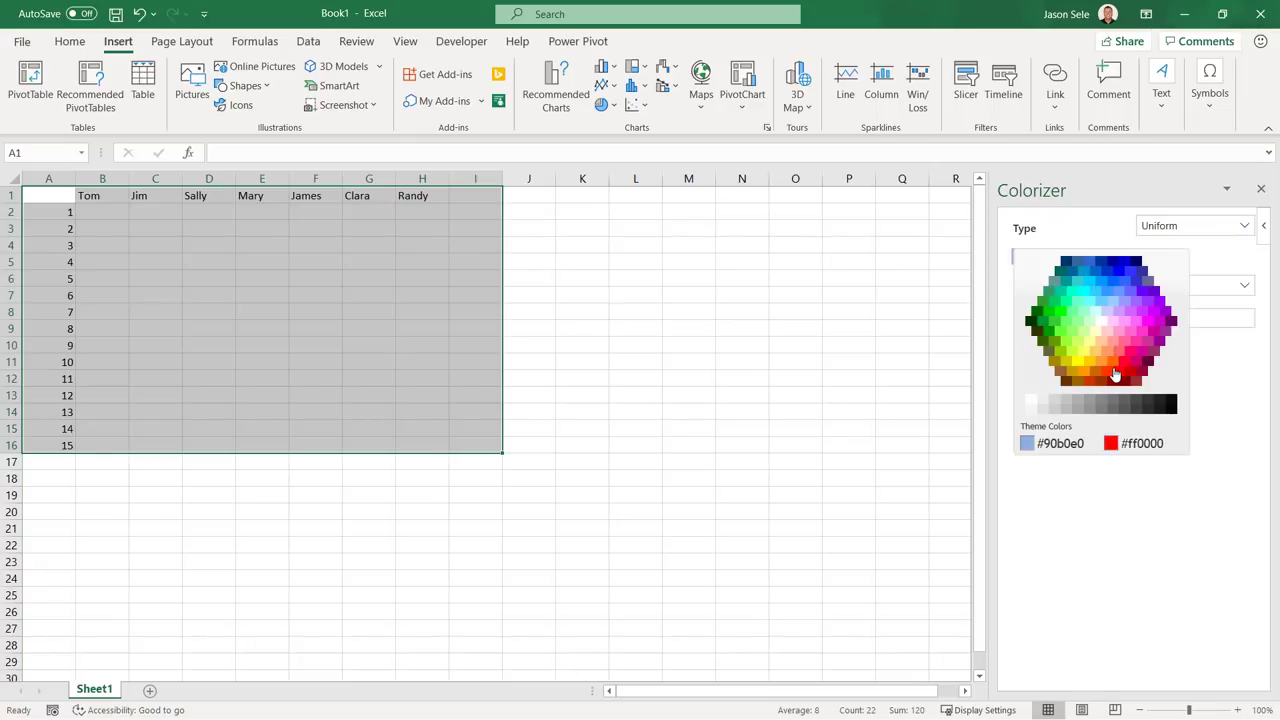
click(1115, 375)
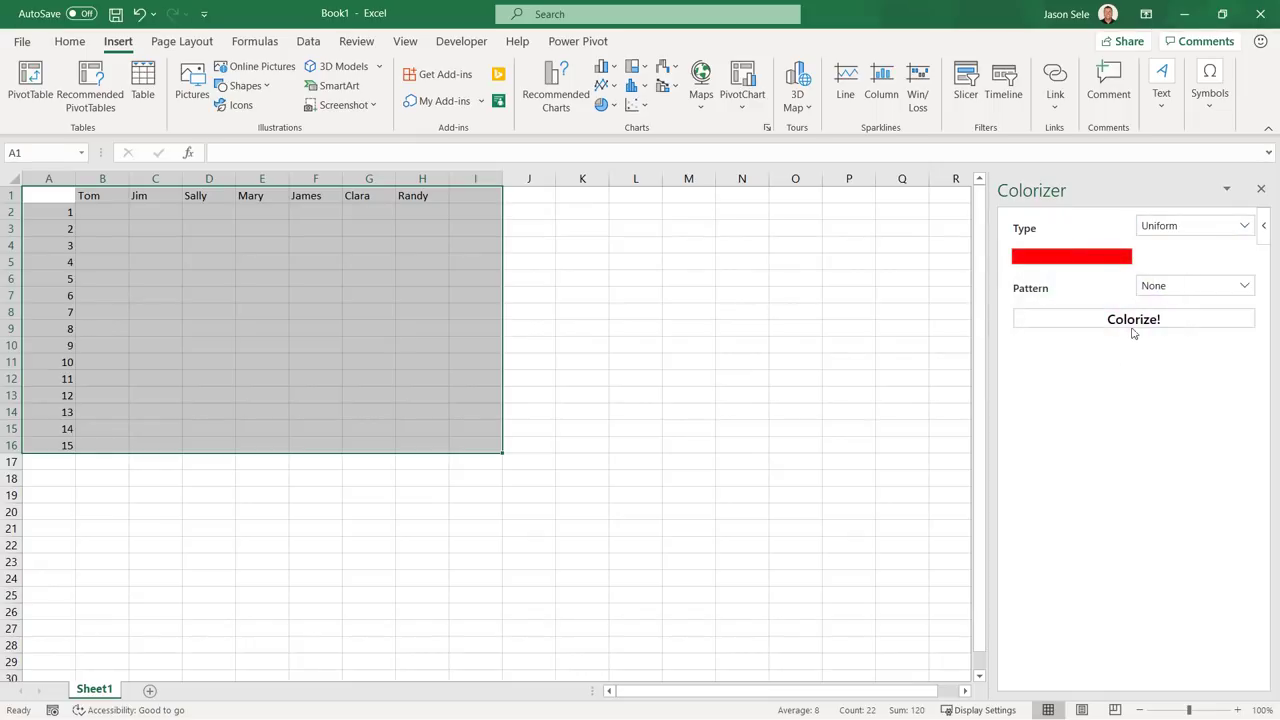
click(1133, 318)
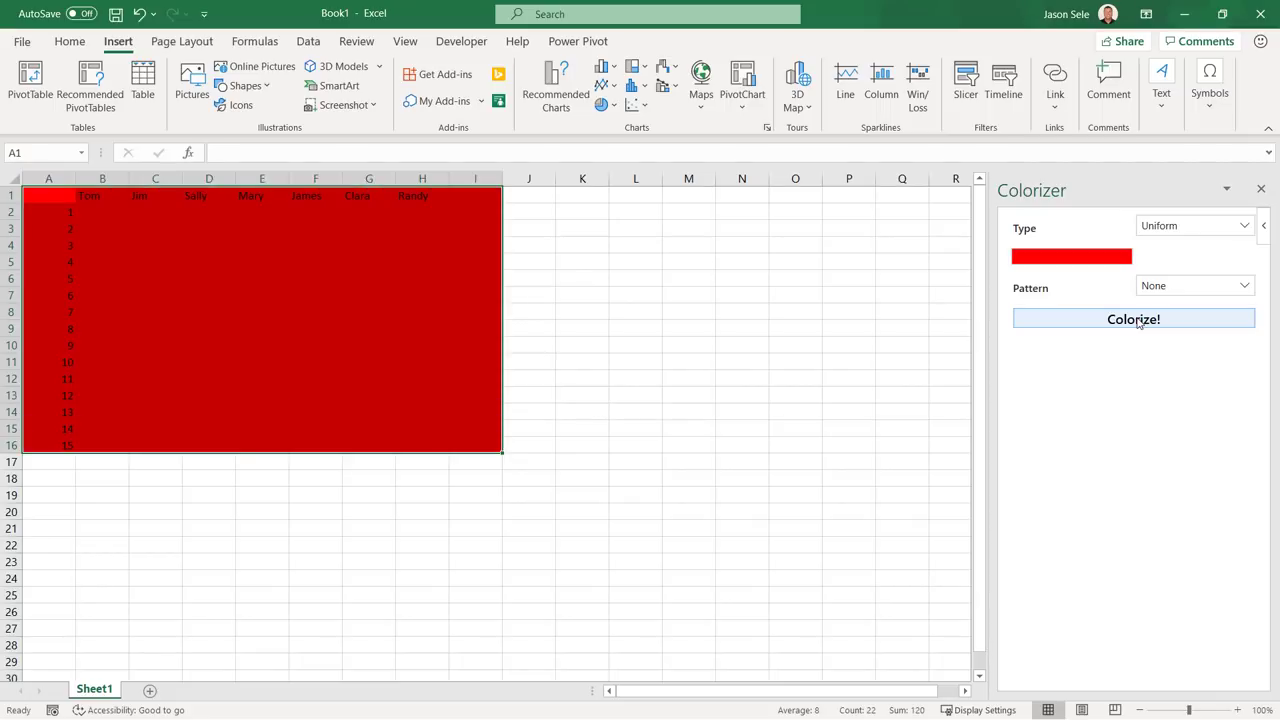
Apply the Interlaced red pattern, then recolour with the next Colorizer pattern
click(1195, 285)
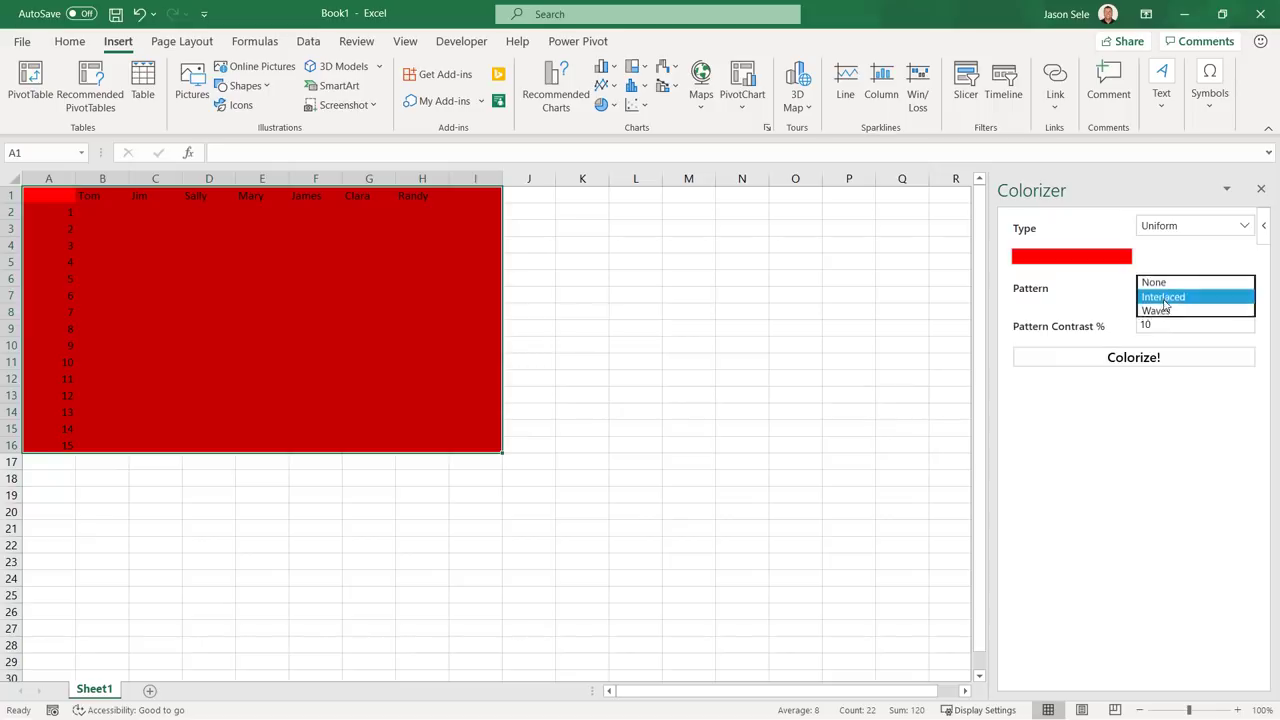
click(1163, 296)
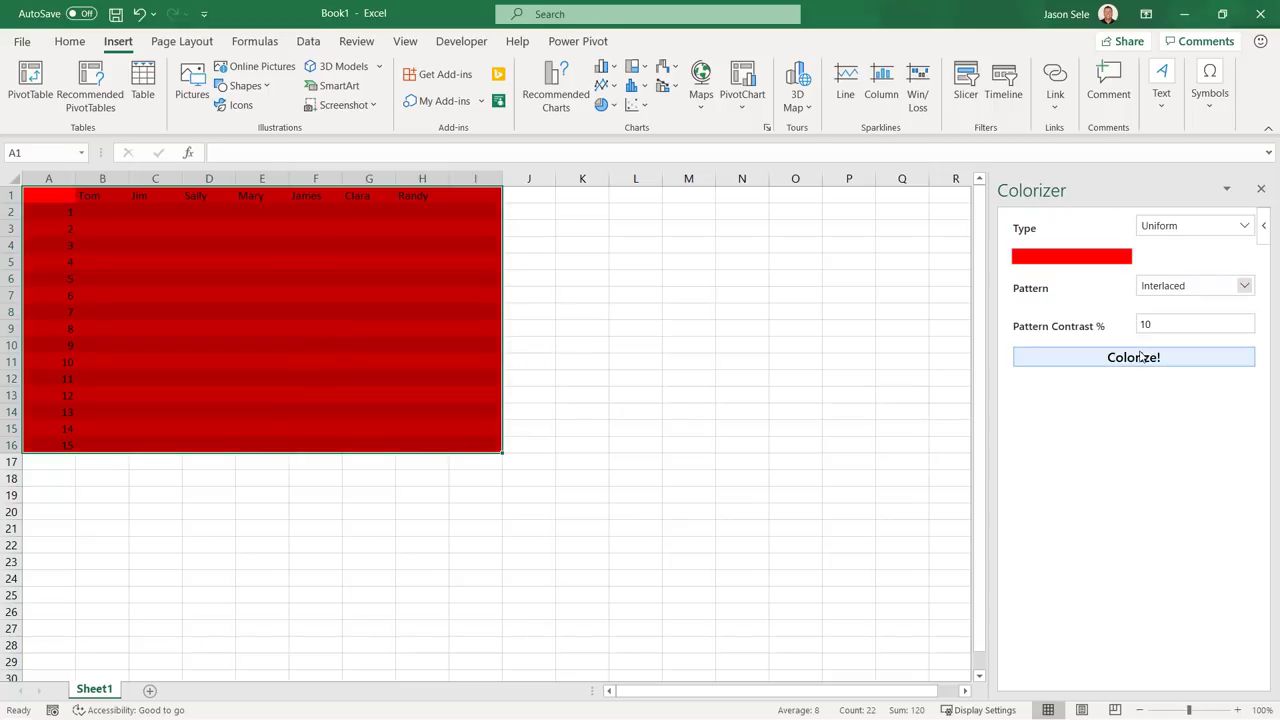
click(1195, 285)
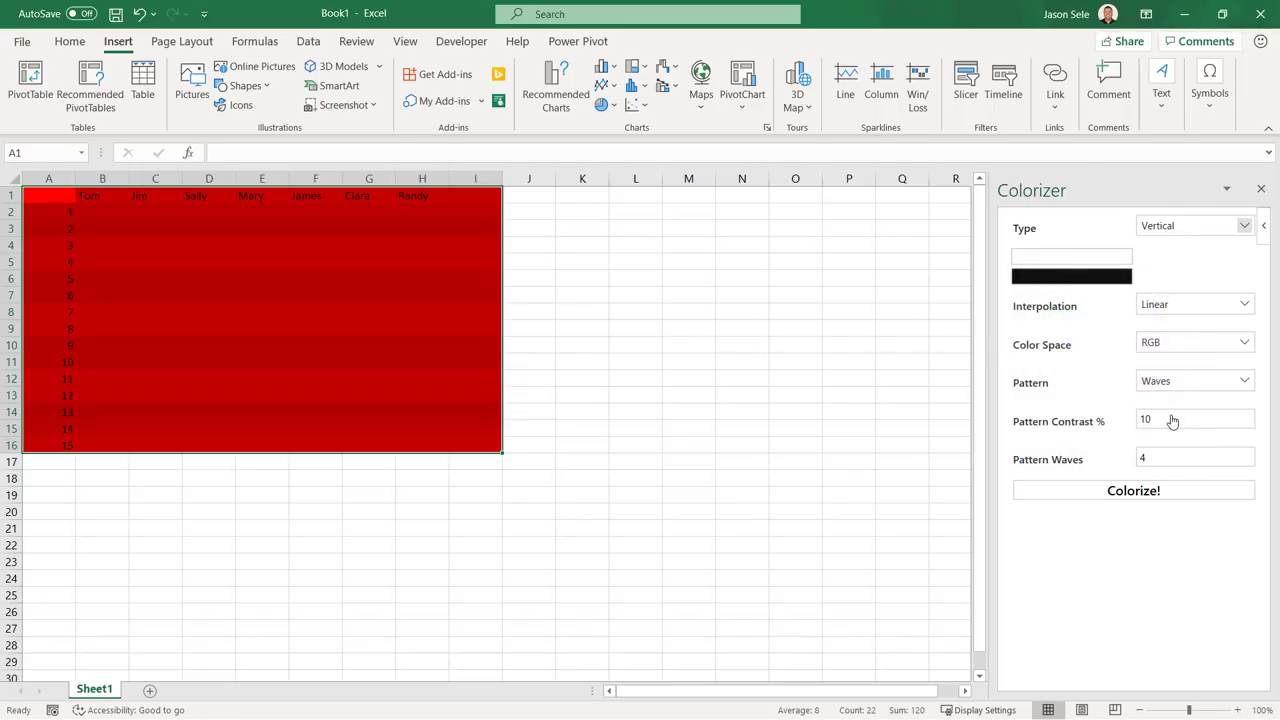
click(1133, 490)
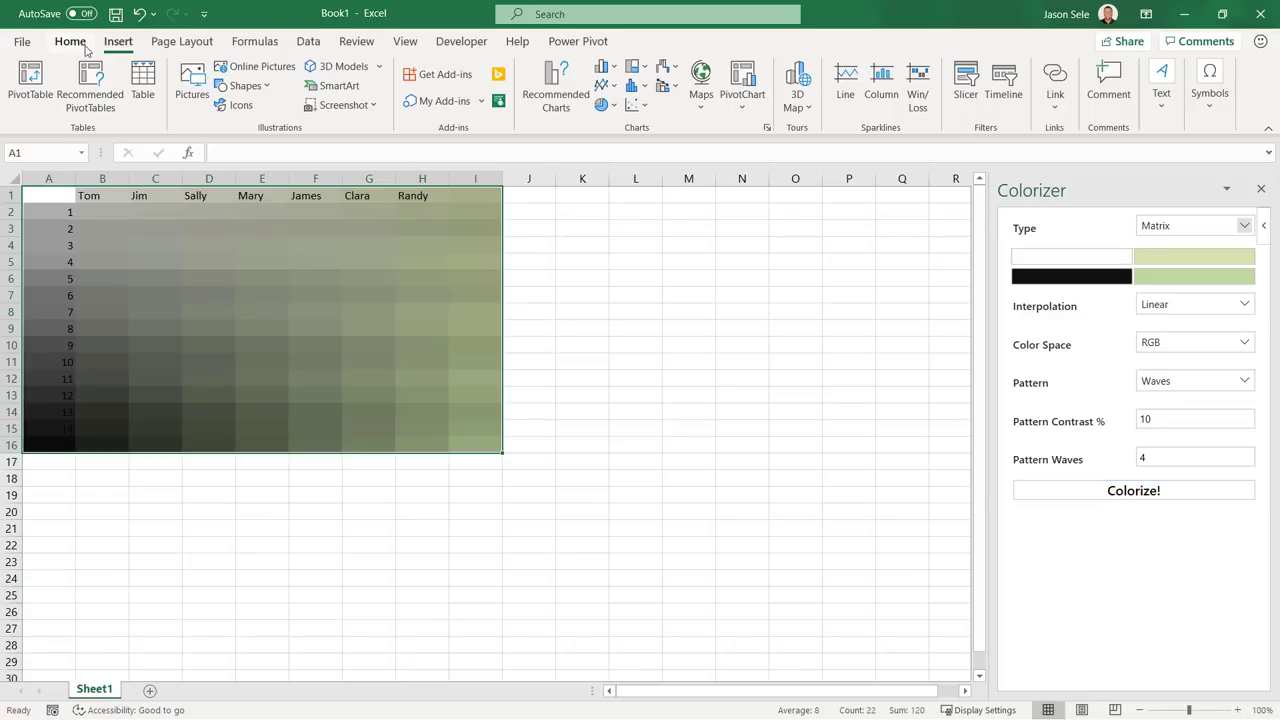
Remove the table's colour formatting with Home > Clear > Clear Formats
click(70, 41)
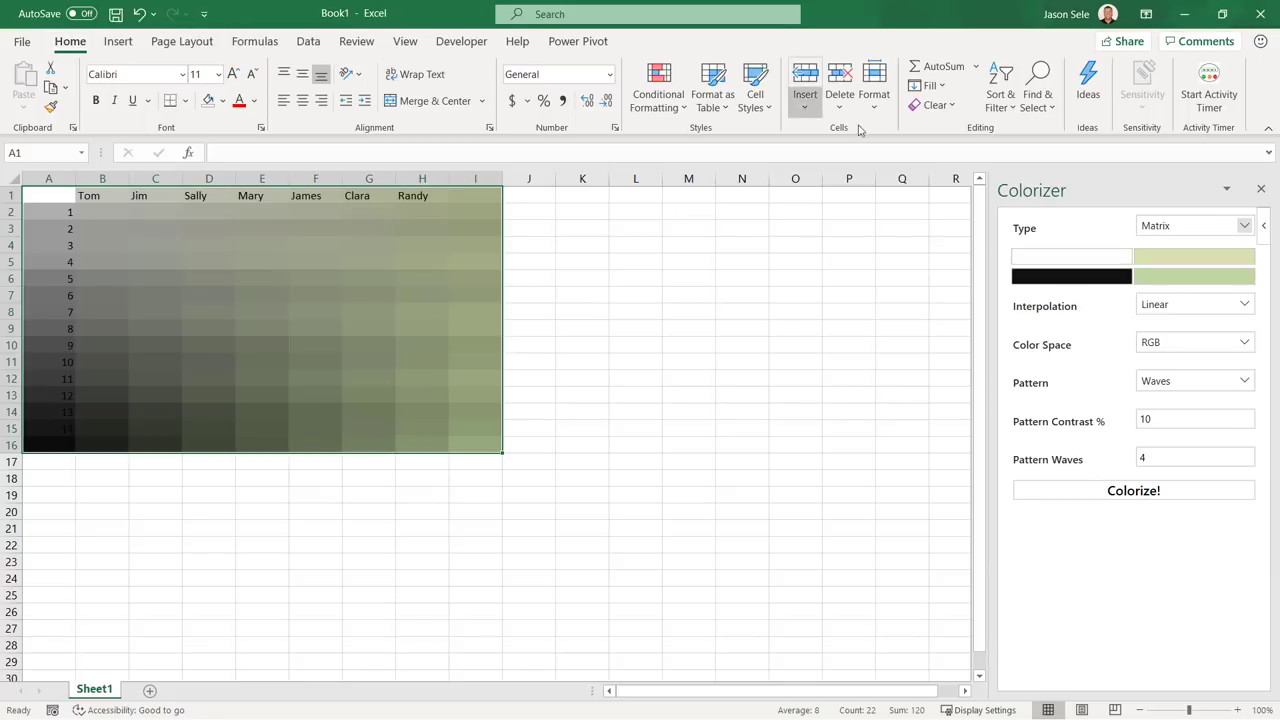
click(936, 105)
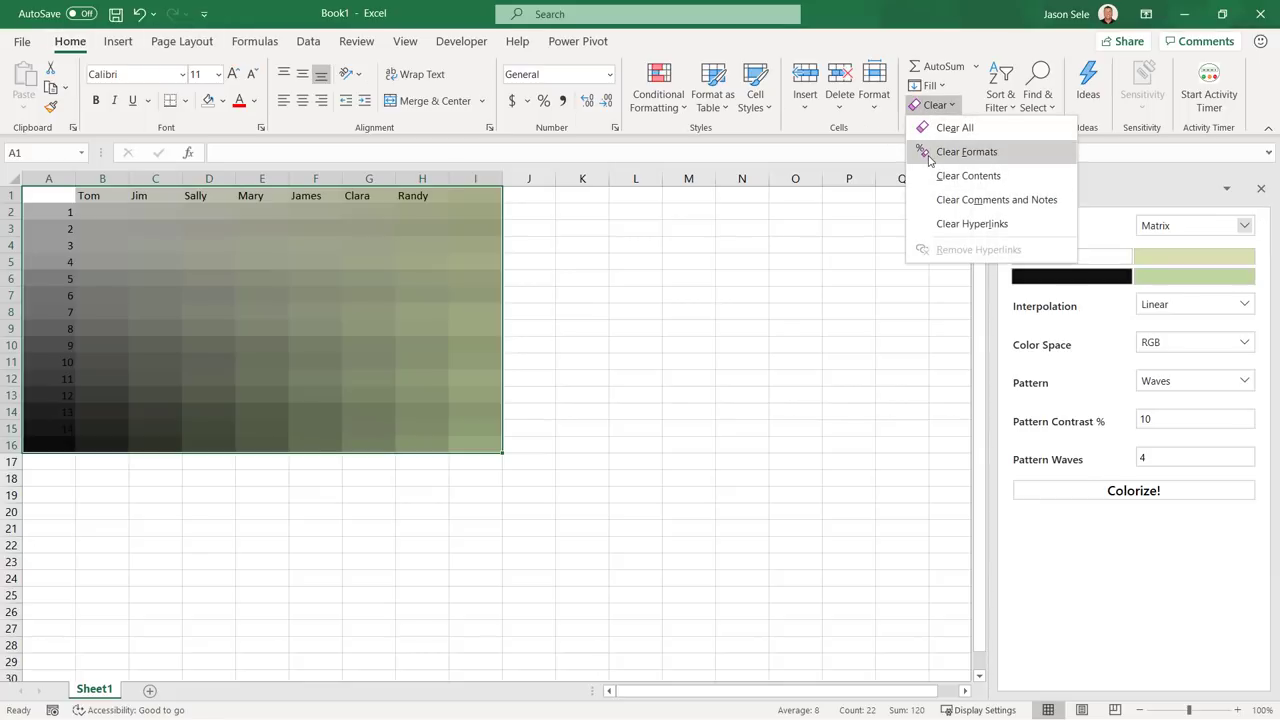
click(966, 151)
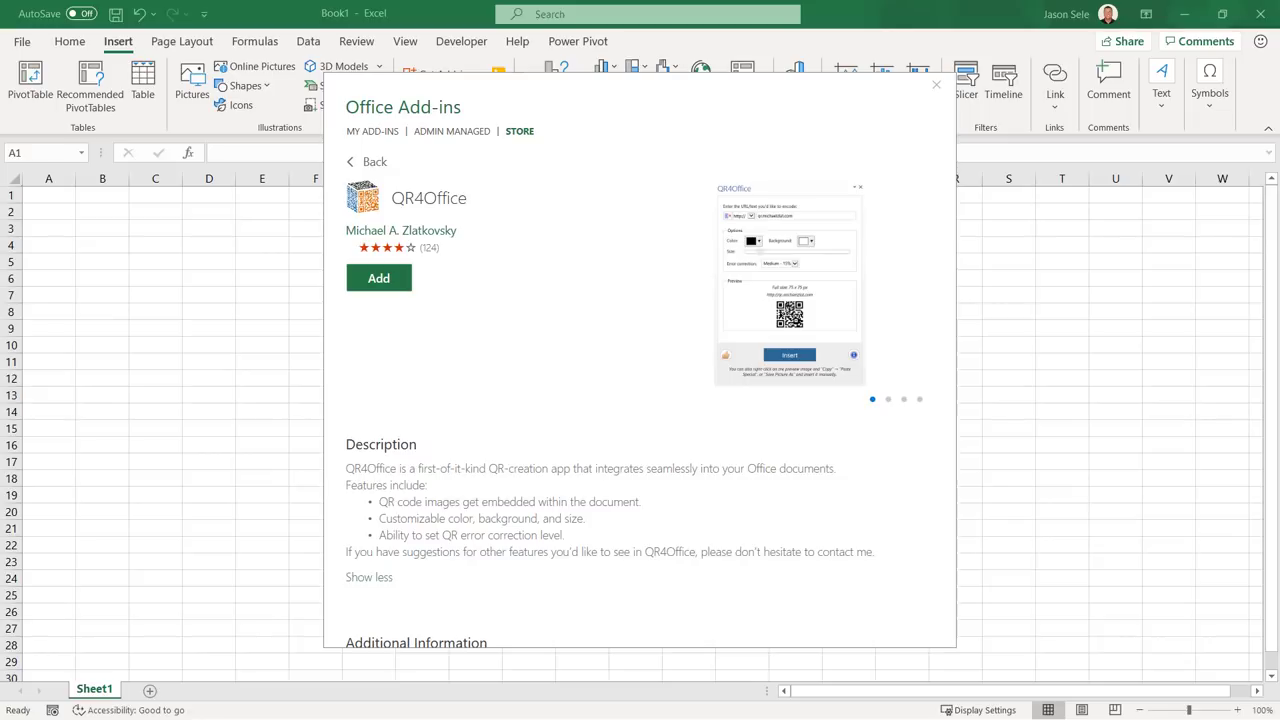
click(378, 277)
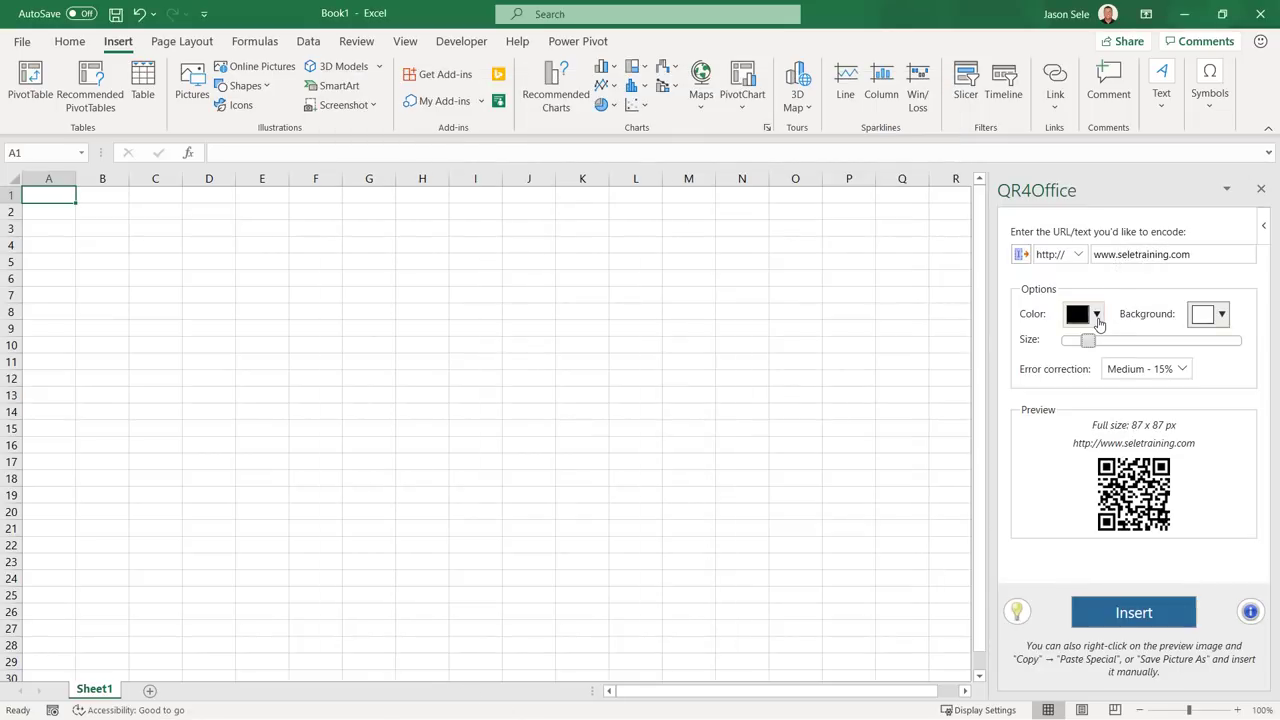
drag(1088, 341, 1115, 341)
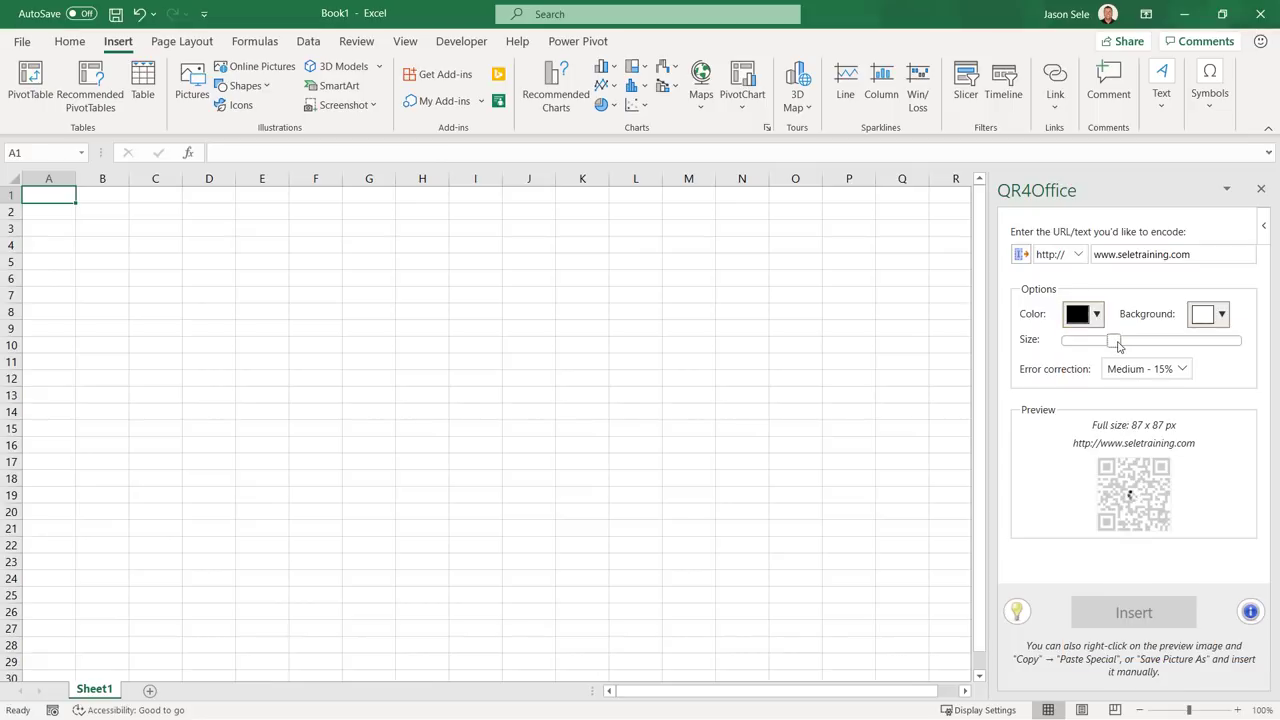
click(1133, 612)
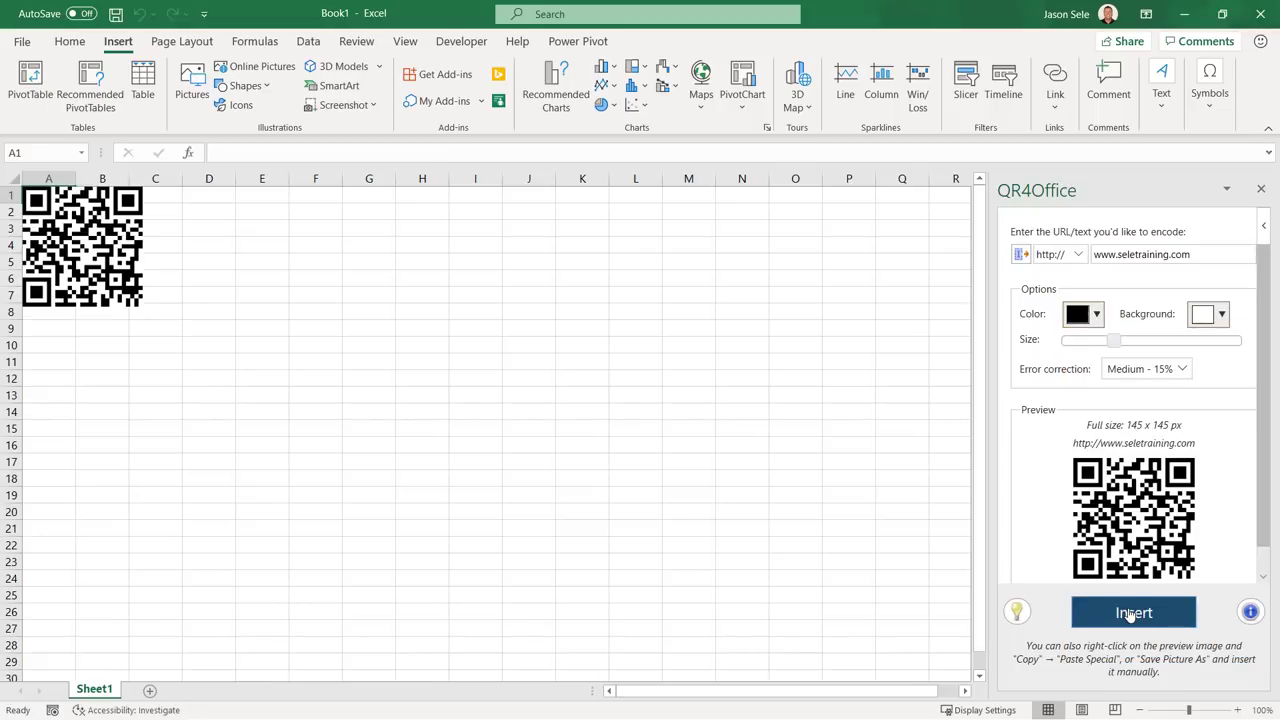
Drag the QR code picture larger across the middle of the sheet, then deselect it
click(1133, 612)
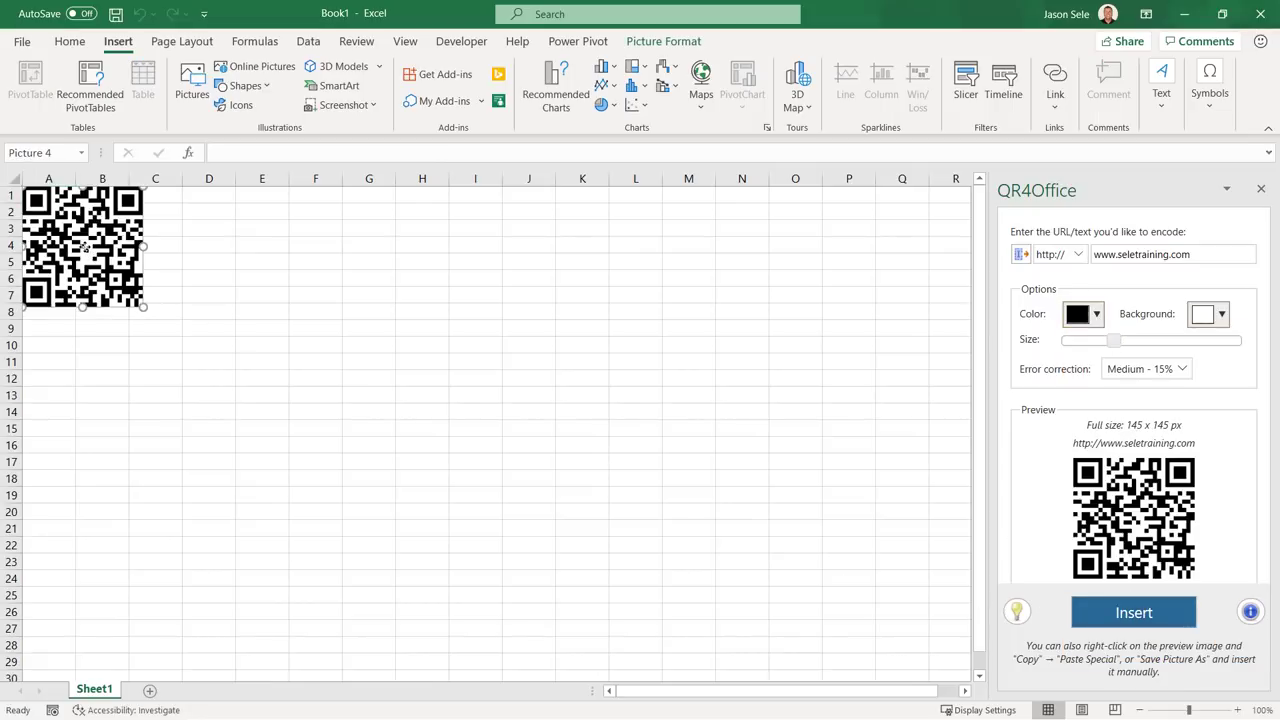
drag(83, 248, 260, 320)
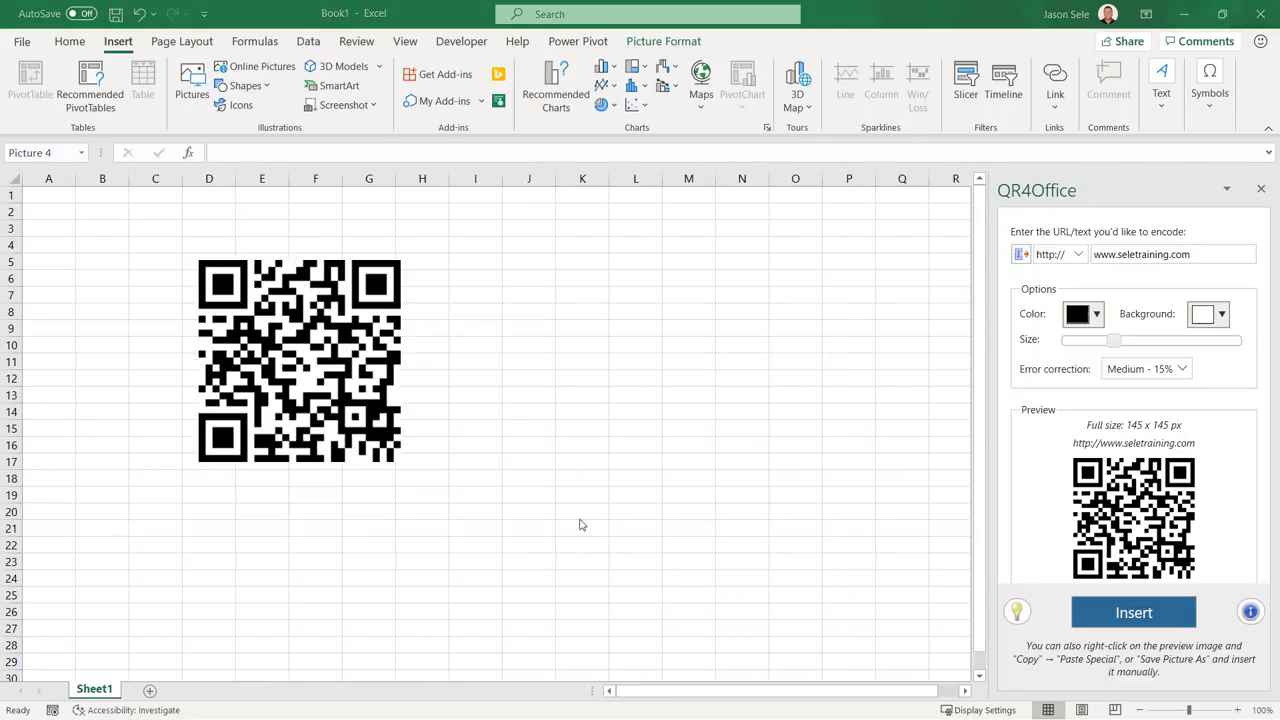
mouse_move(925, 390)
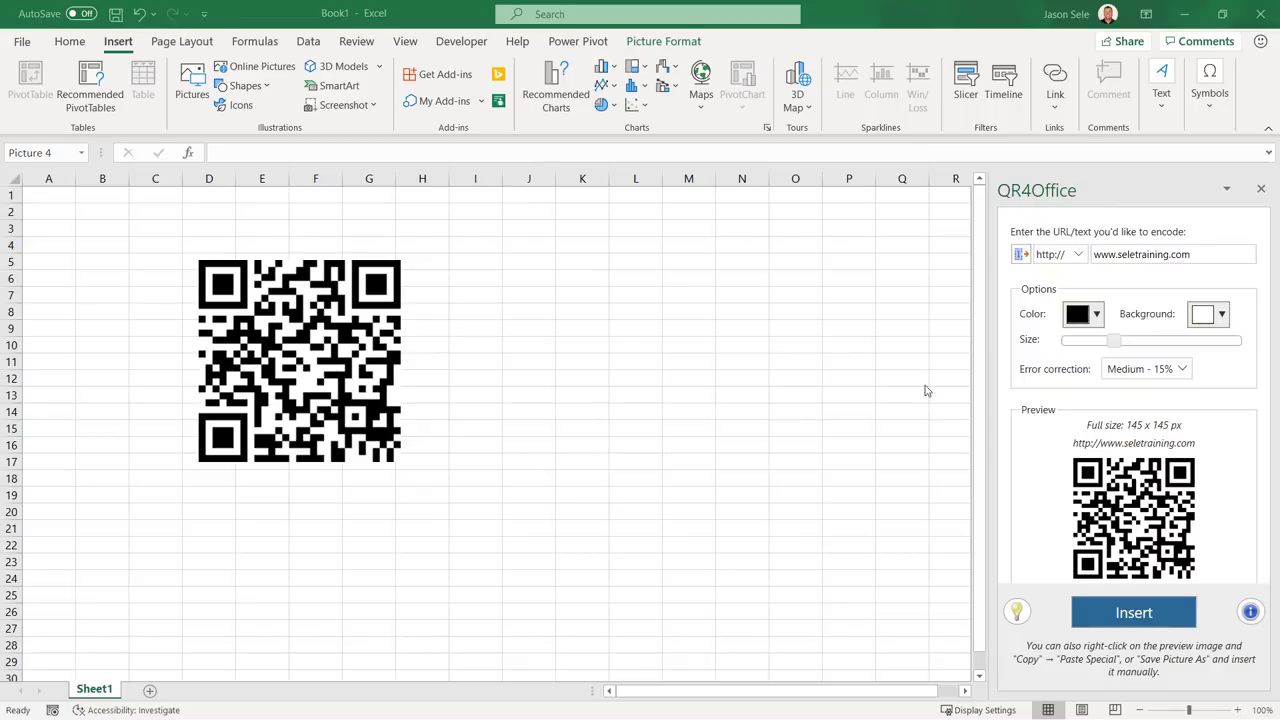
click(1063, 254)
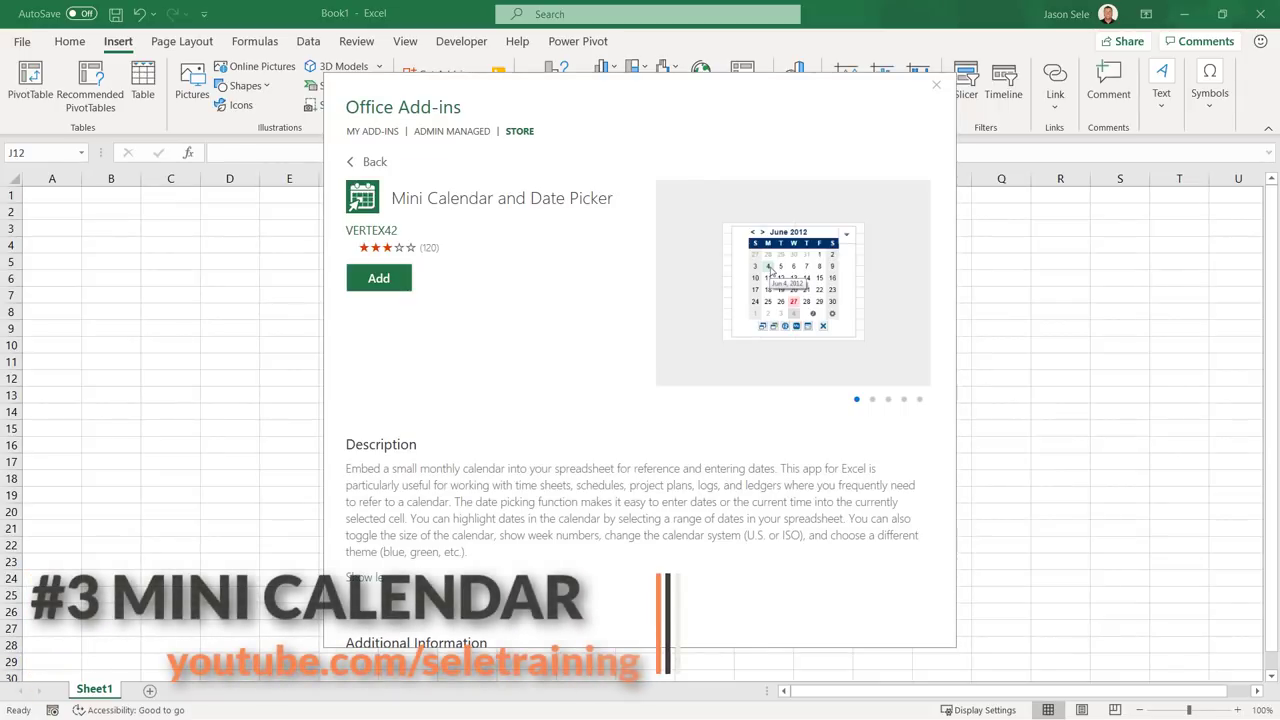
Preview the Mini Calendar and Date Picker screenshots, then add the add-in
click(872, 399)
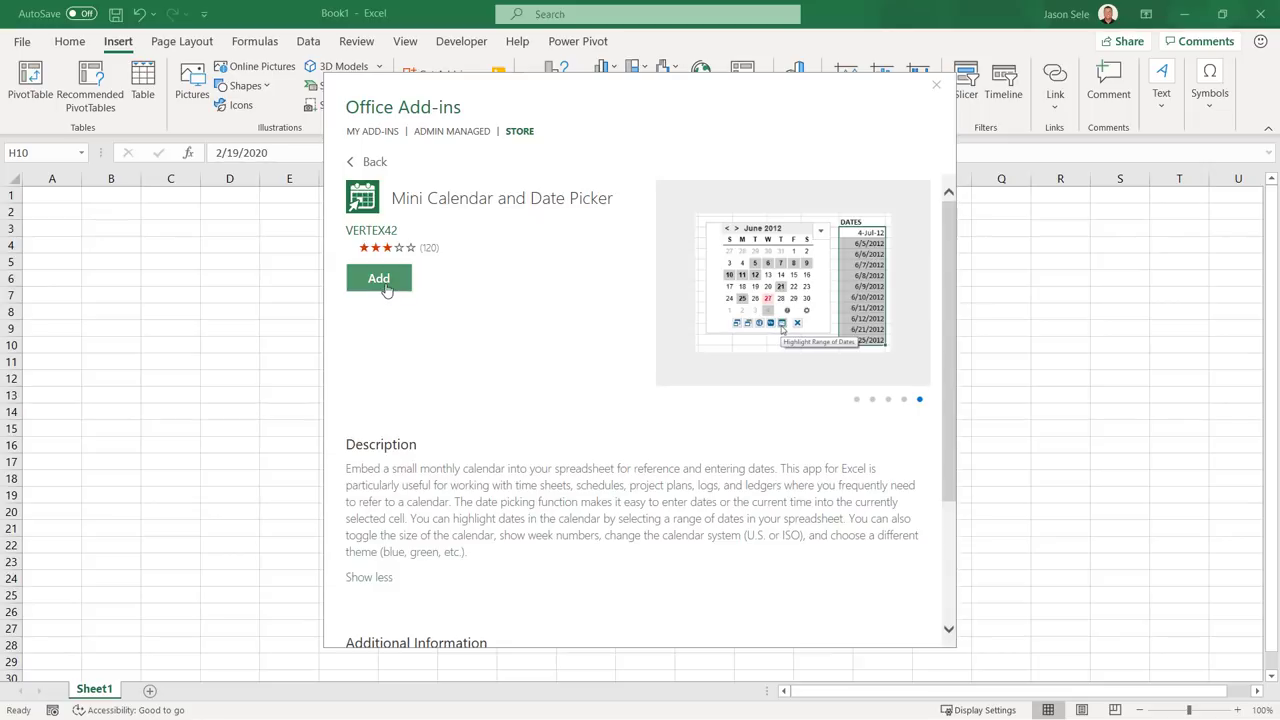
click(378, 278)
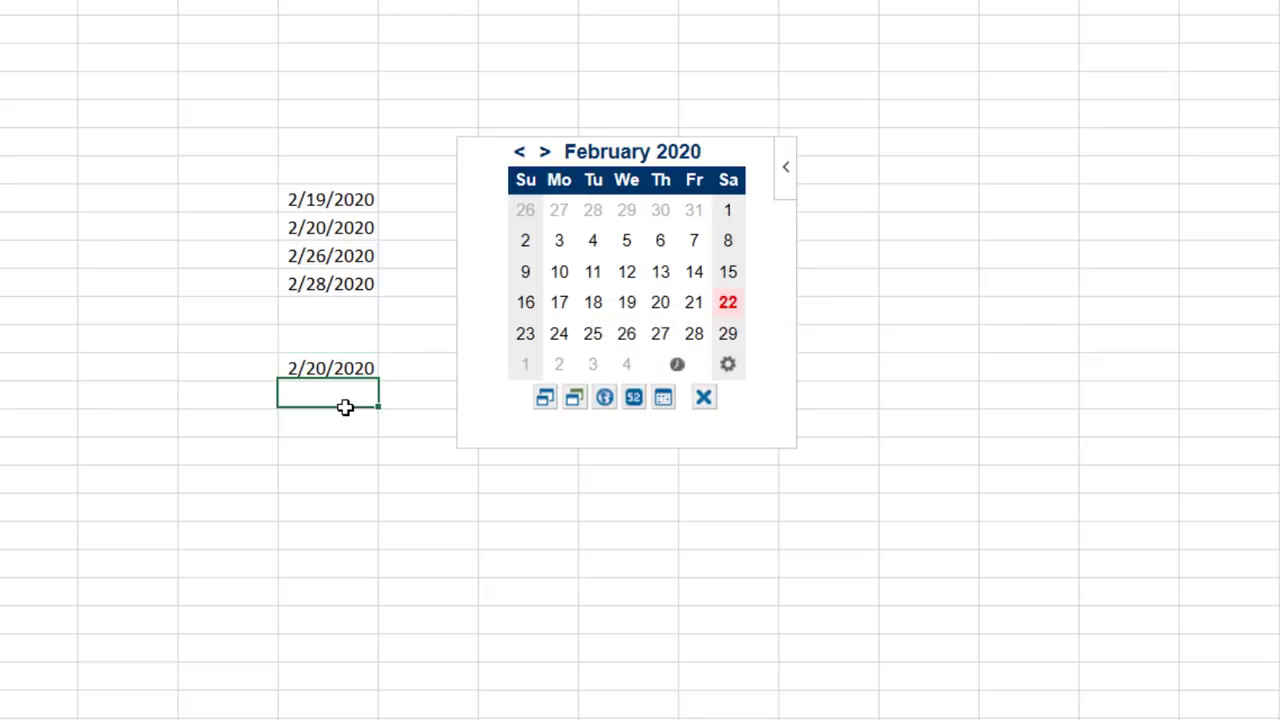
Highlight dates 2/19/2020 to 2/28/2020, reposition the calendar, and hide its settings
click(664, 397)
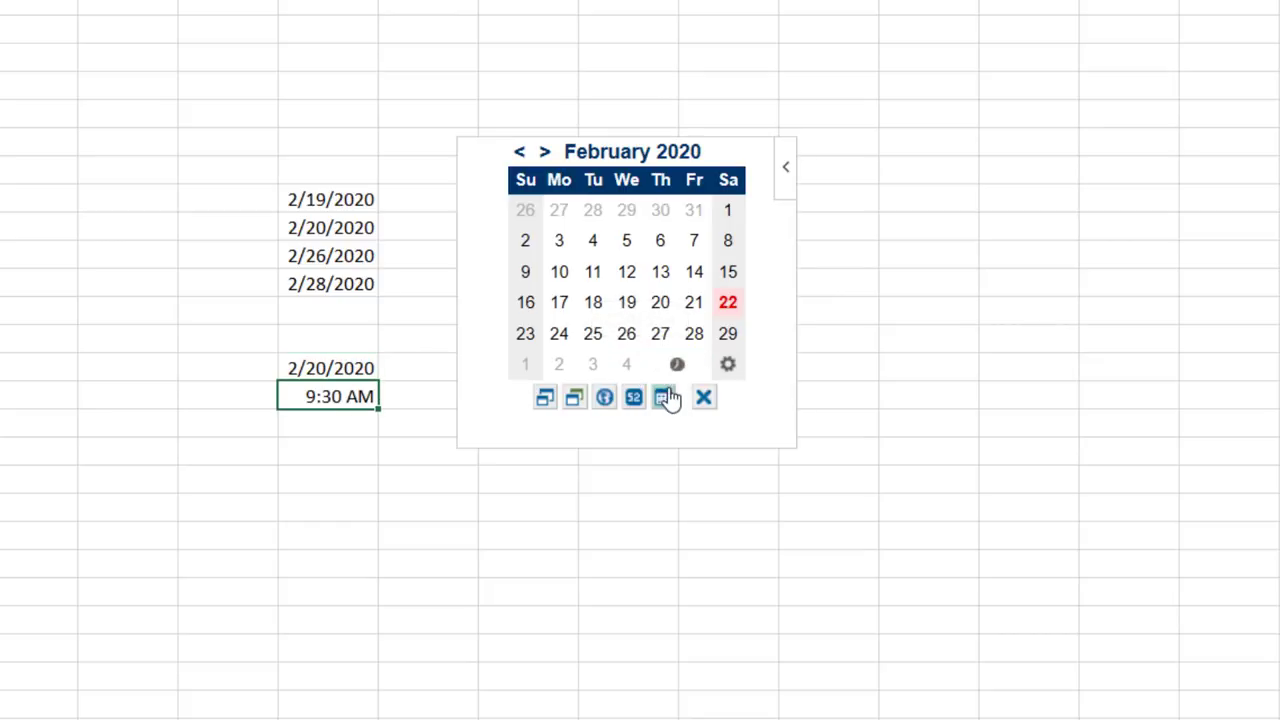
click(663, 397)
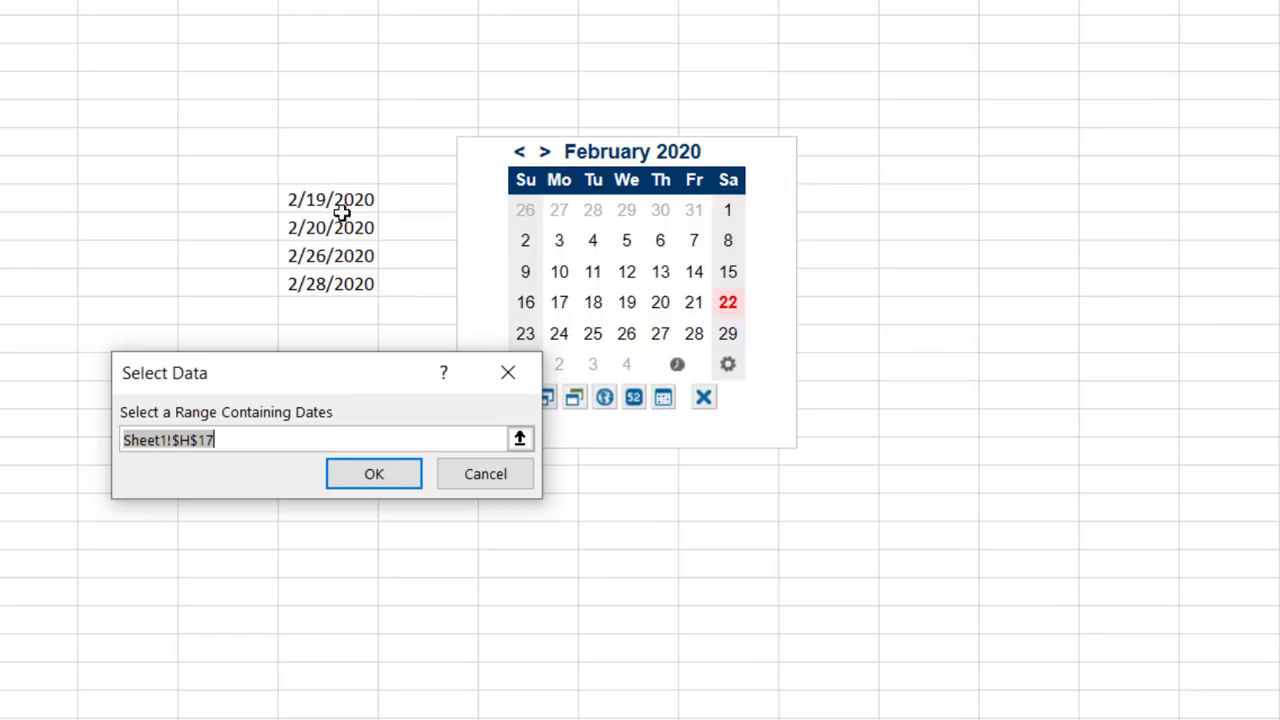
drag(330, 199, 330, 284)
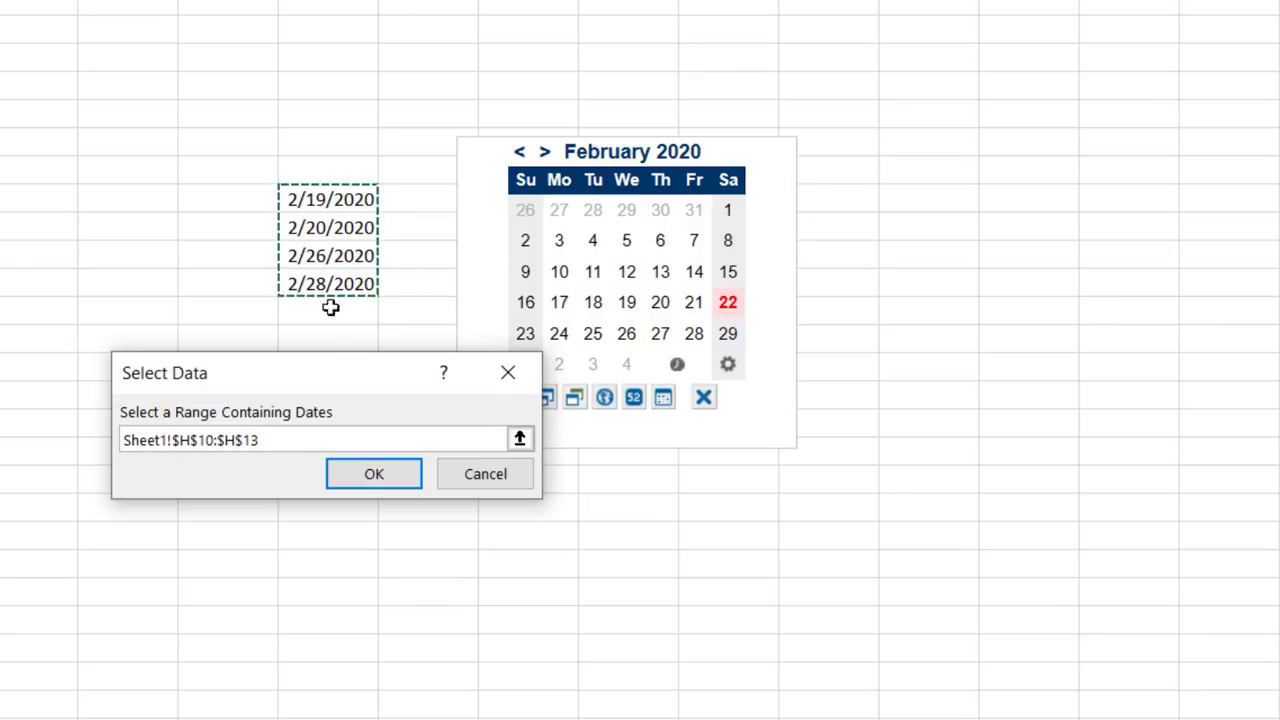
click(373, 473)
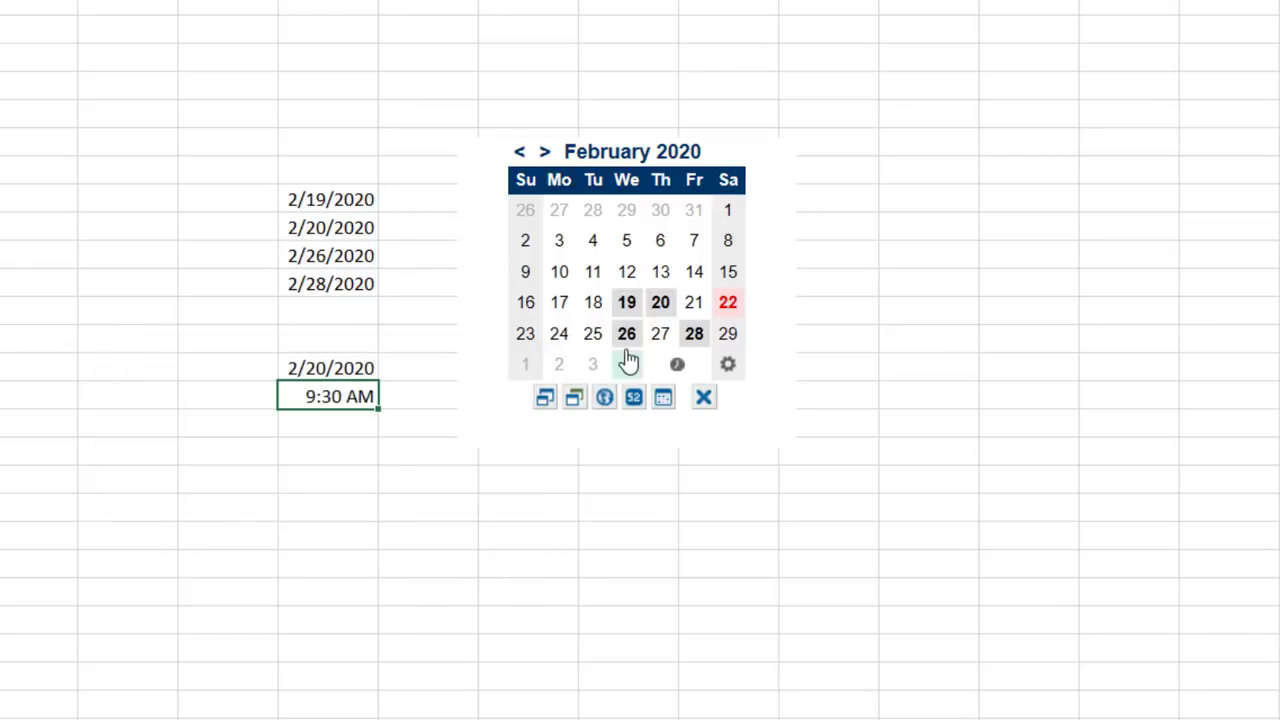
mouse_move(660, 333)
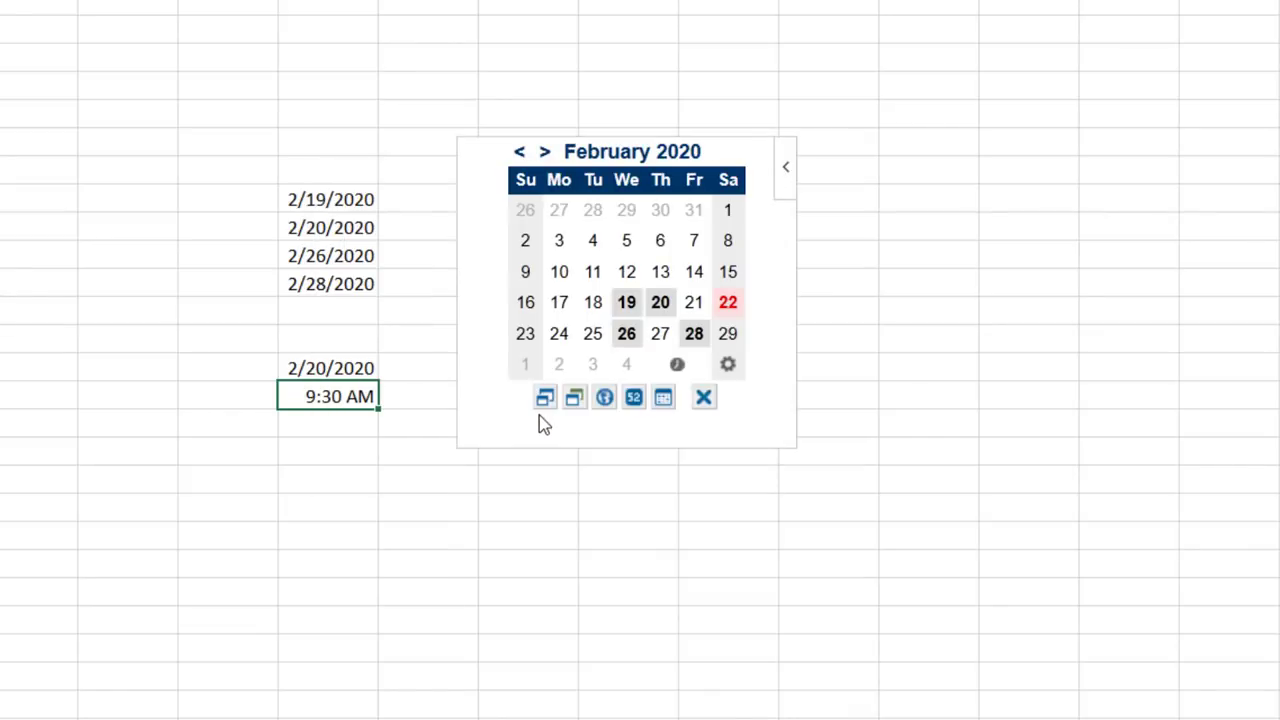
drag(631, 151, 645, 128)
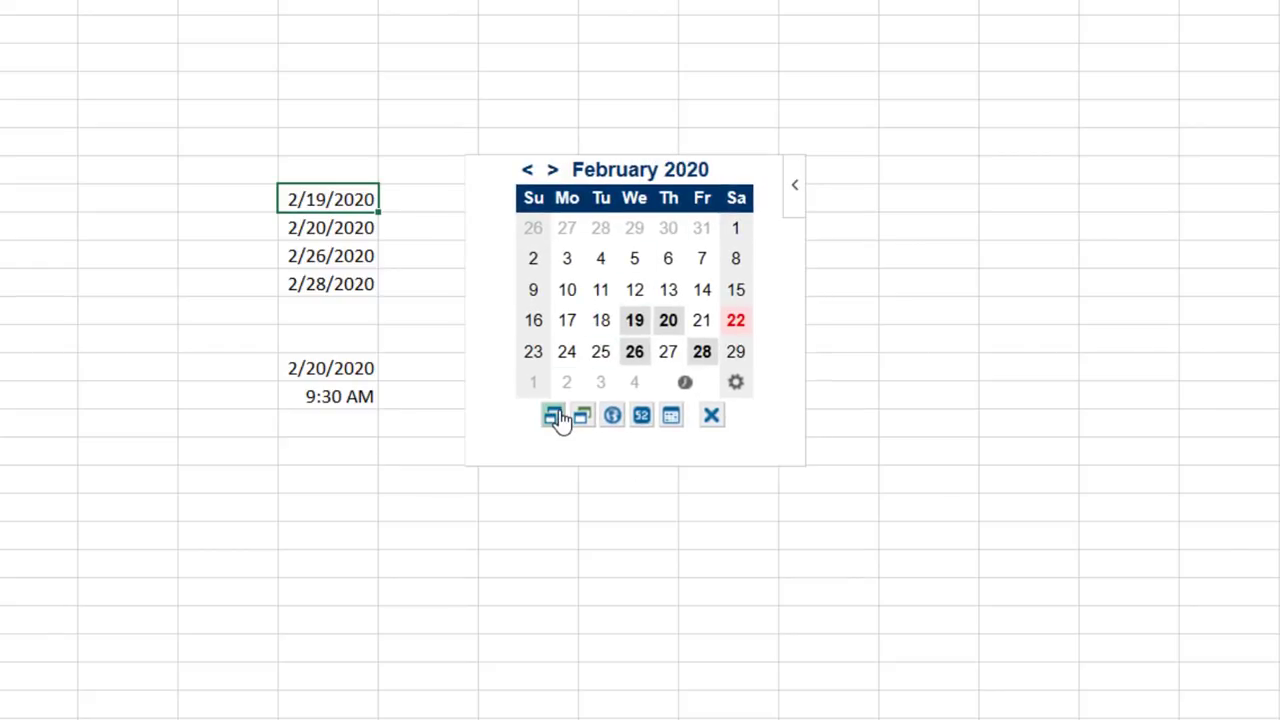
mouse_move(582, 415)
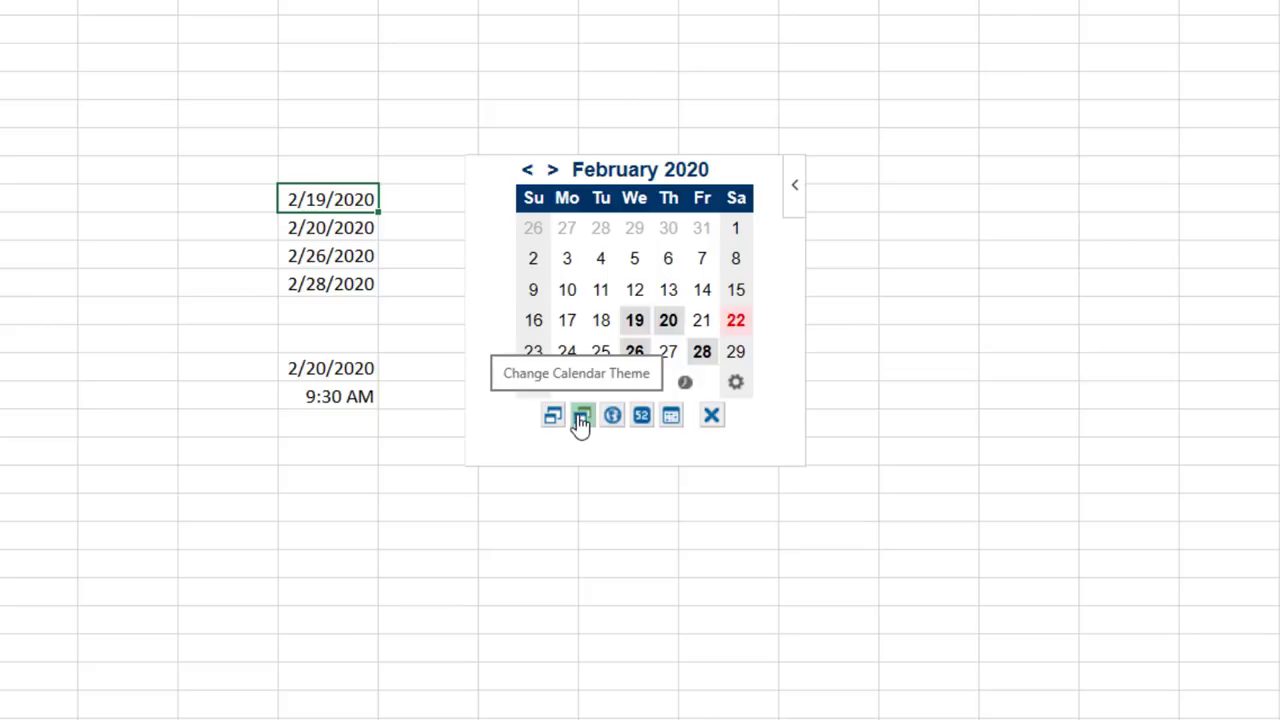
mouse_move(611, 415)
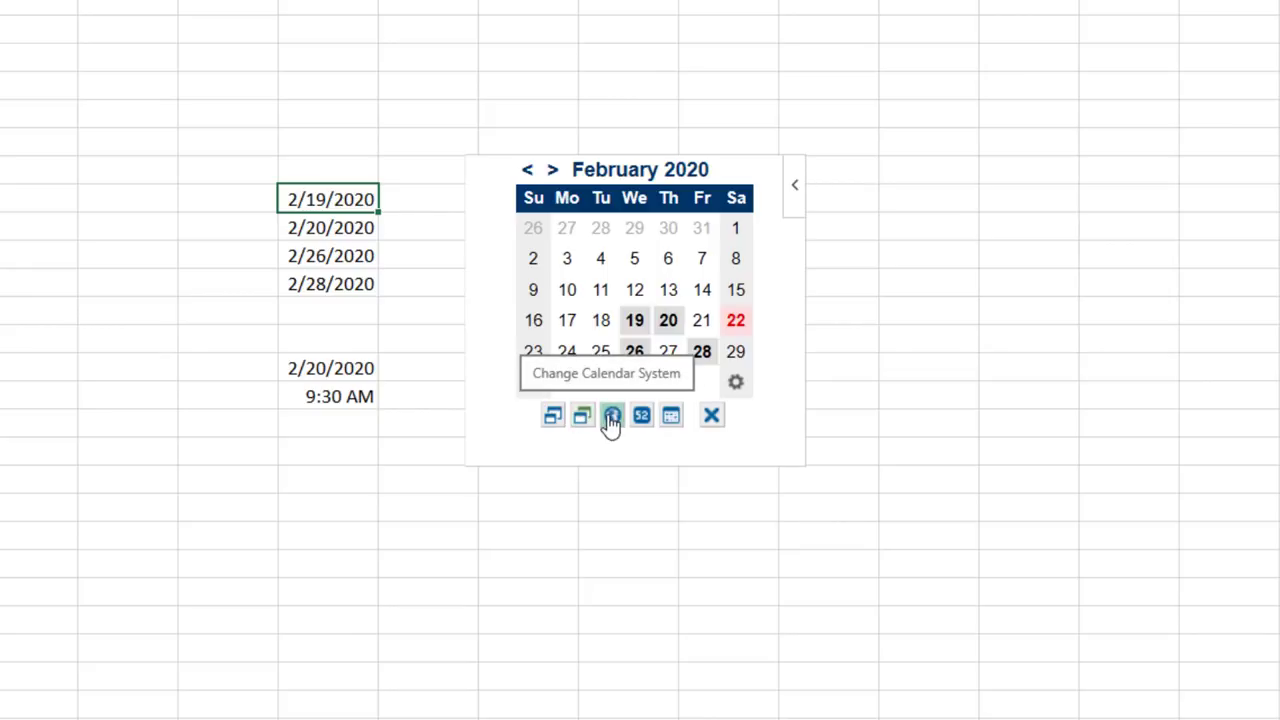
mouse_move(641, 415)
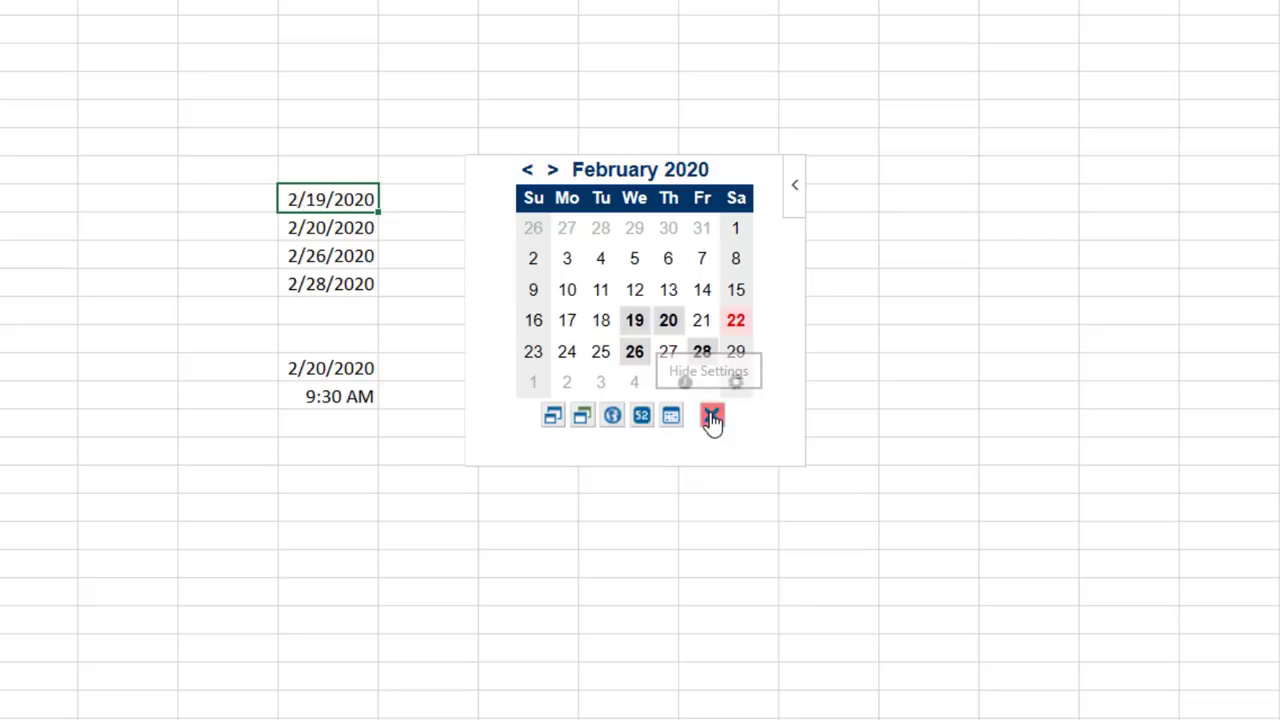
click(712, 414)
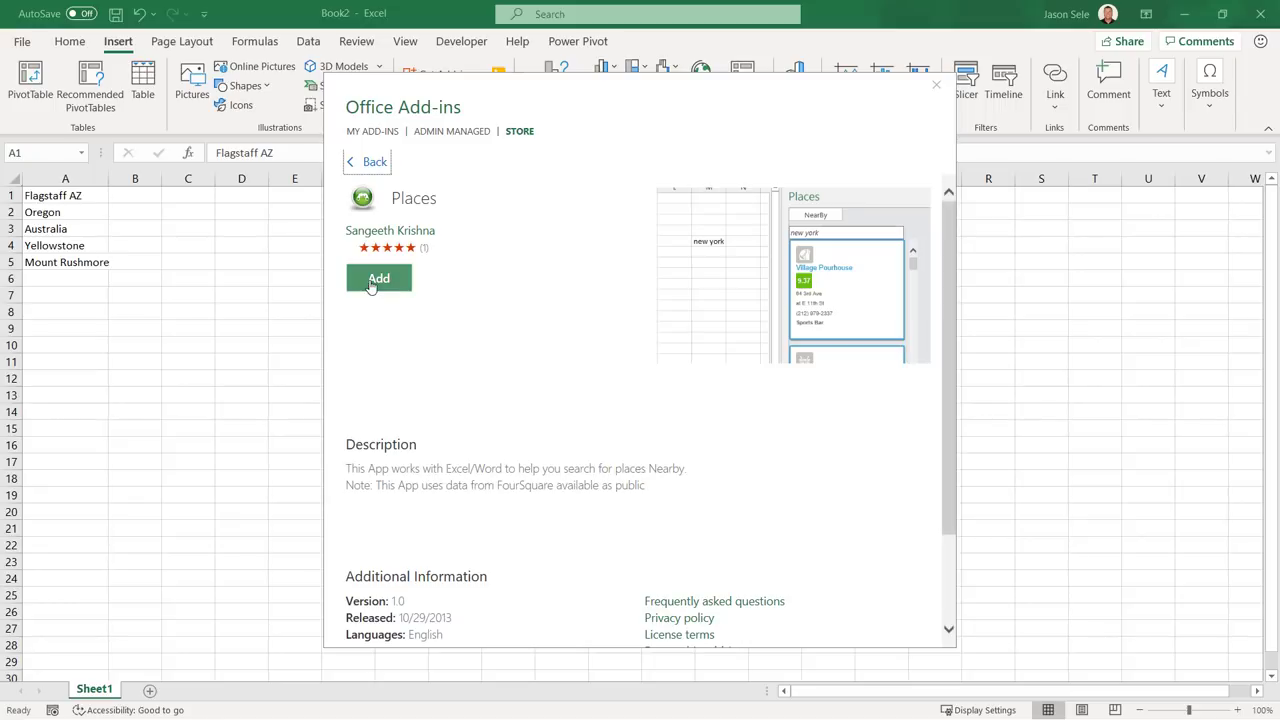
Add Places and look up nearby spots for Flagstaff AZ and Oregon
click(378, 278)
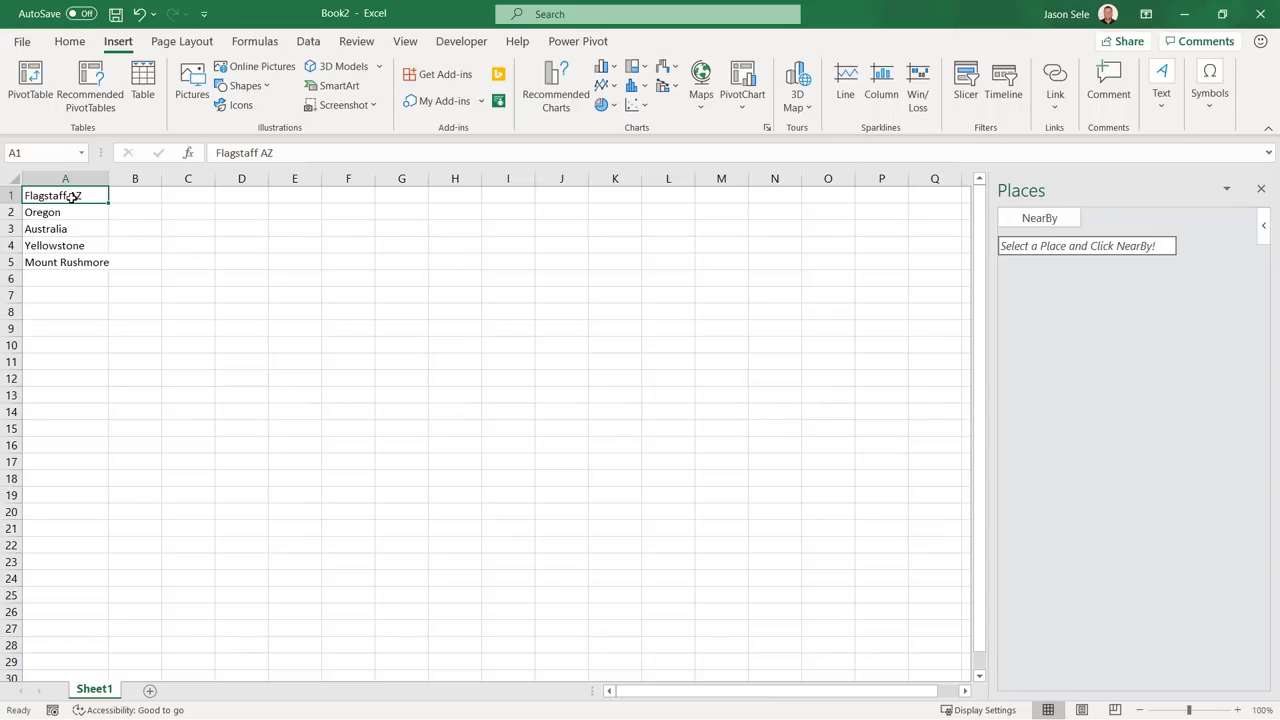
click(1039, 218)
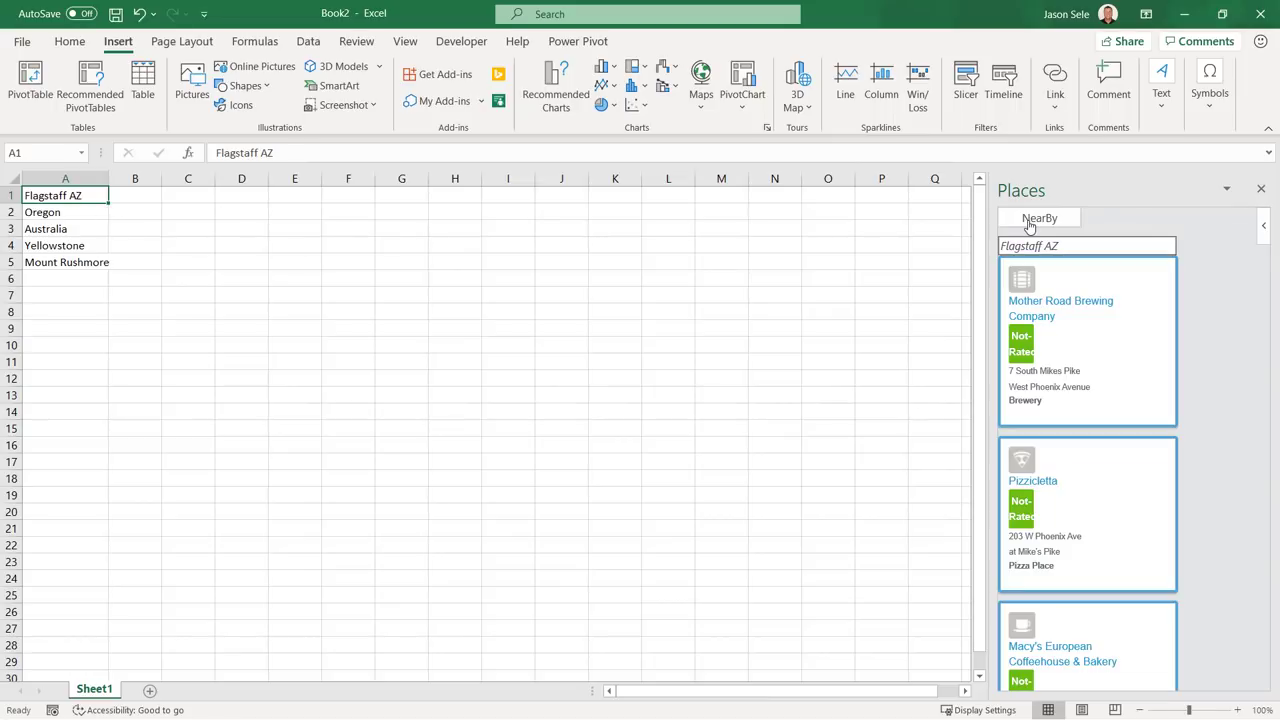
click(65, 211)
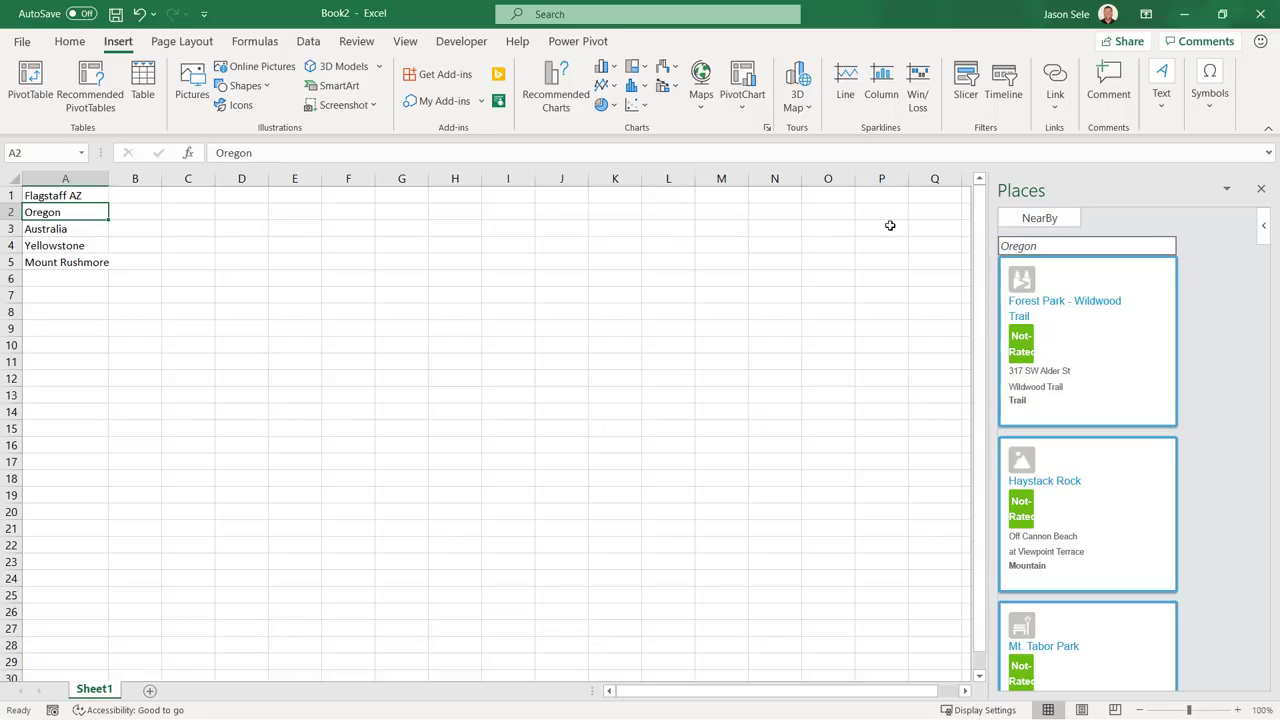
click(65, 228)
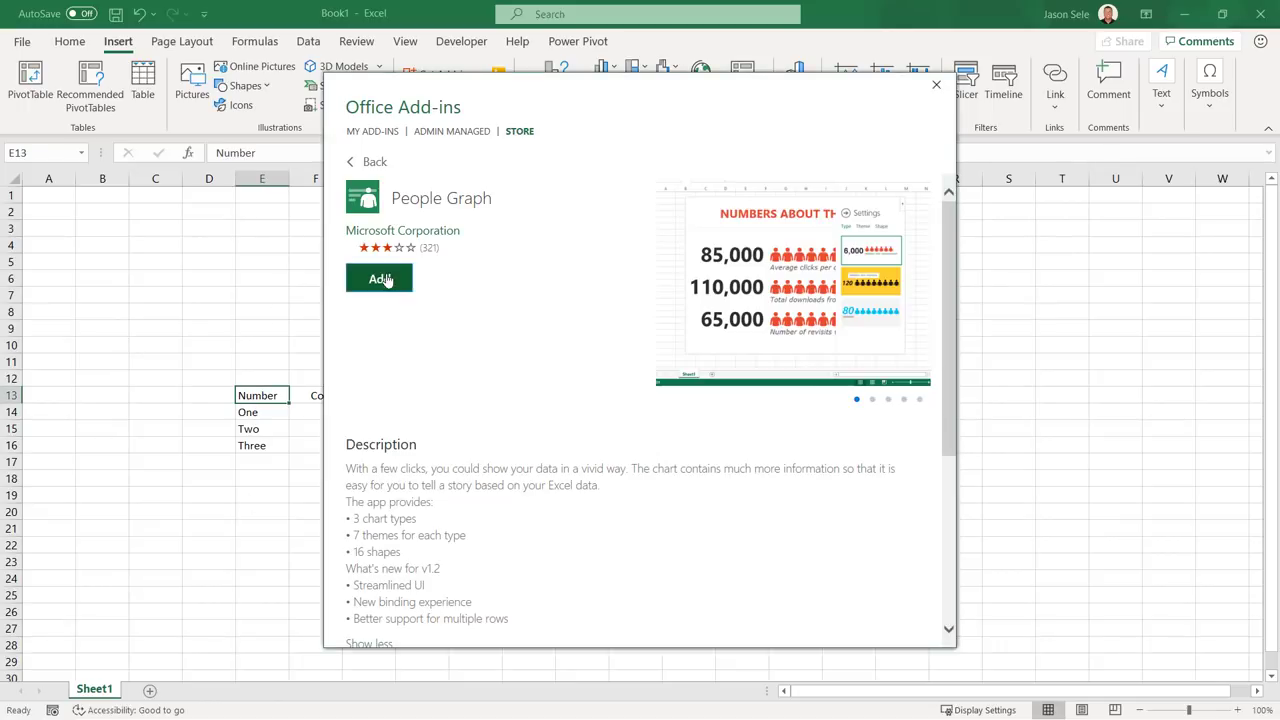
Add People Graph titled MY TOTALS using the One-to-Three count rows
click(379, 278)
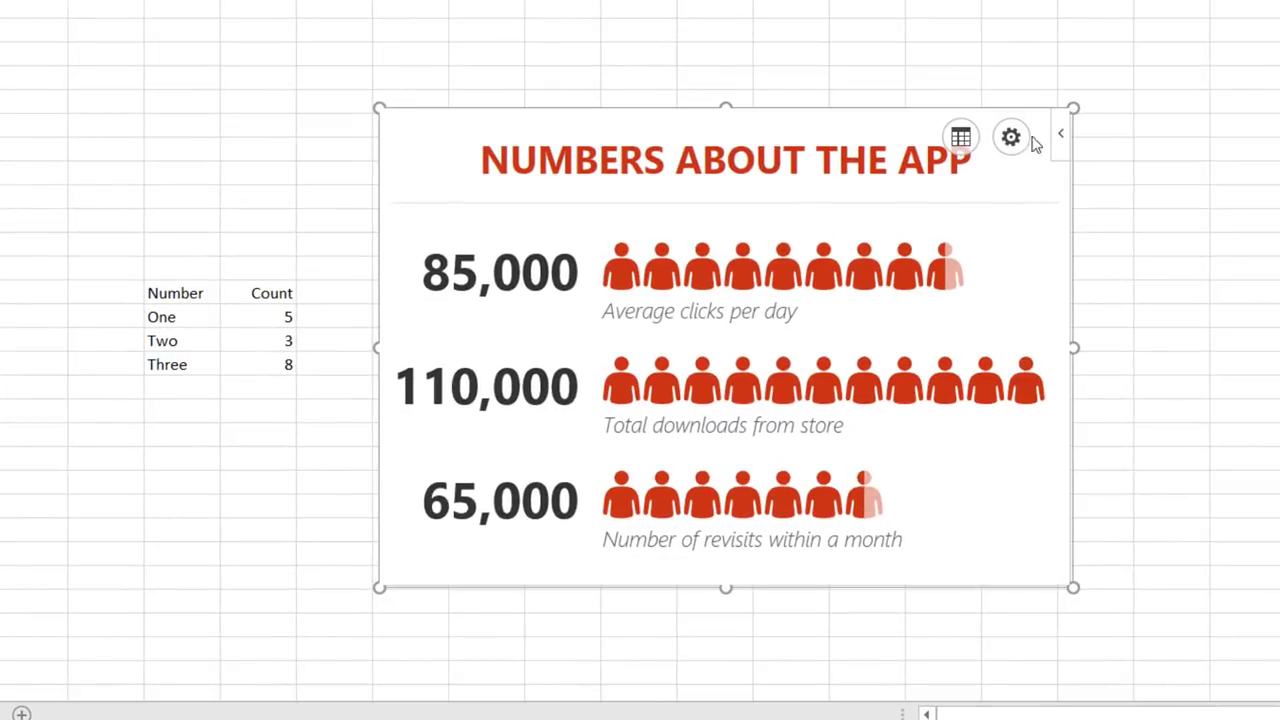
click(1010, 136)
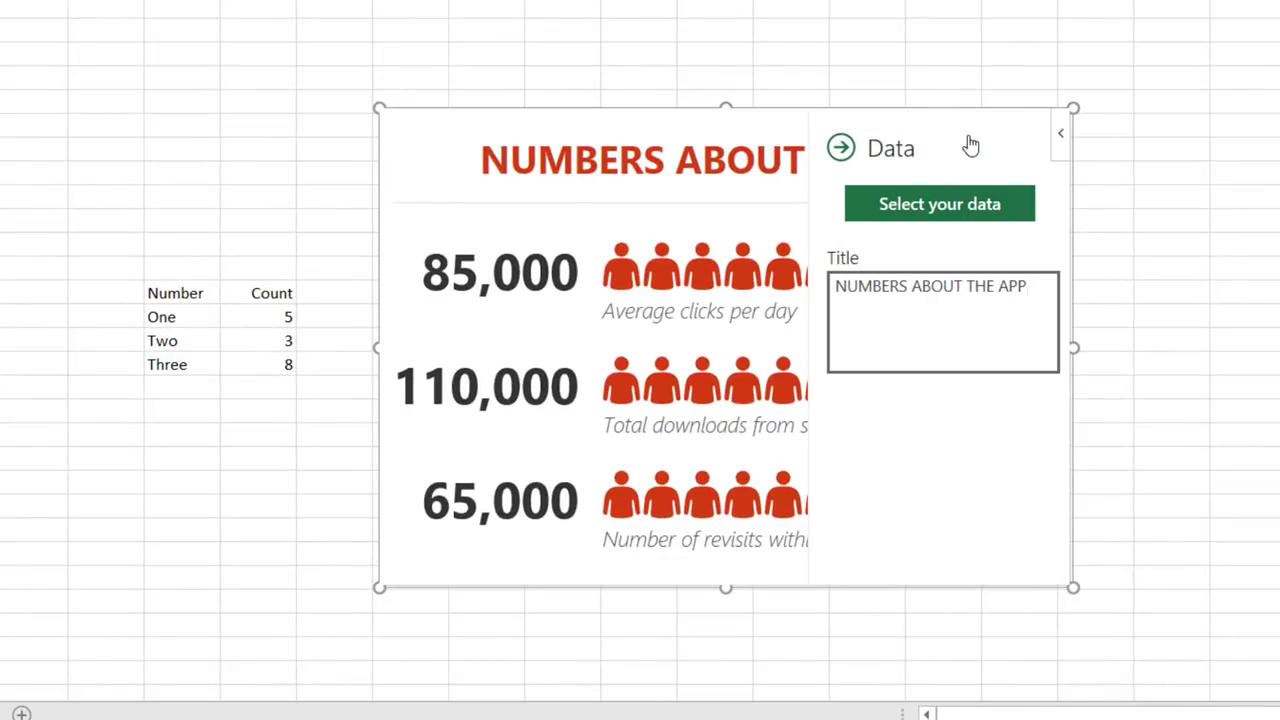
text(M)
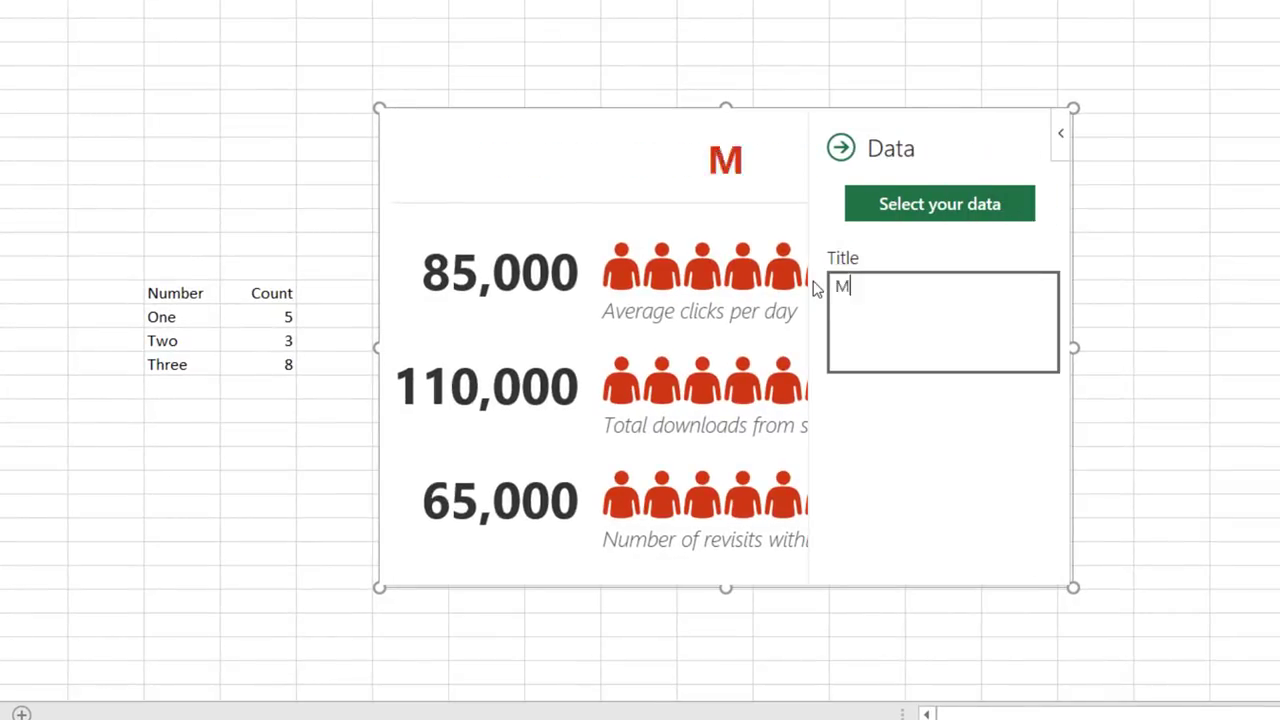
text(Y TOTALS)
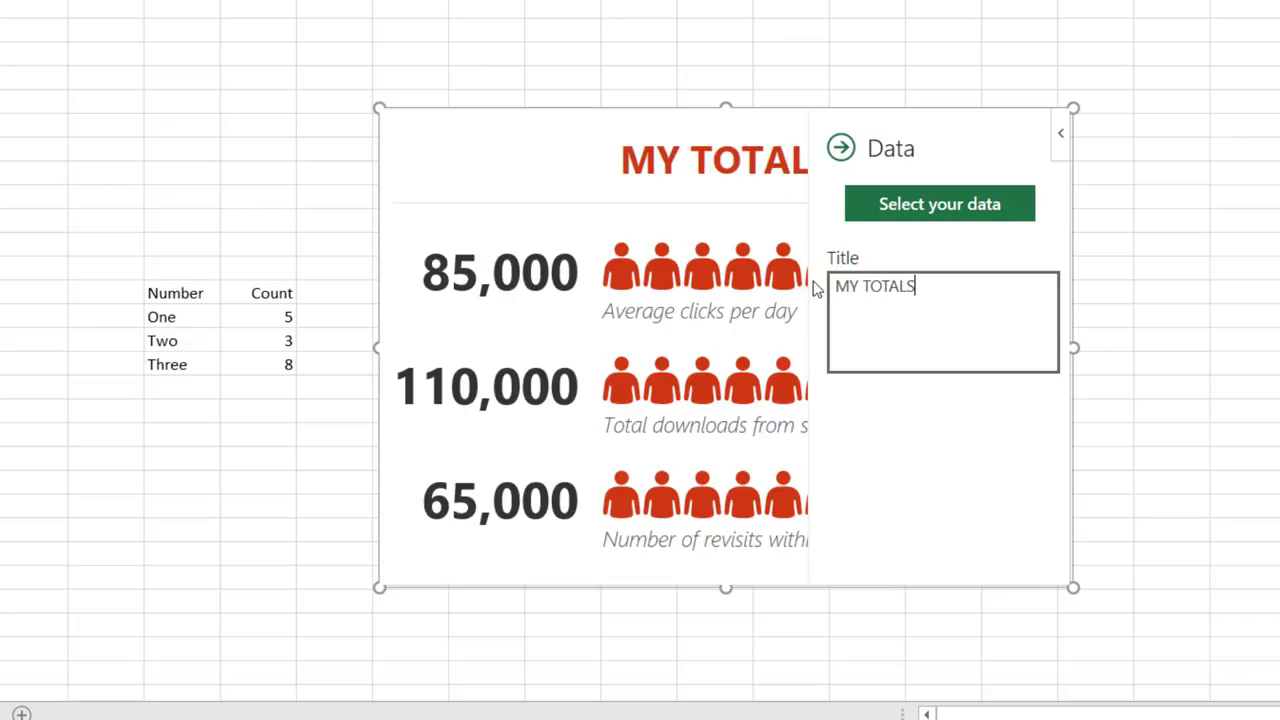
click(939, 203)
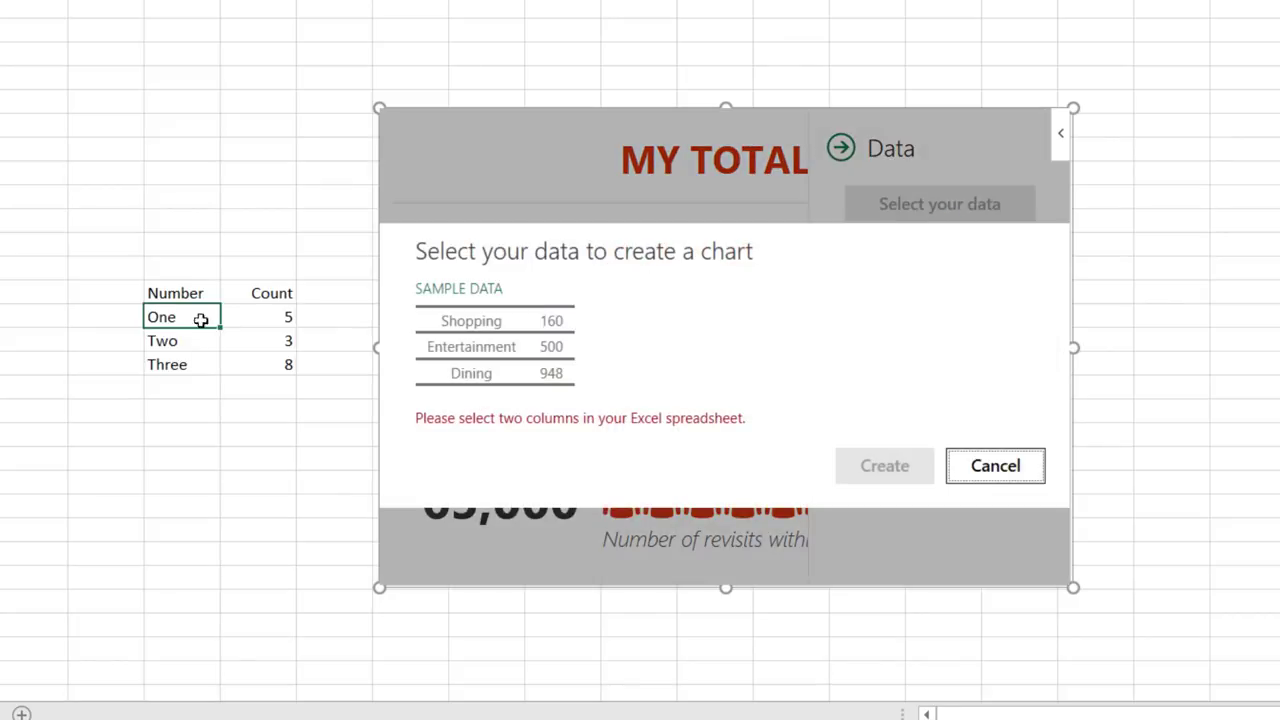
drag(161, 316, 288, 364)
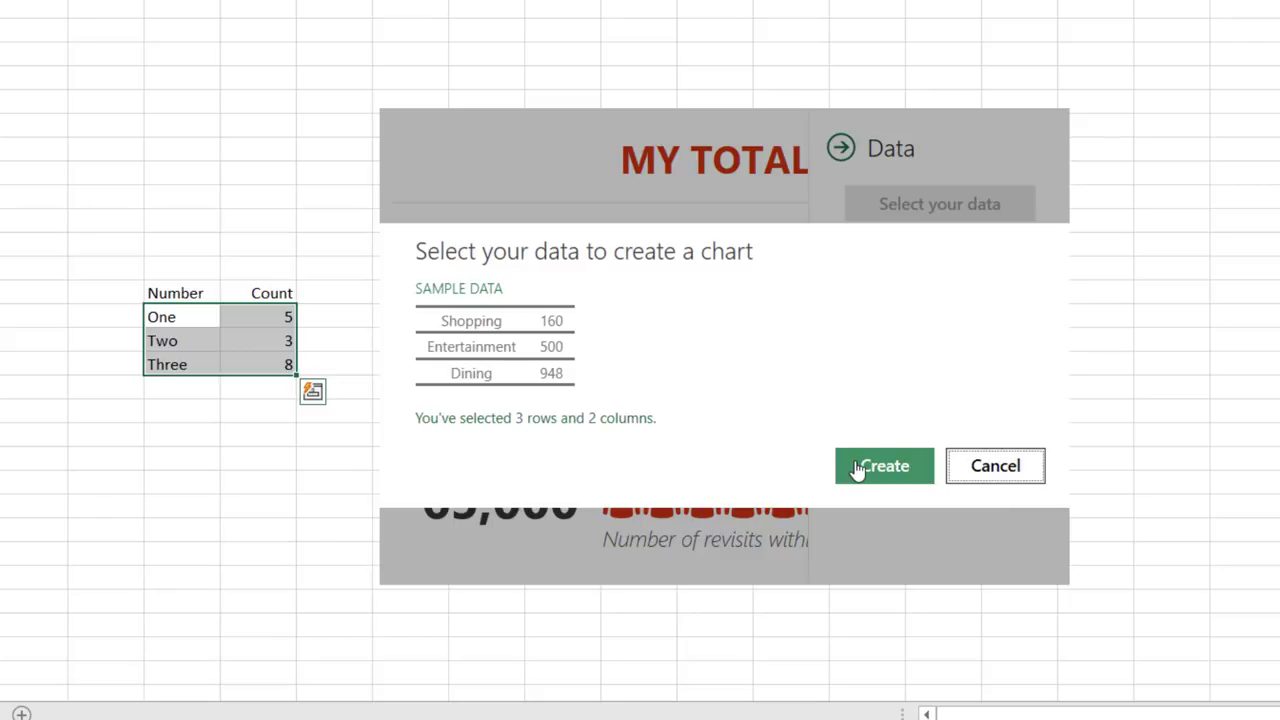
click(883, 465)
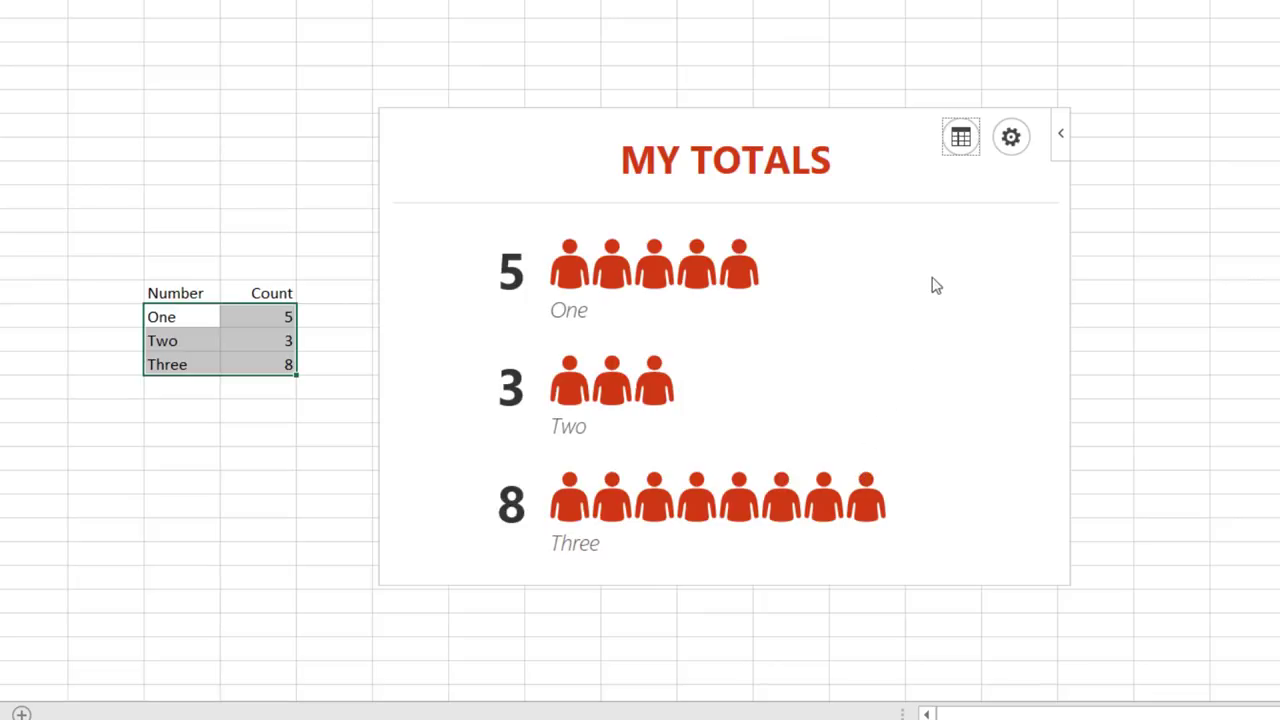
Style the graph with a dark theme and money-bag icons, and move it lower right
click(1010, 136)
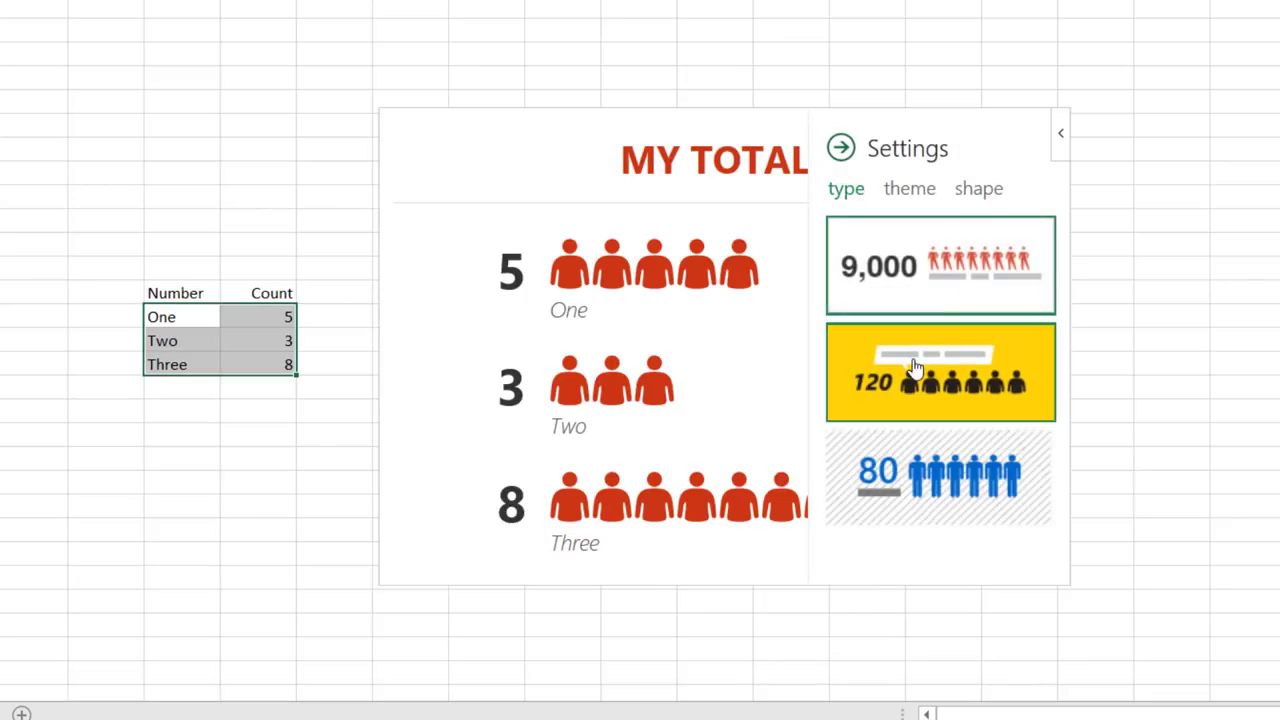
click(940, 478)
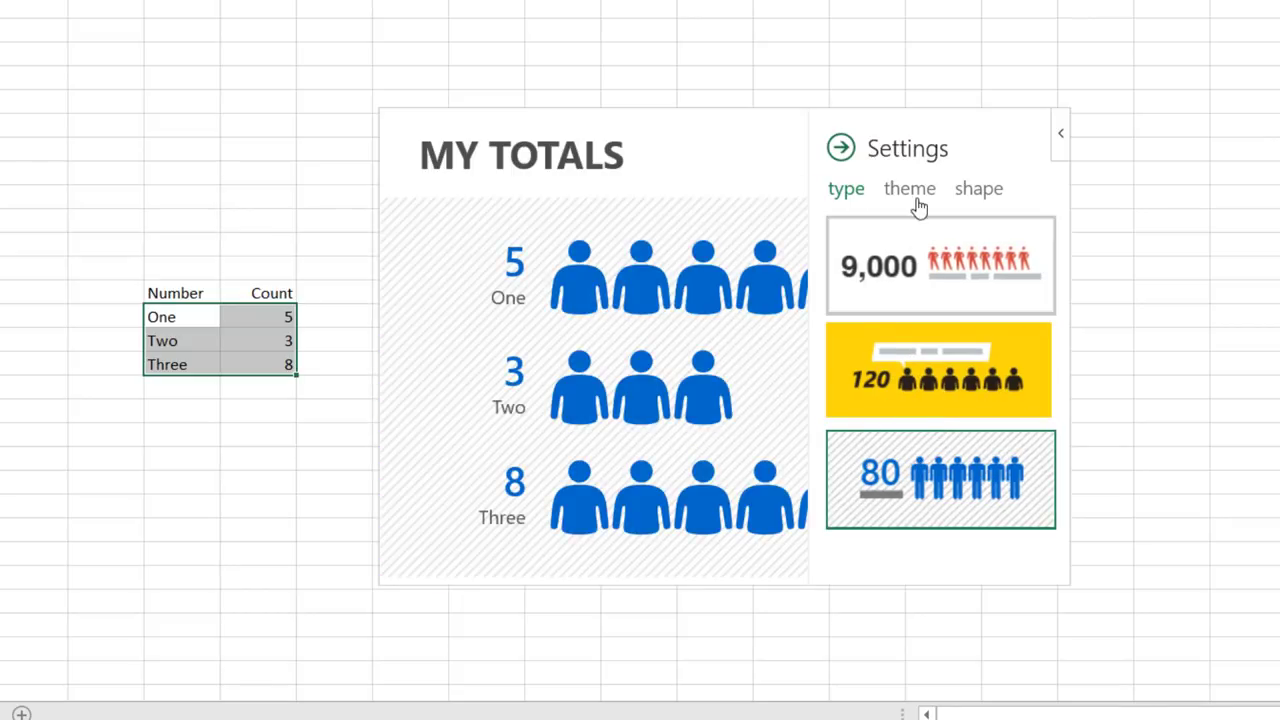
click(909, 188)
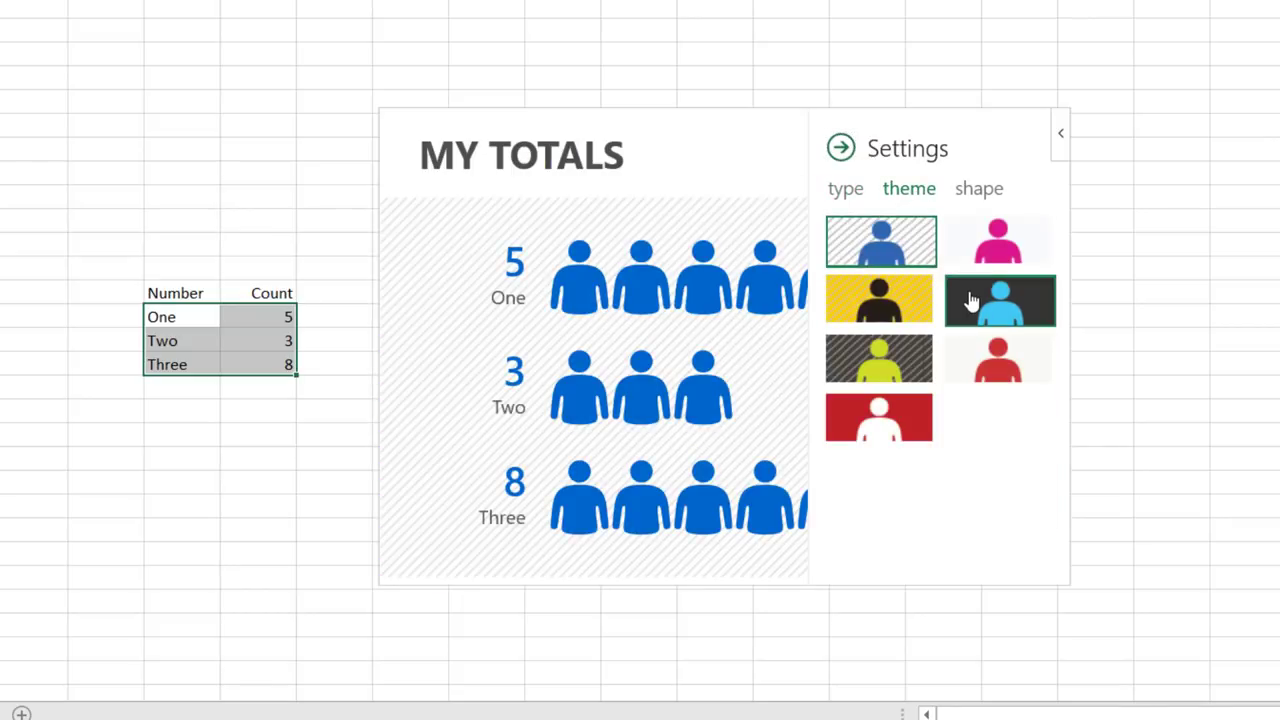
click(978, 189)
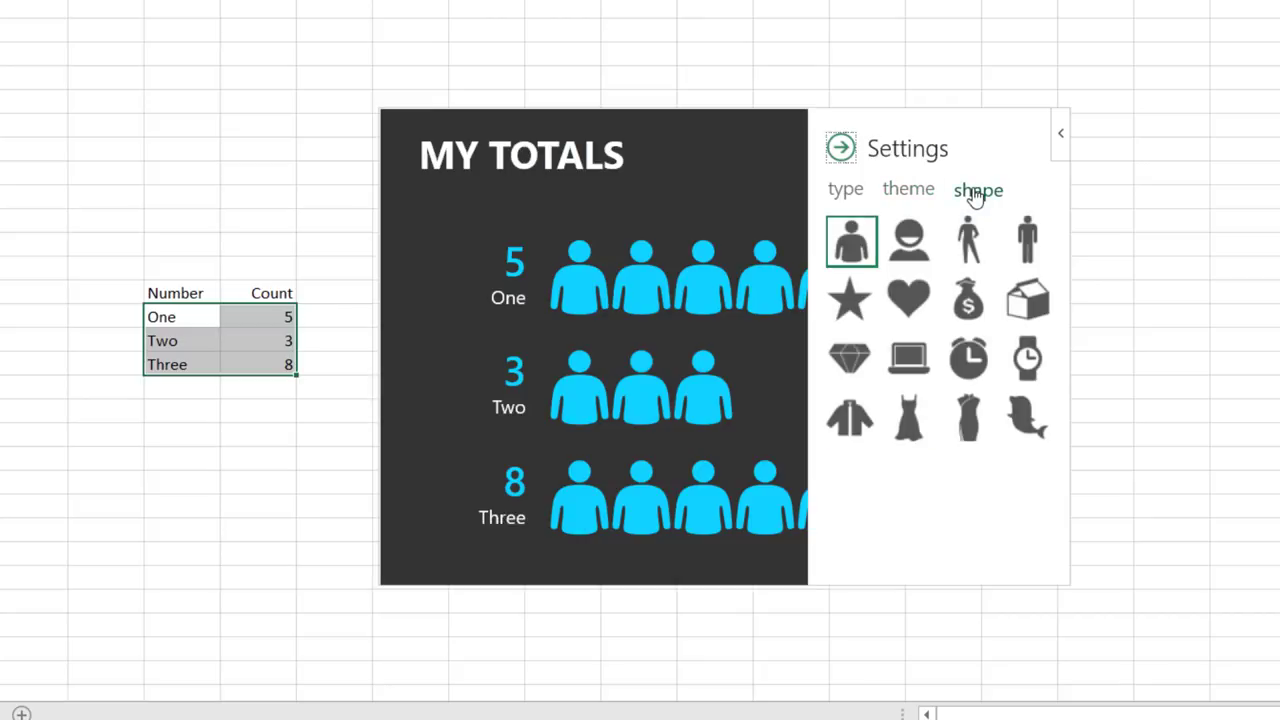
click(968, 300)
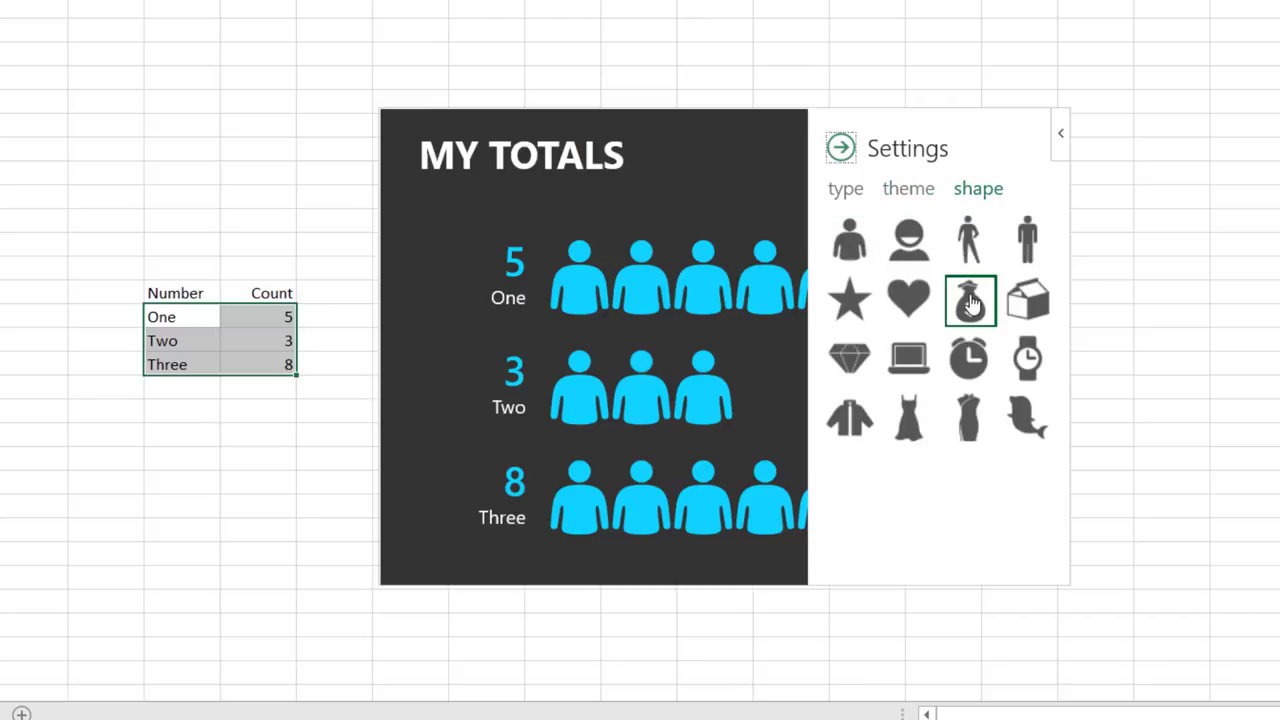
click(969, 300)
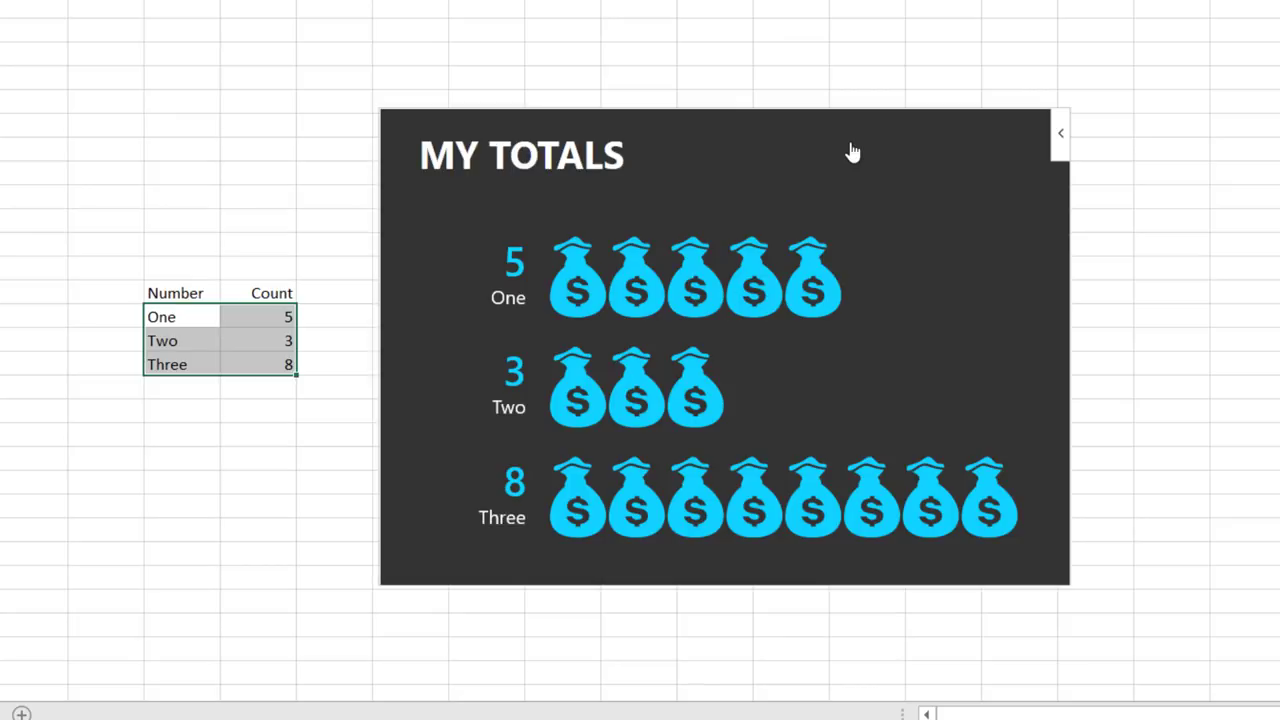
click(257, 316)
text(6)
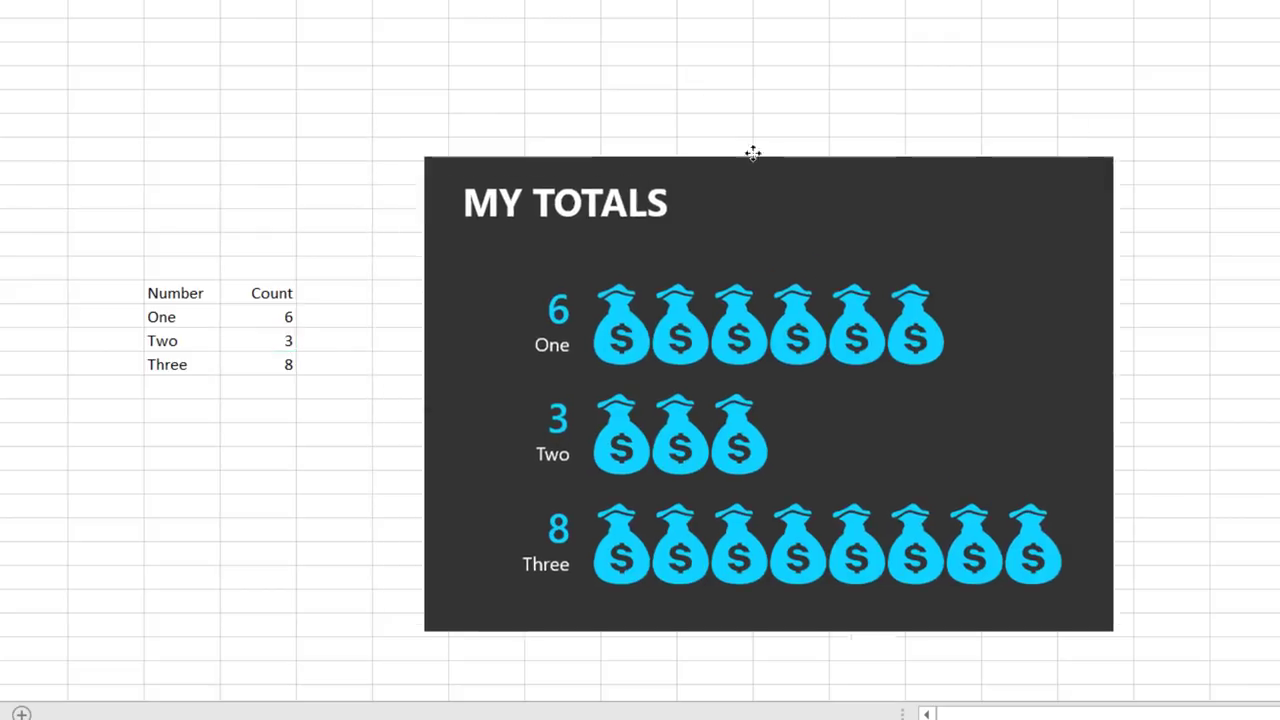
drag(753, 152, 713, 360)
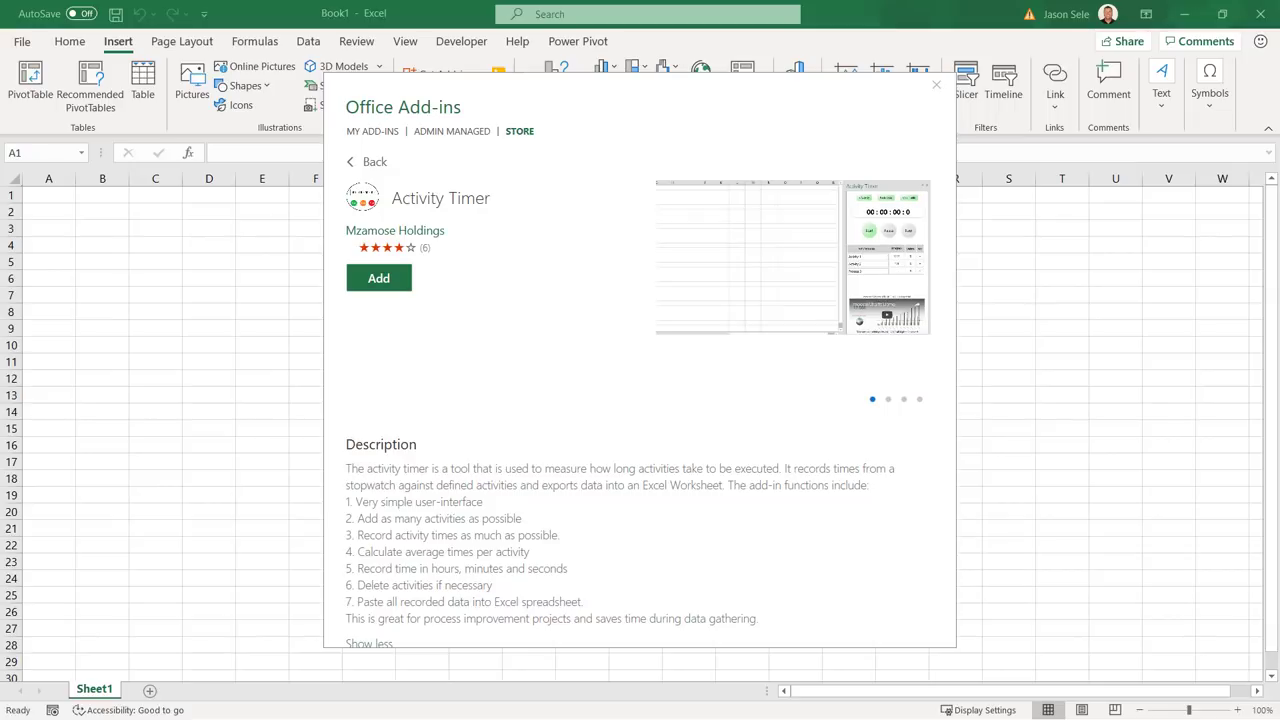
Install the Activity Timer add-in, launch it and dismiss its loaded notice
click(378, 277)
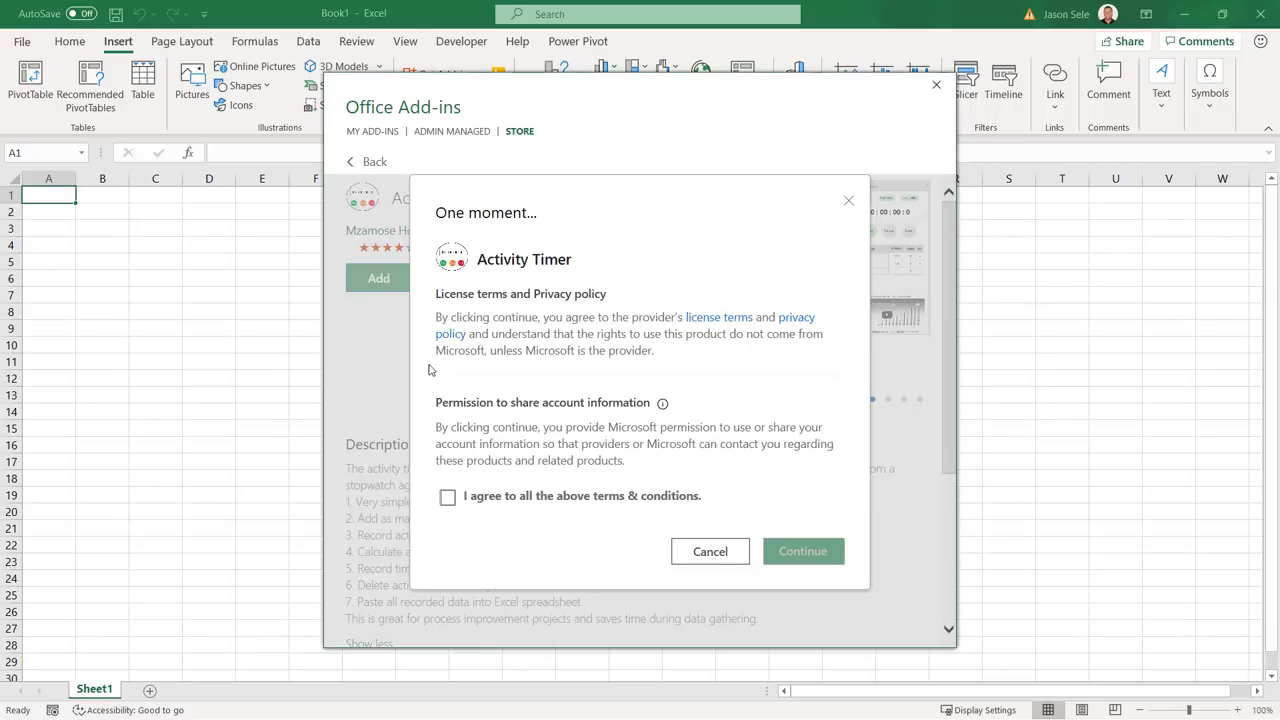
click(803, 551)
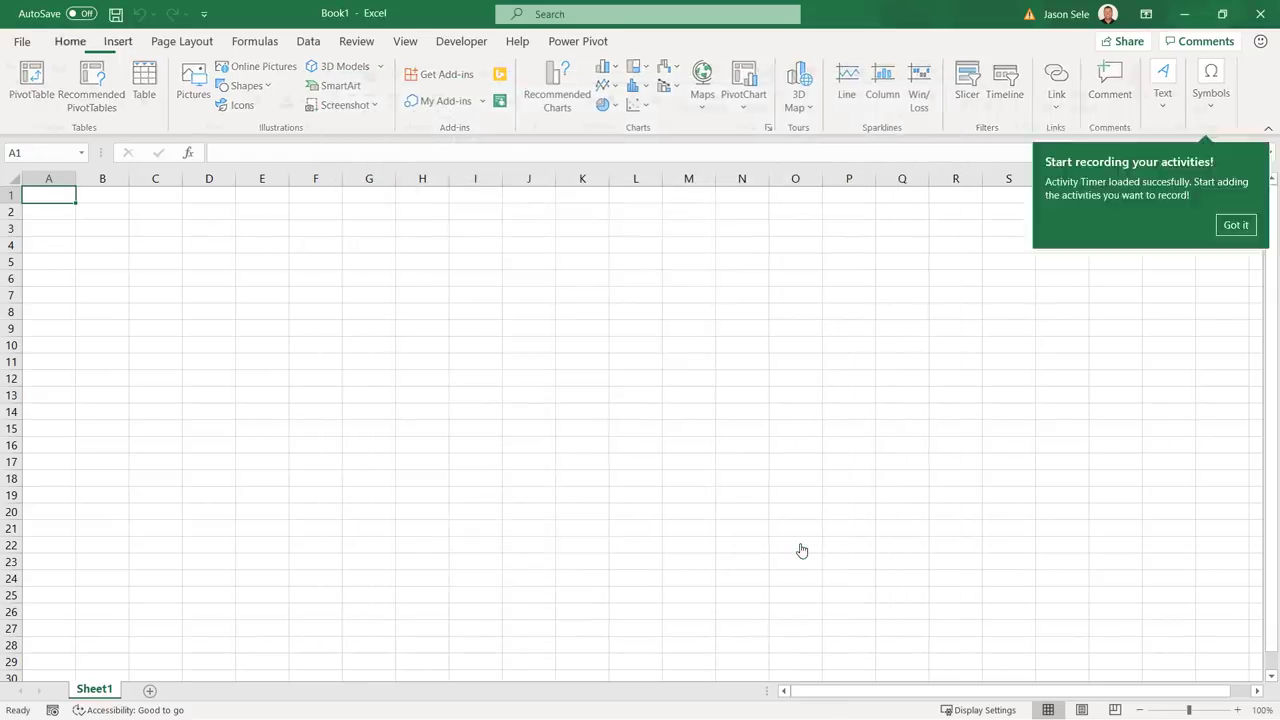
click(70, 41)
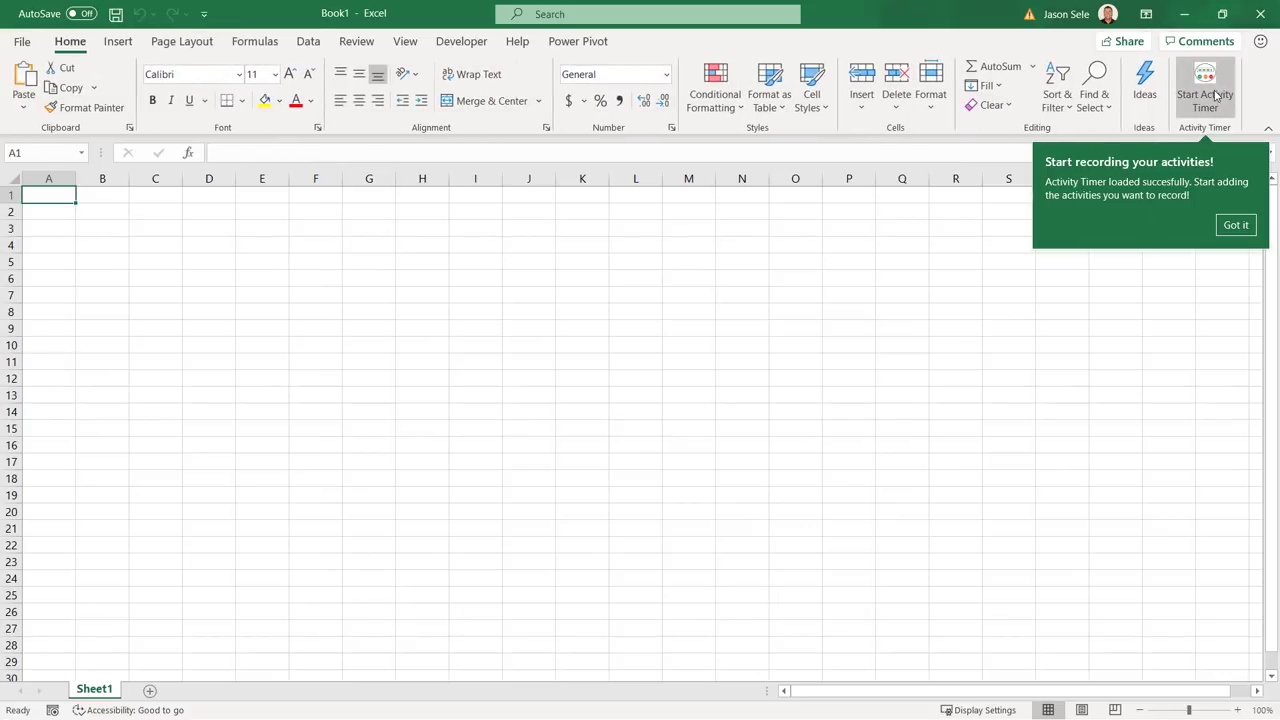
click(1205, 85)
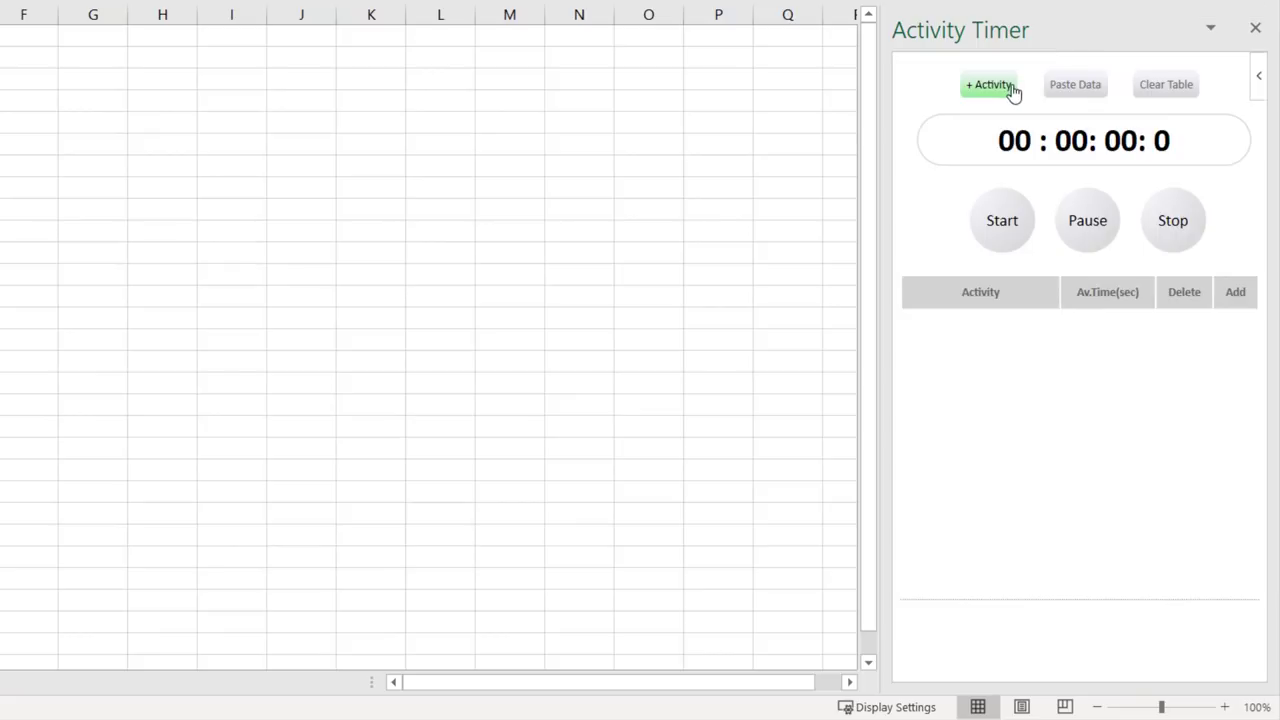
Create activities Step 1 and Step 2 and time each one once
text(Step 1)
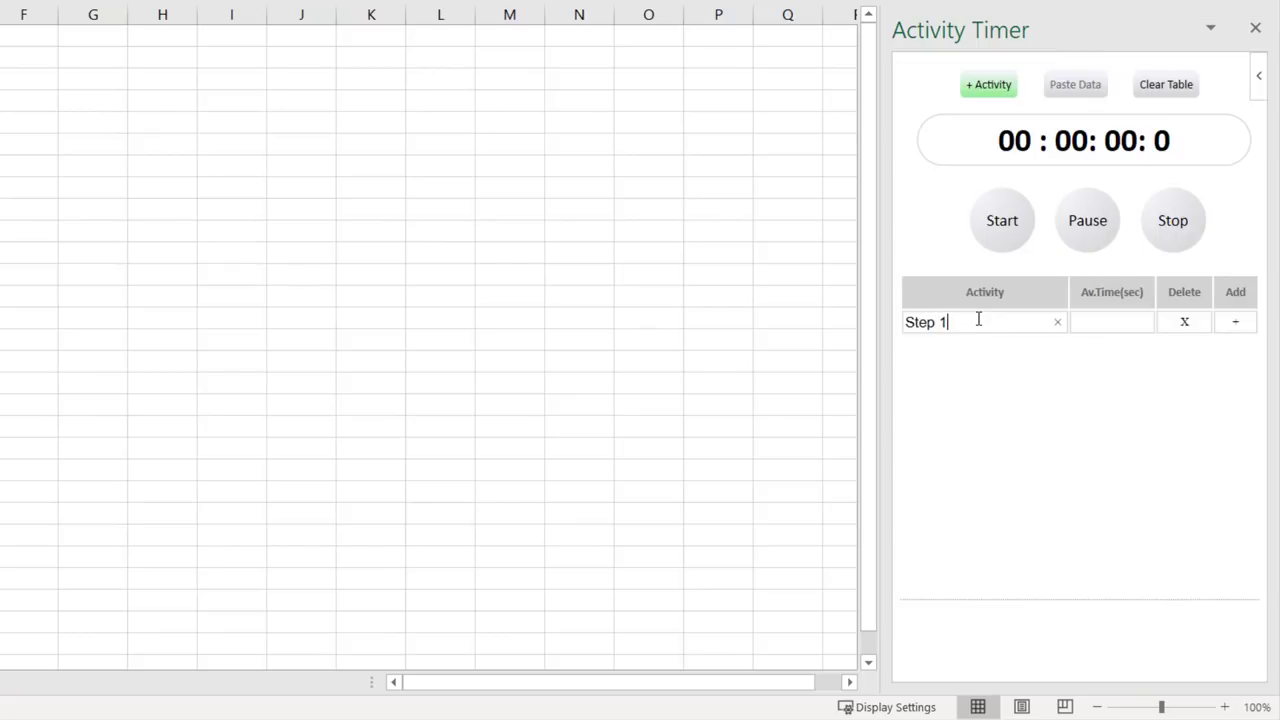
click(1002, 220)
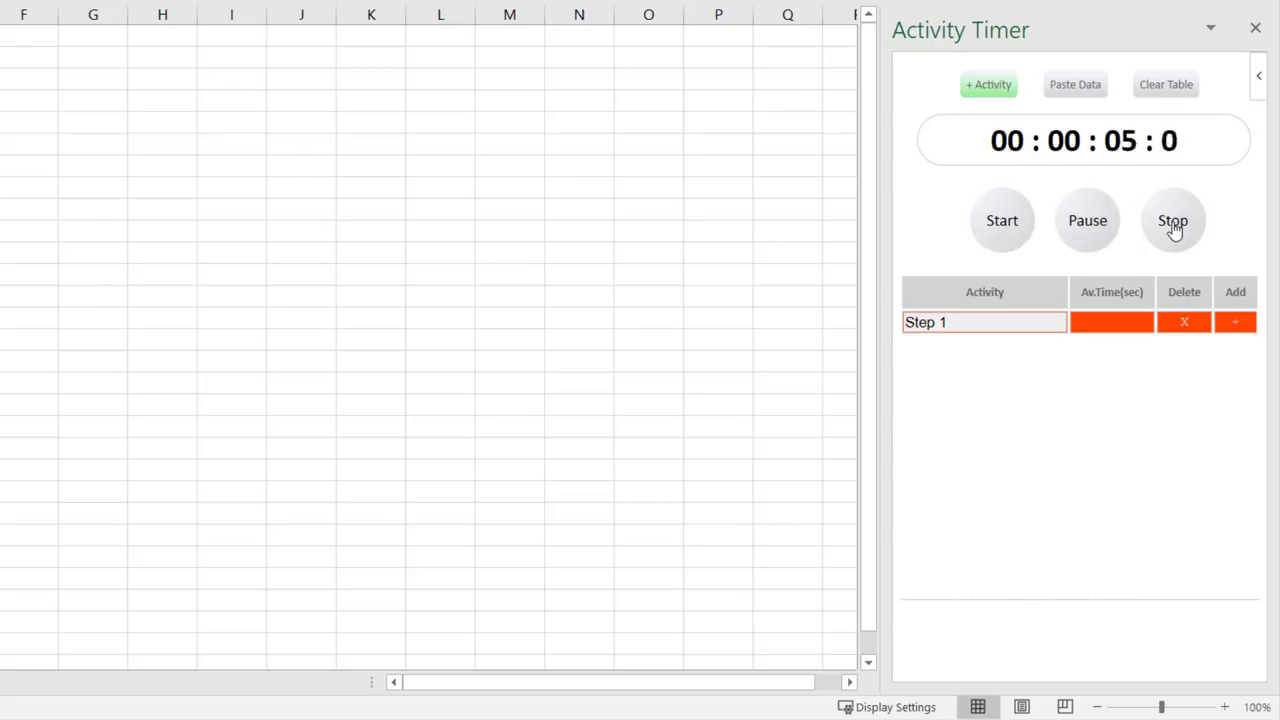
click(1173, 220)
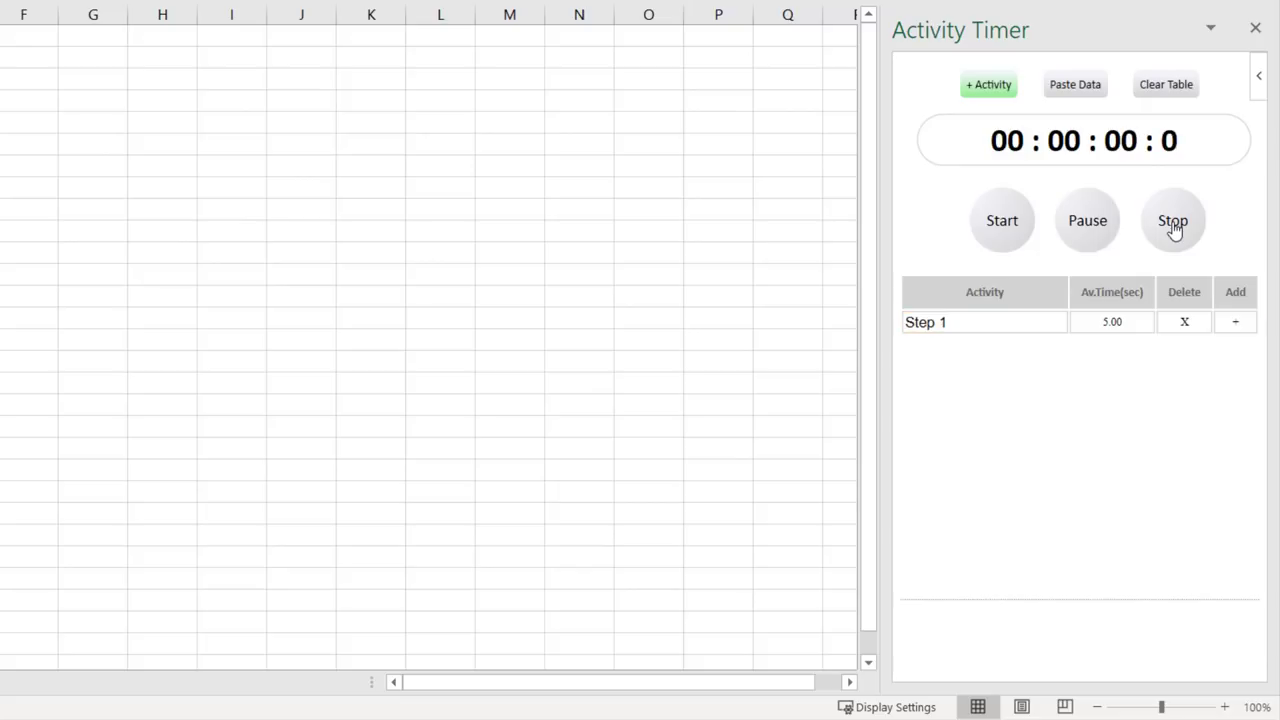
mouse_move(1073, 200)
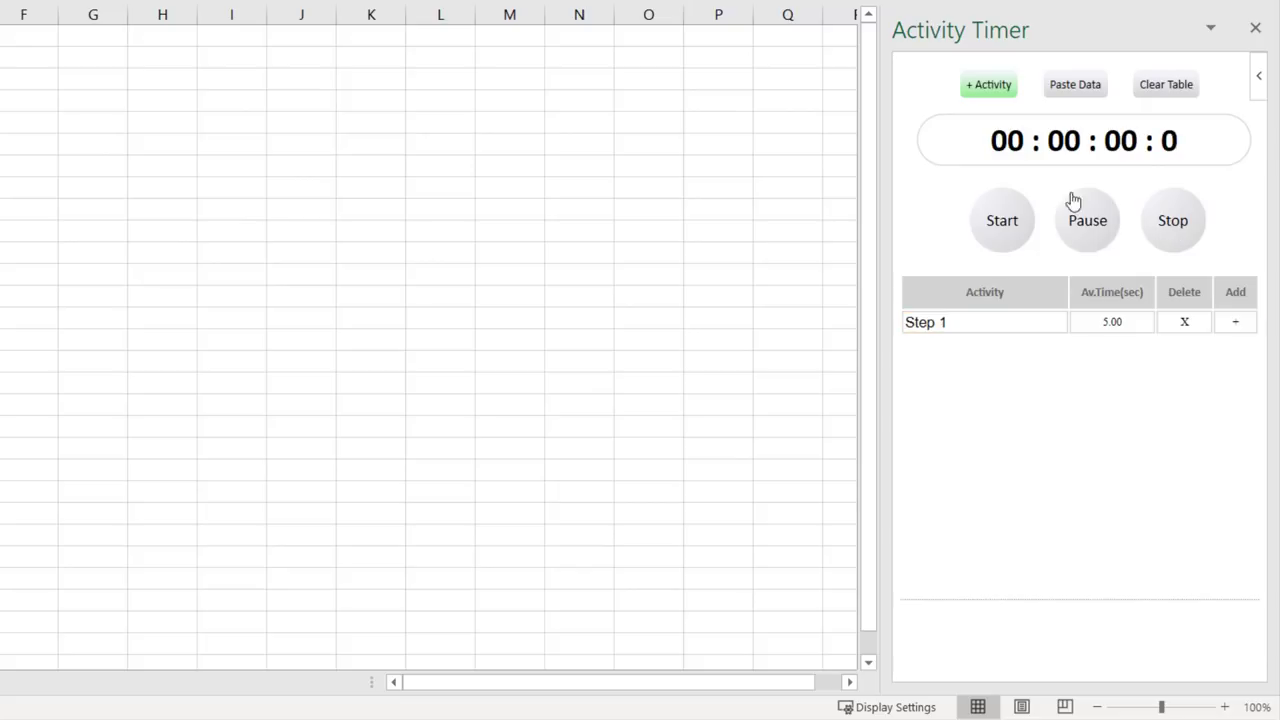
text(Step 2)
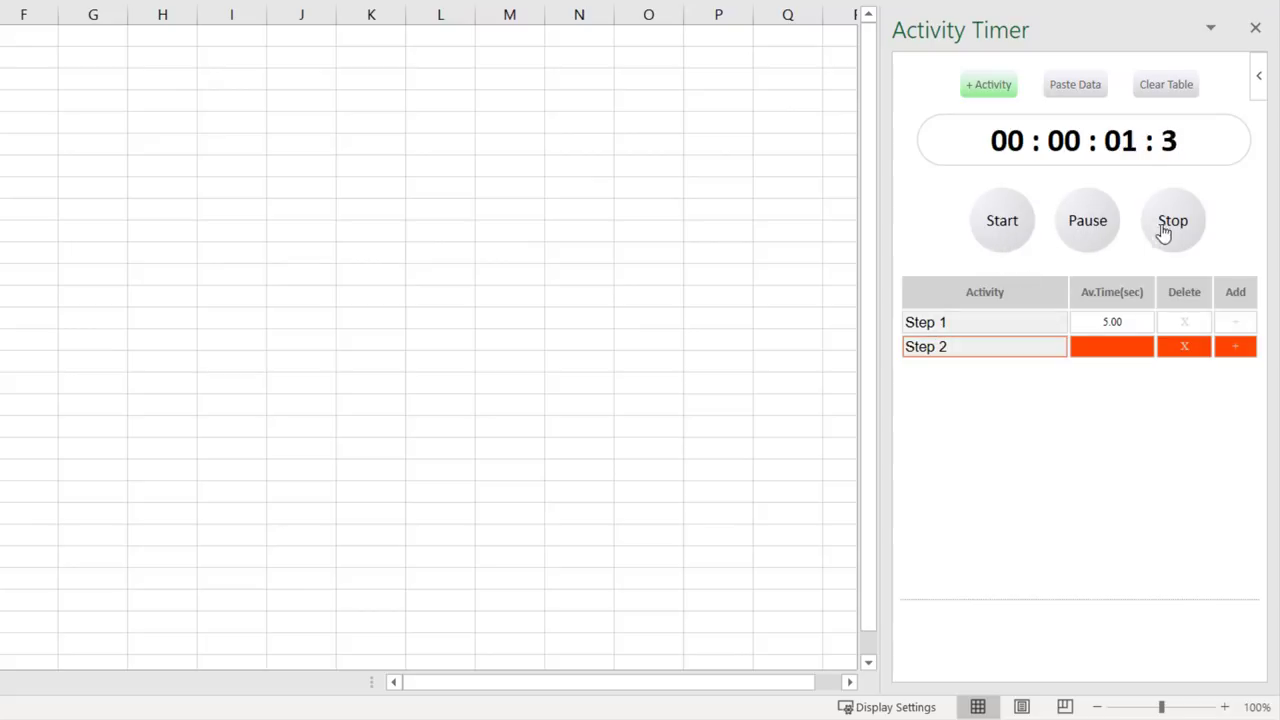
click(1173, 220)
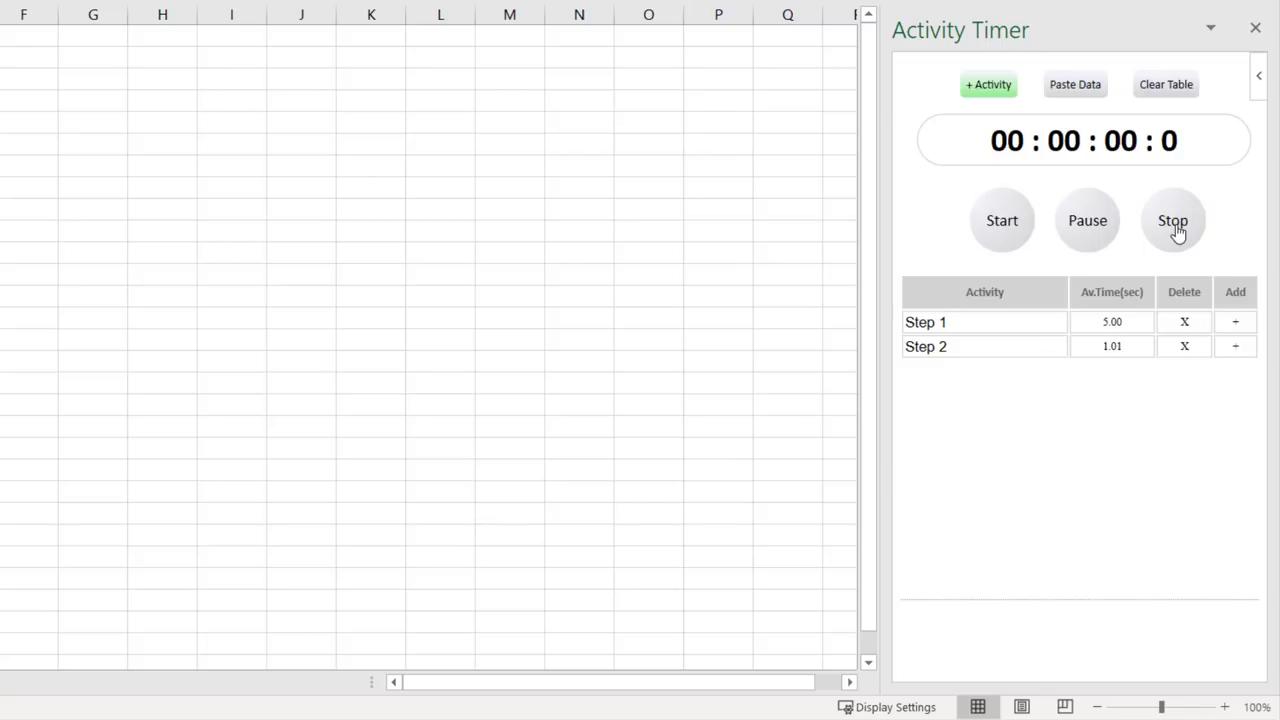
Time the steps a second time, giving averages of 3.51 and 1.52 seconds
click(1235, 321)
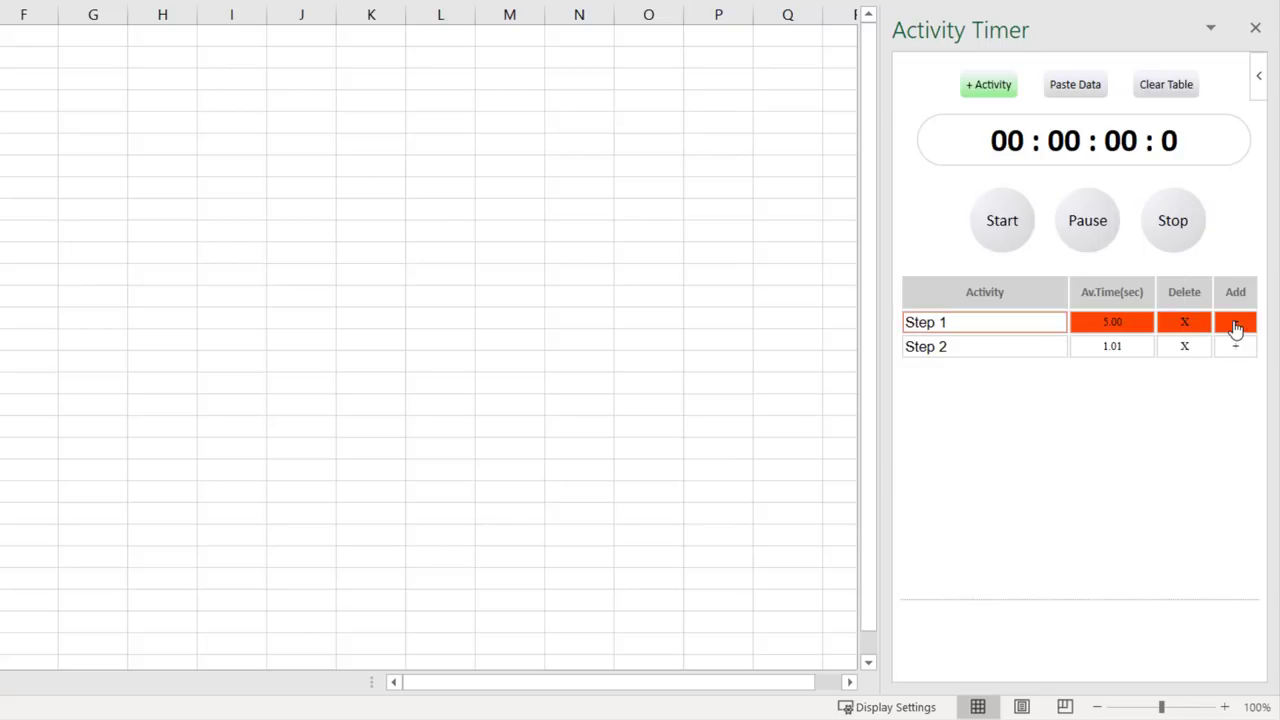
click(1002, 220)
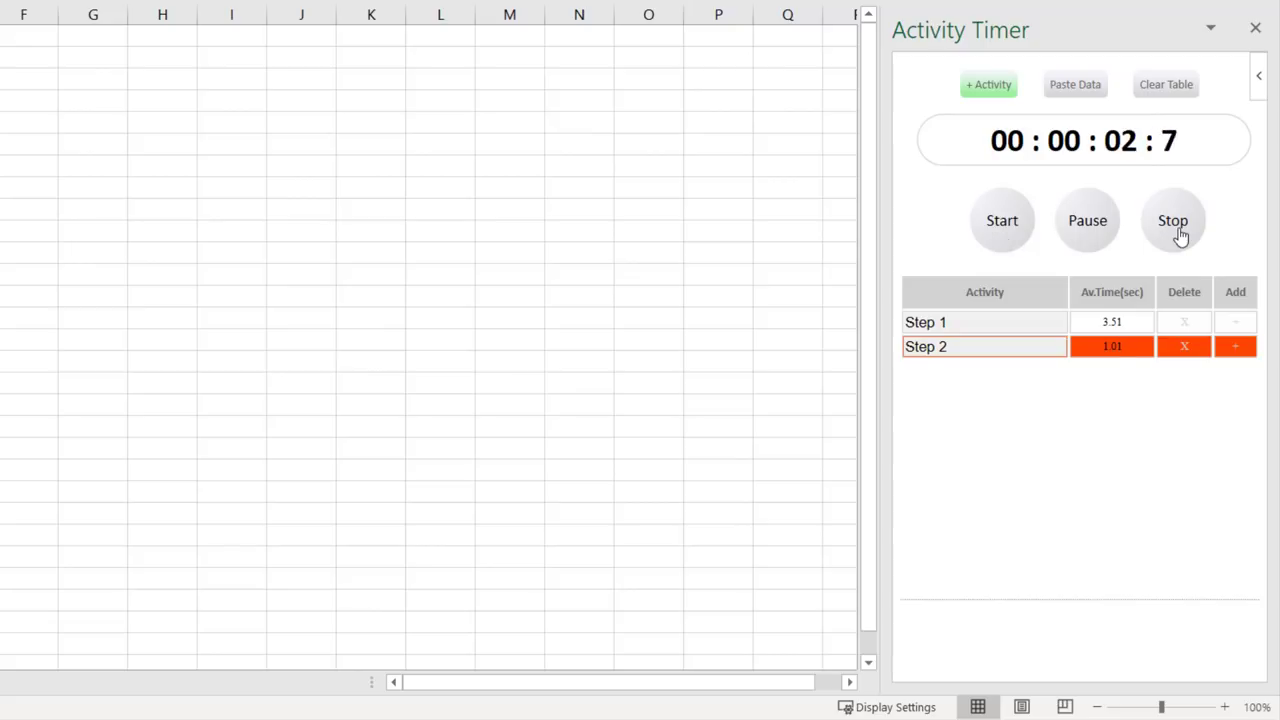
click(1173, 220)
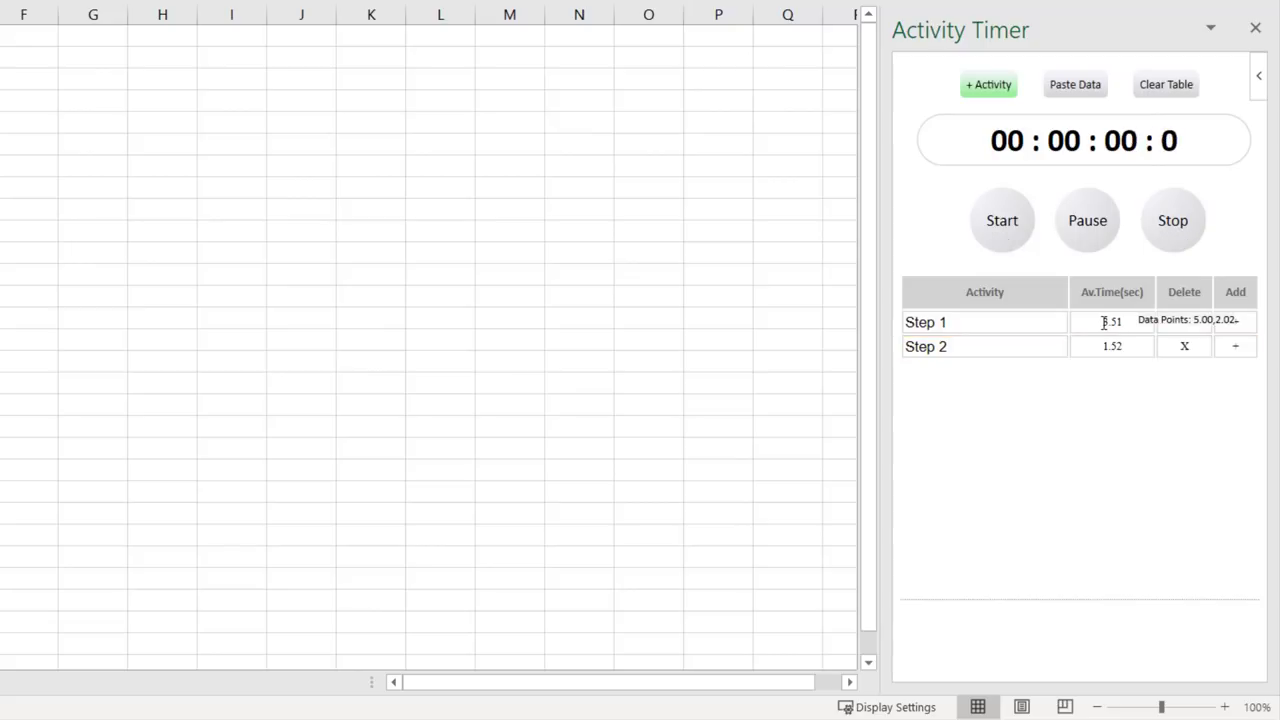
mouse_move(884, 273)
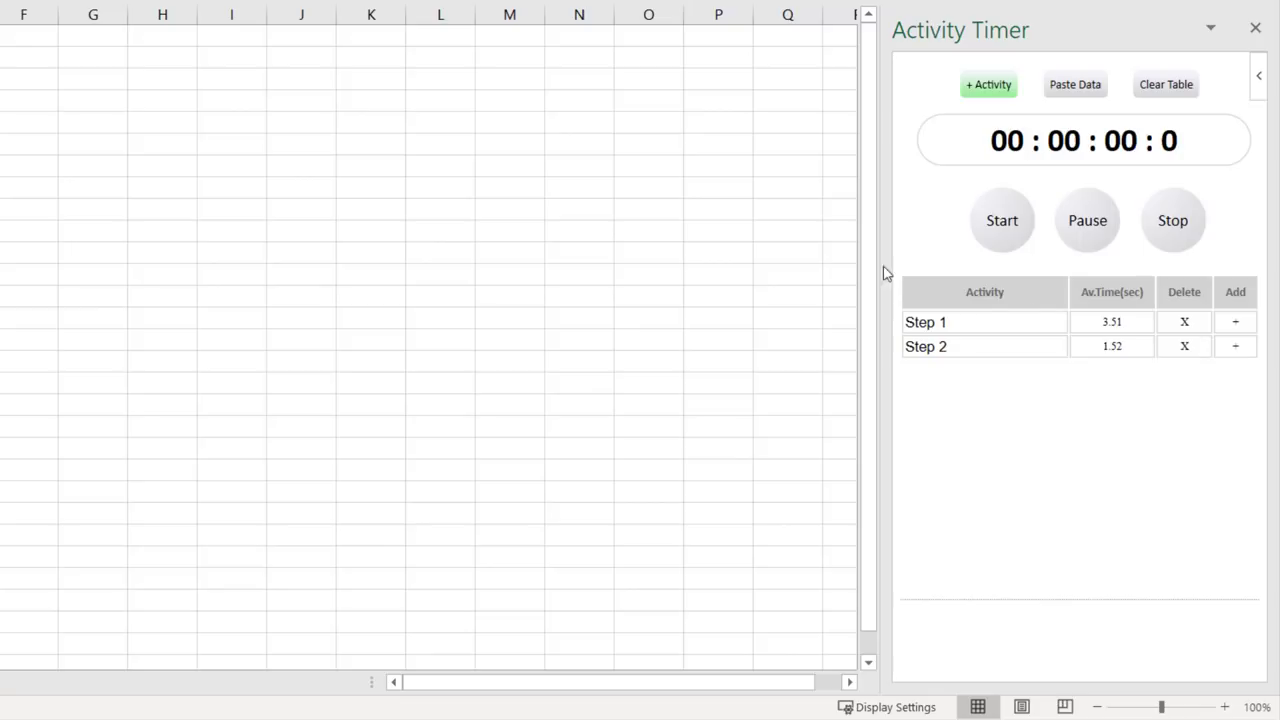
Paste the recorded Step 1 and Step 2 timings into the sheet and apply Quick Analysis Totals
click(162, 209)
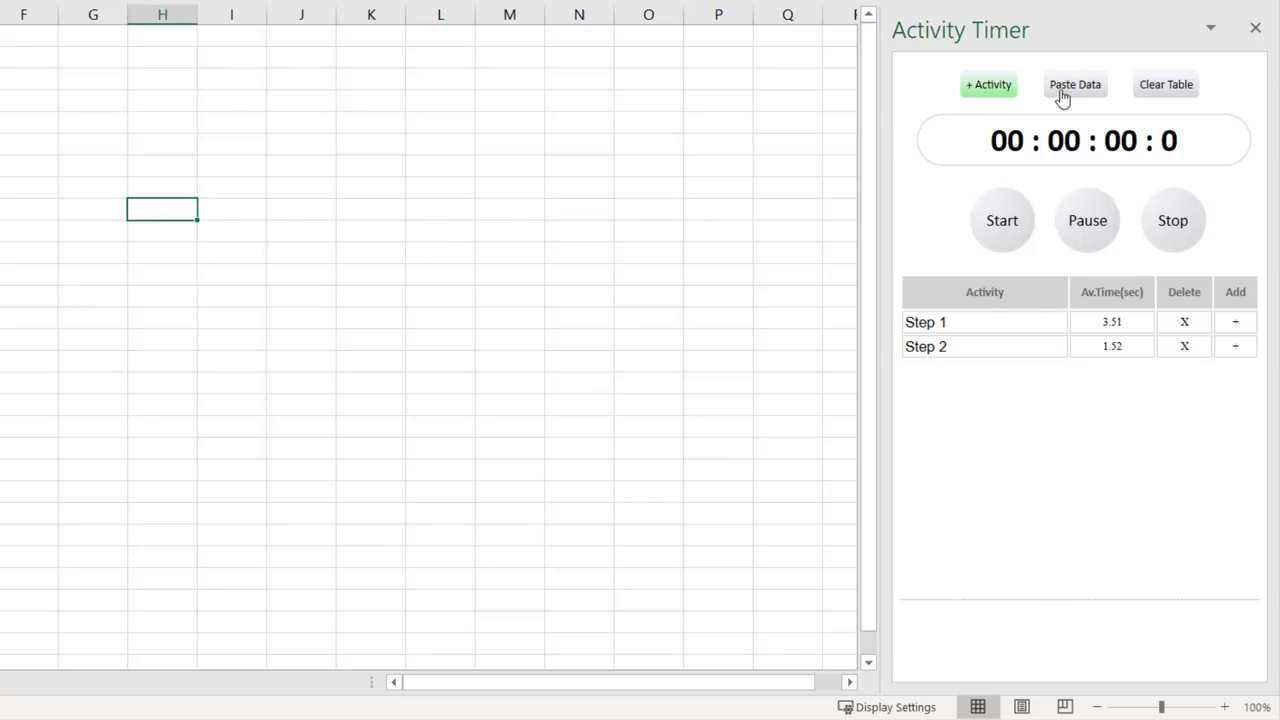
click(1075, 84)
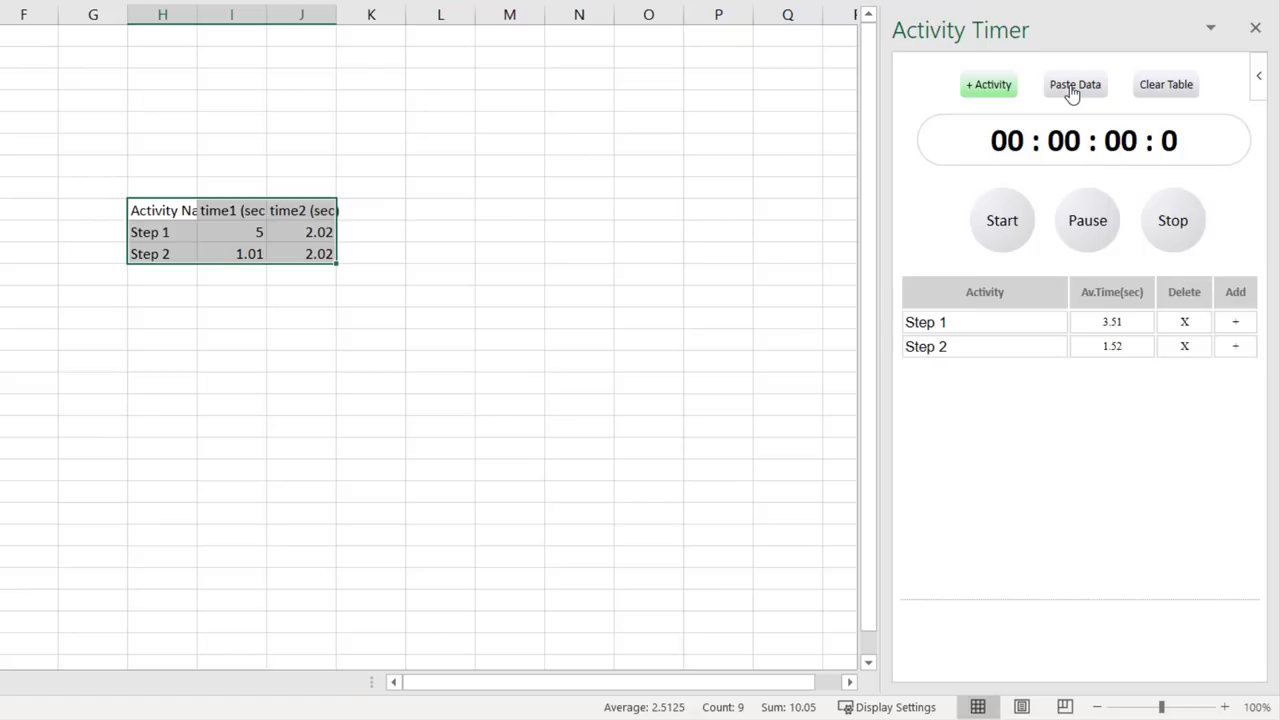
mouse_move(203, 228)
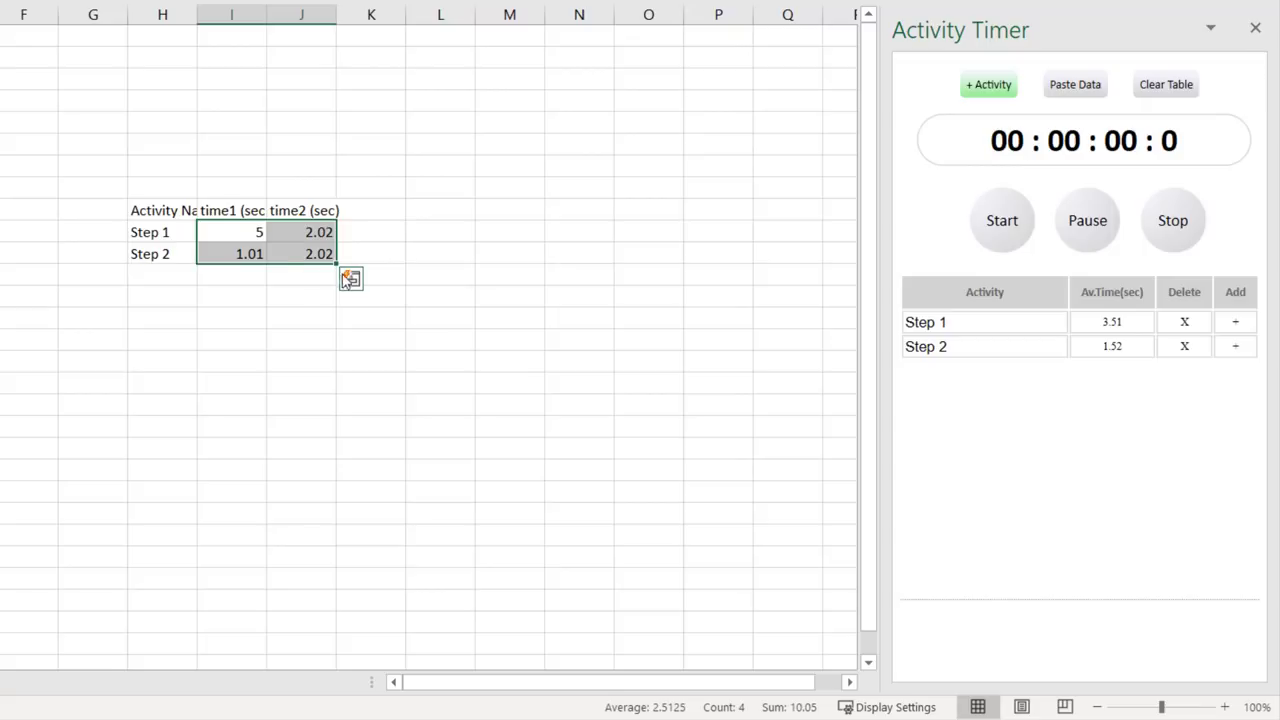
click(351, 278)
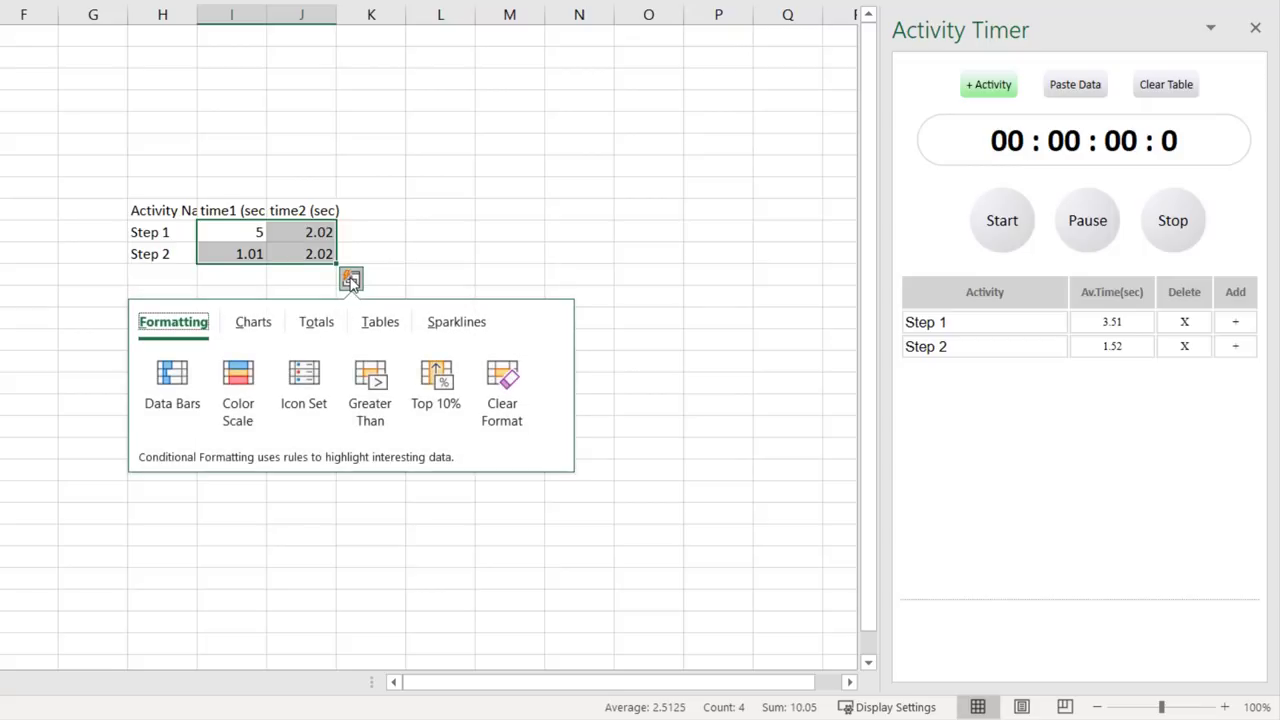
click(316, 321)
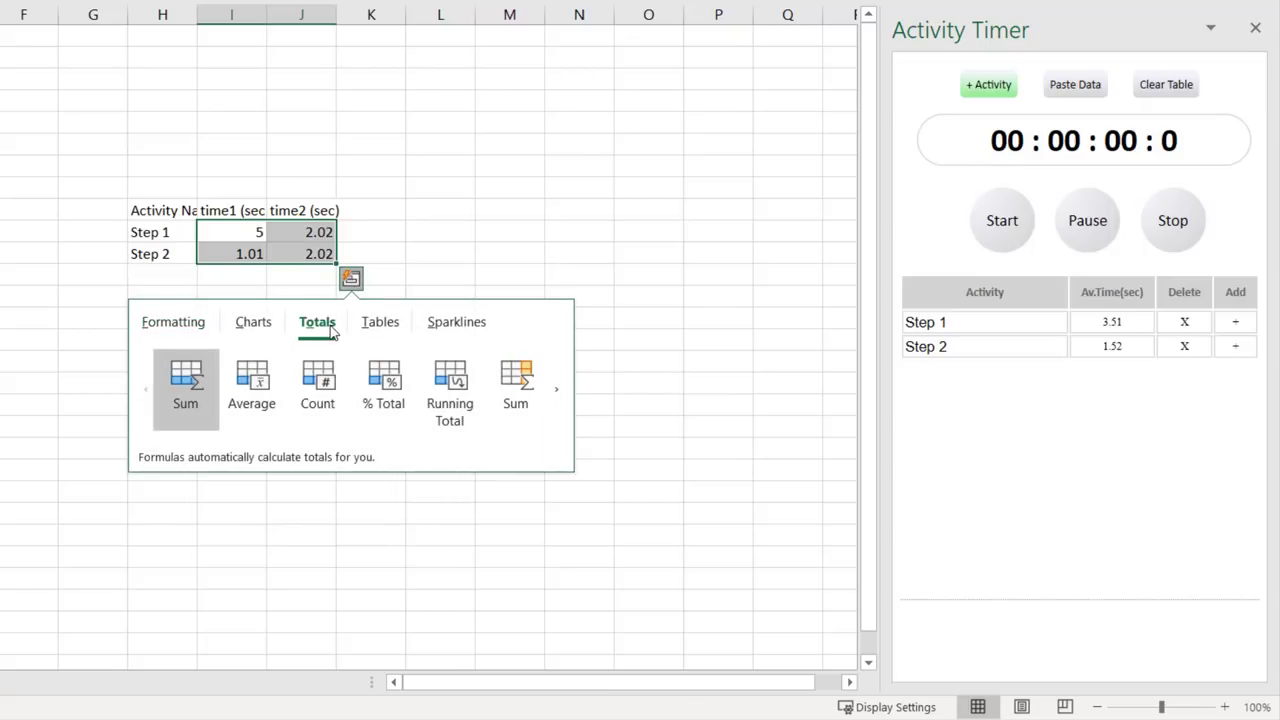
click(509, 372)
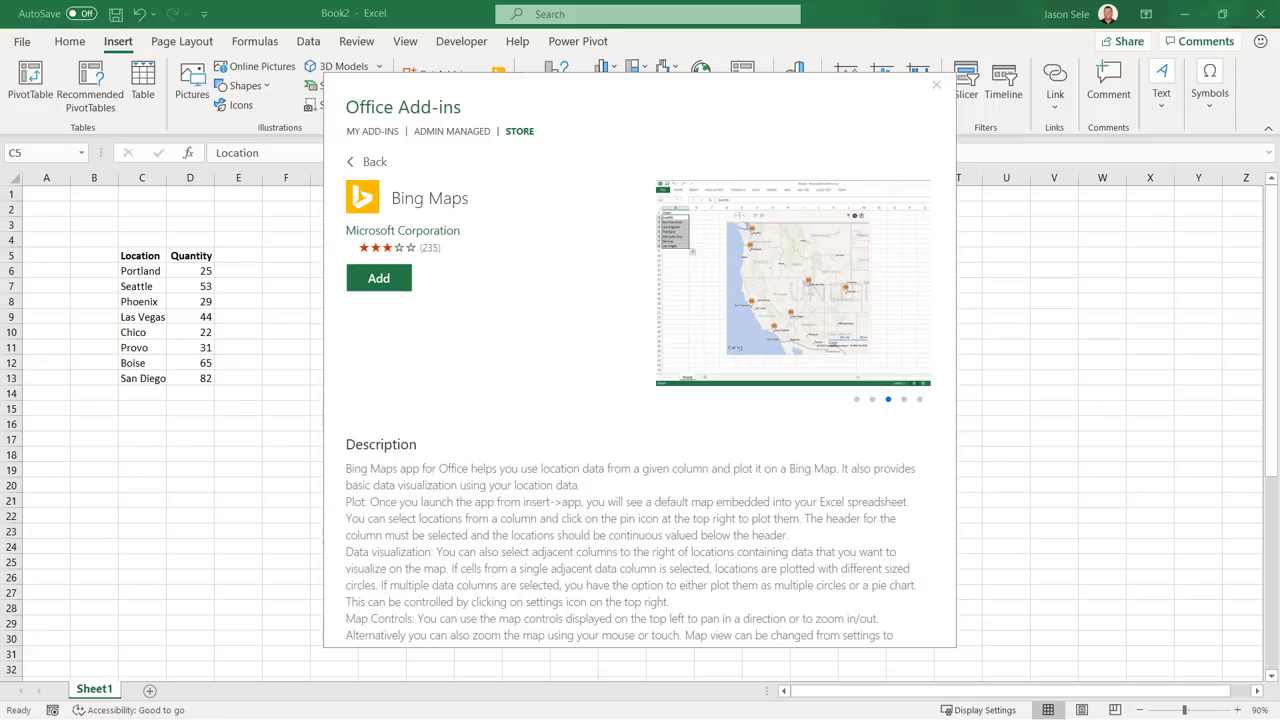
Add Bing Maps, accept its terms, close the welcome message and select the Location and Quantity data
click(378, 278)
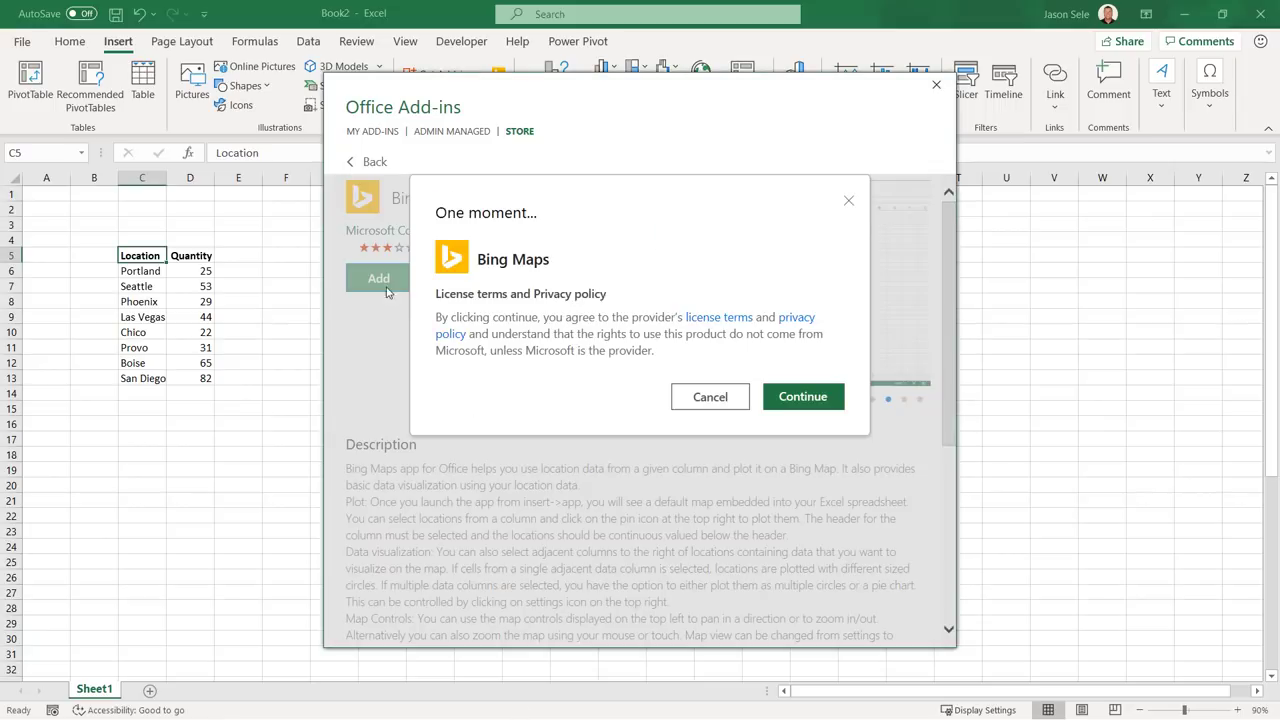
click(802, 396)
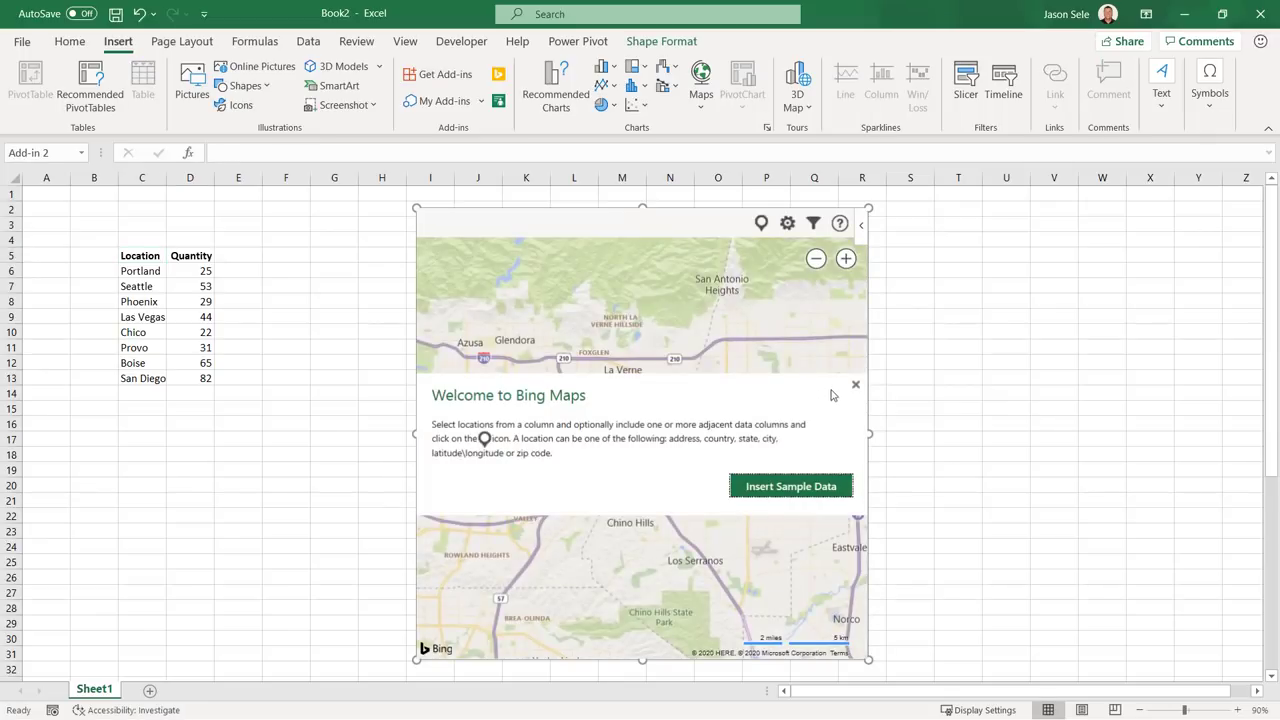
click(855, 384)
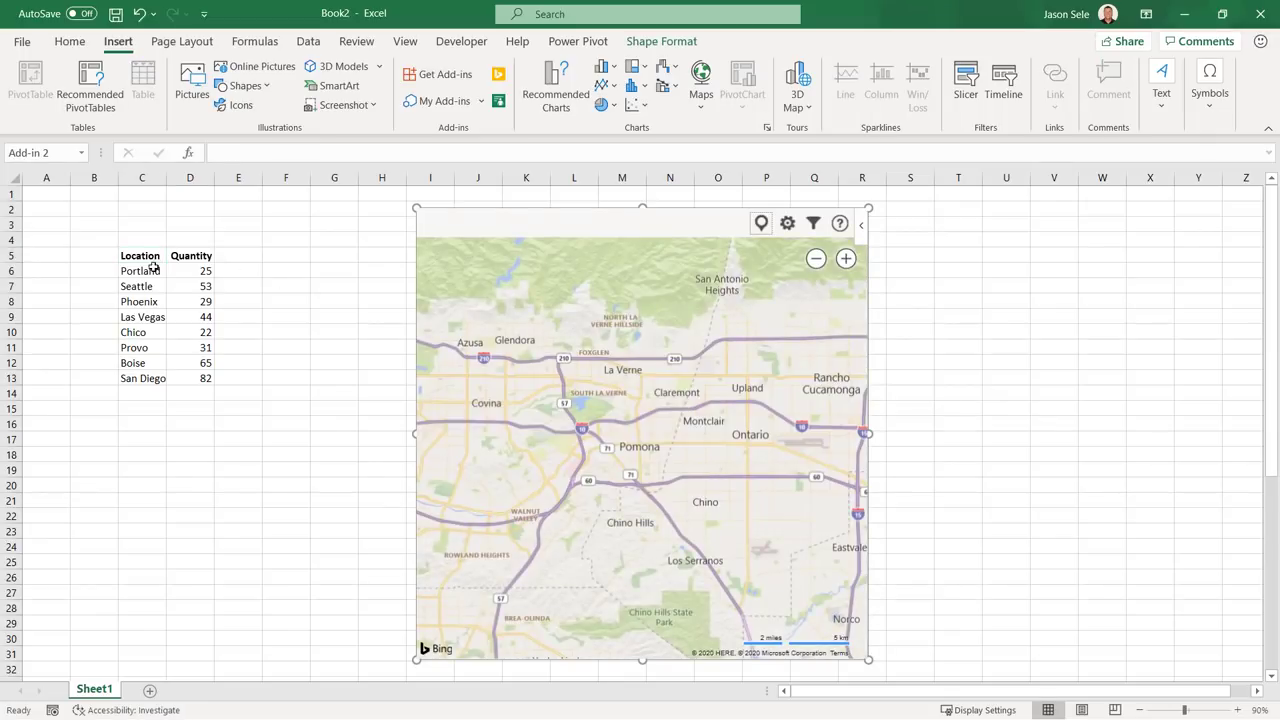
drag(140, 255, 205, 378)
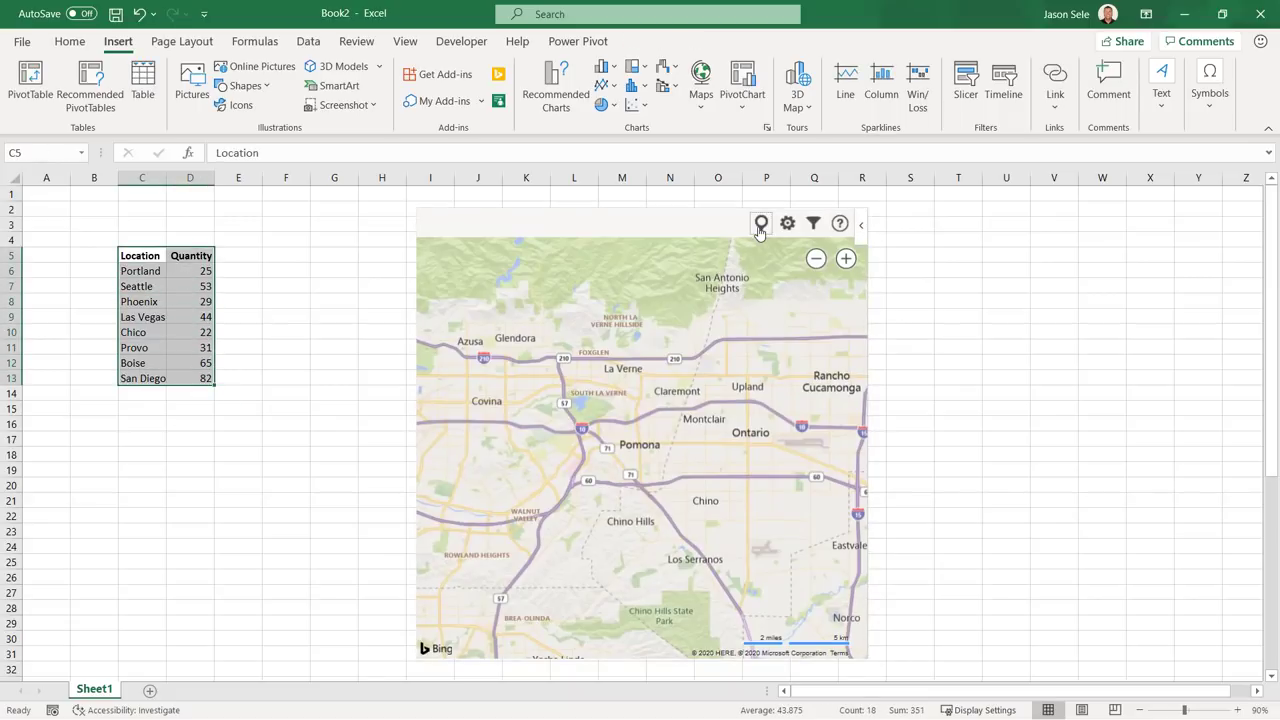
Plot the locations on the map with aerial imagery, yellow Quantity circles and pie charts
click(815, 259)
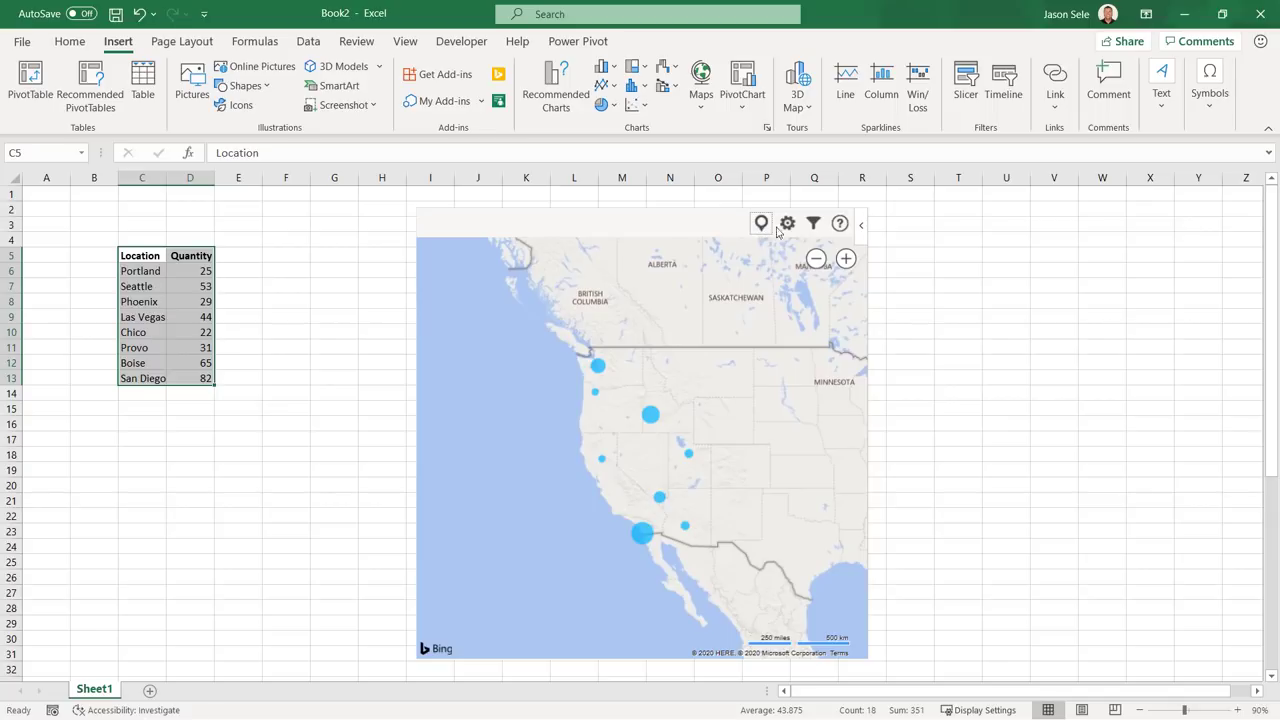
click(787, 223)
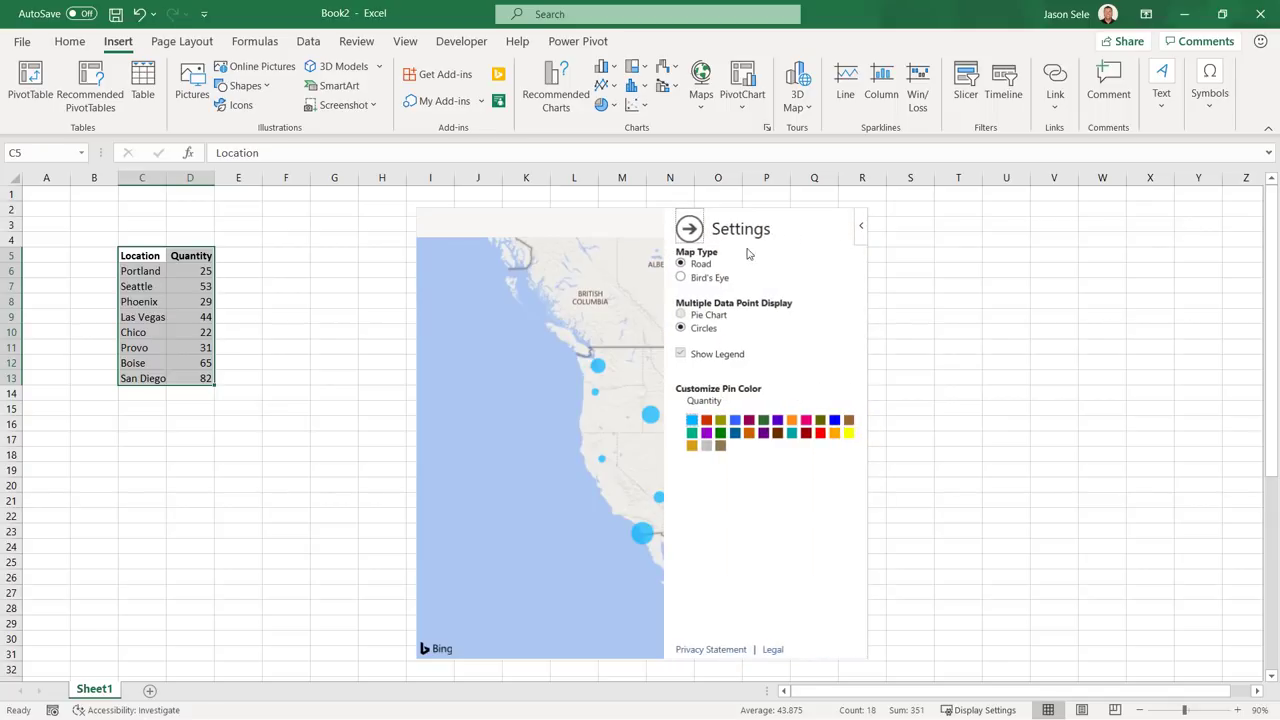
click(681, 277)
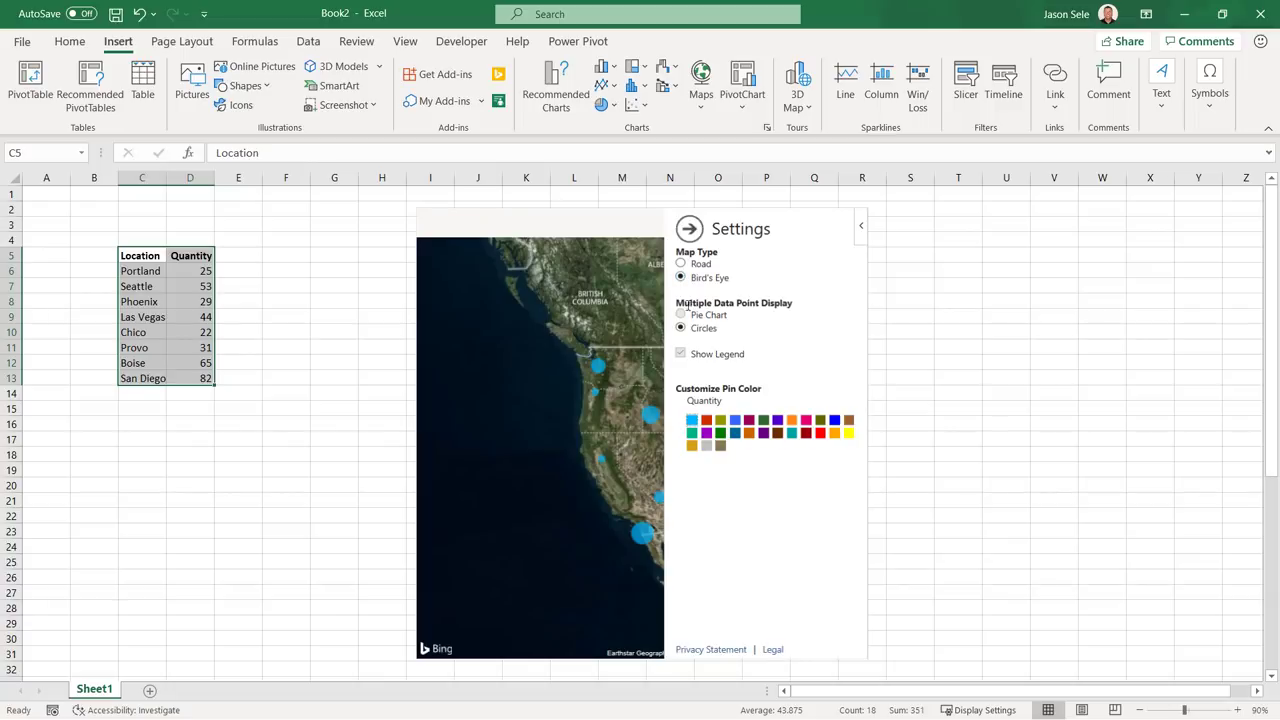
click(848, 432)
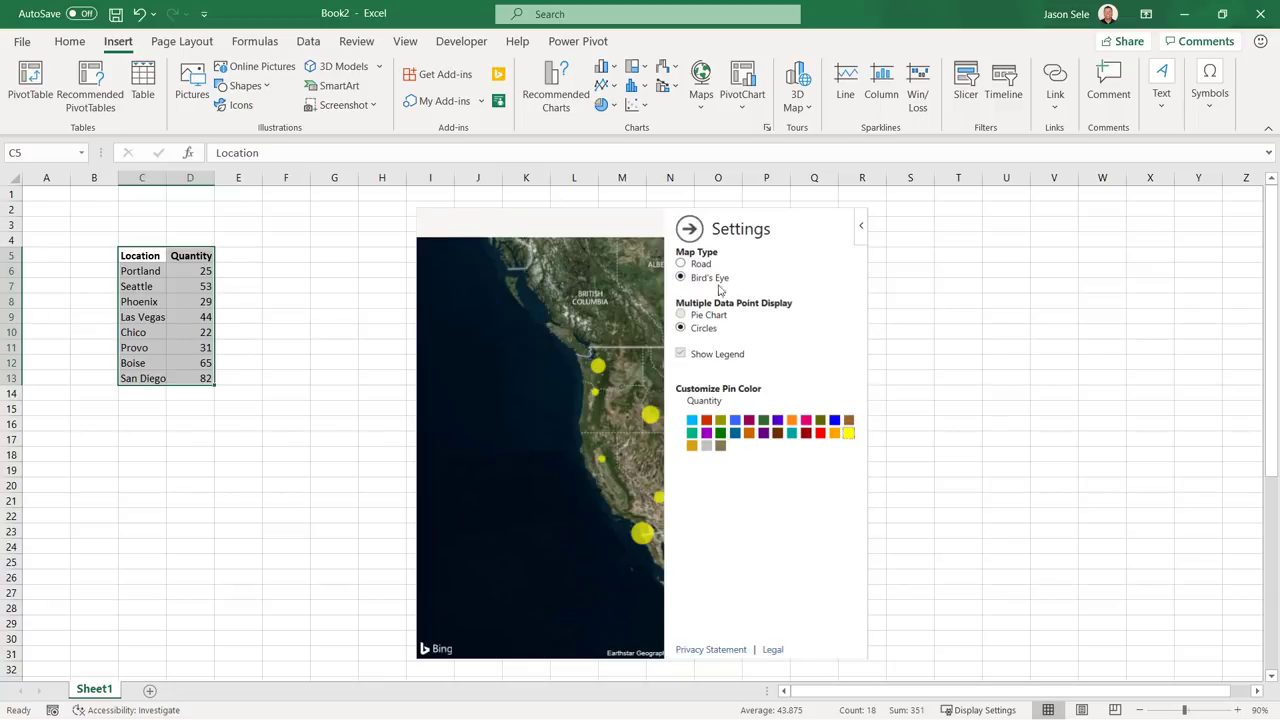
click(689, 228)
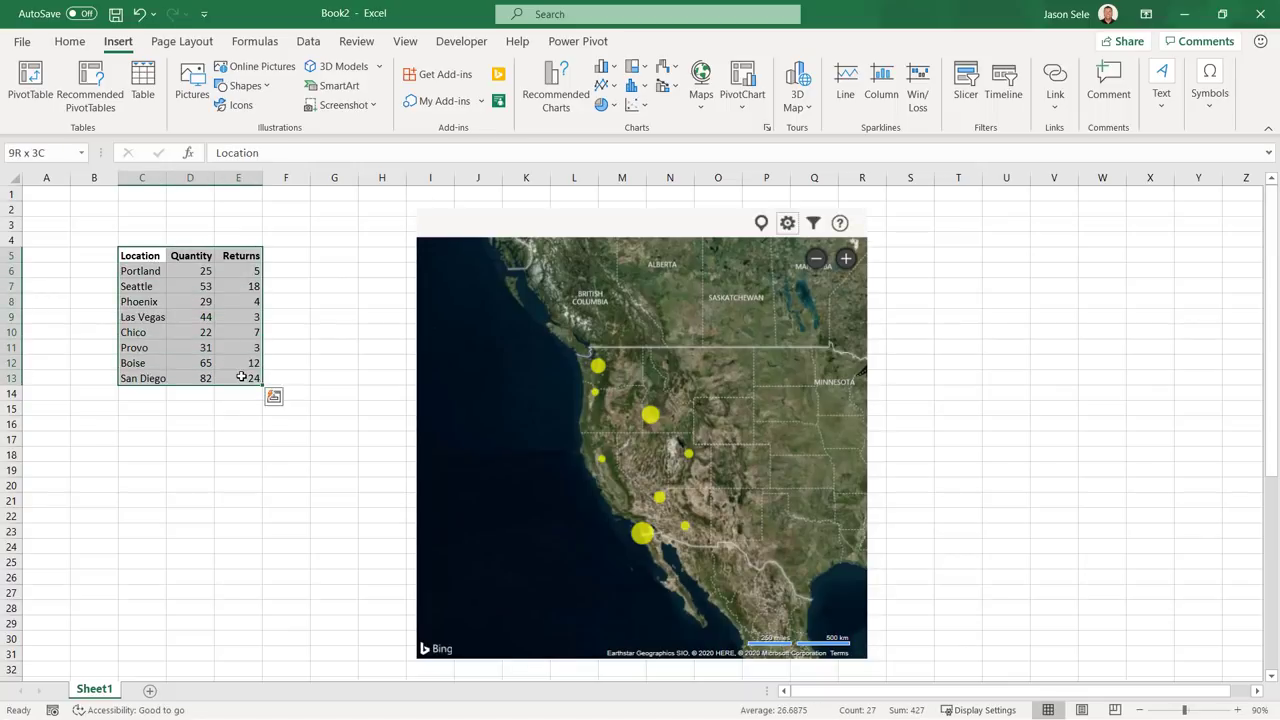
click(787, 222)
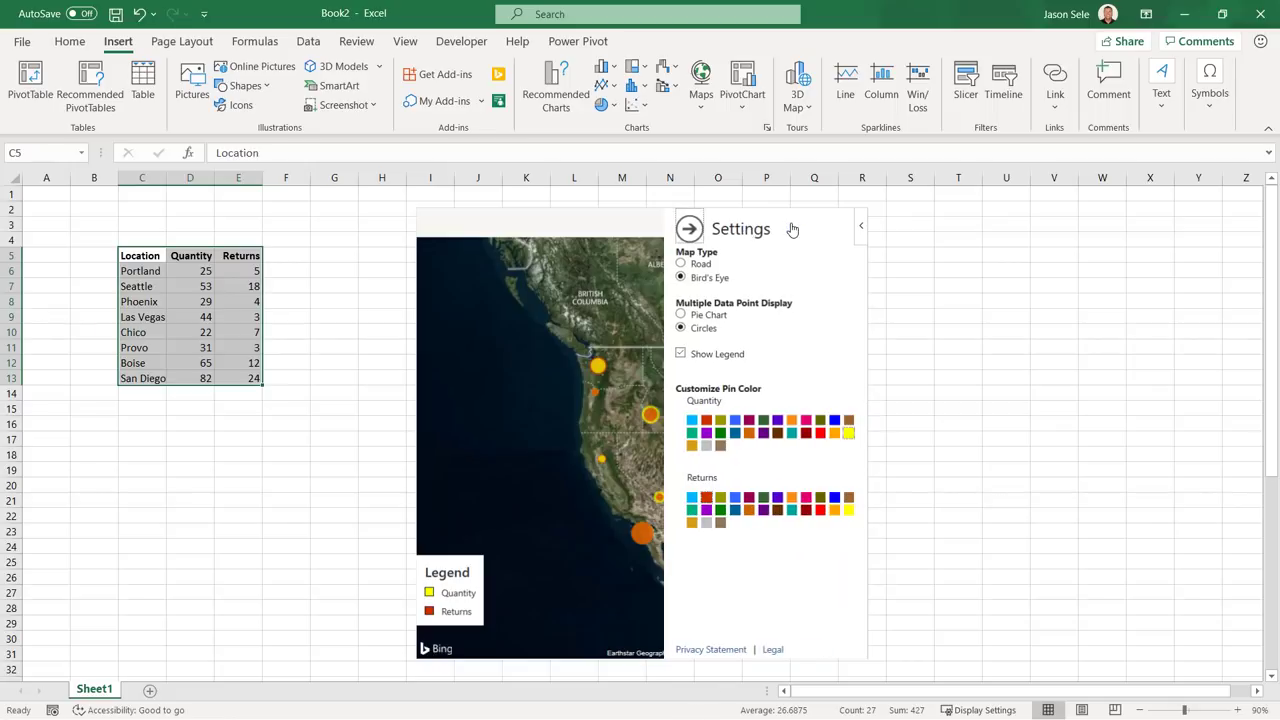
click(681, 314)
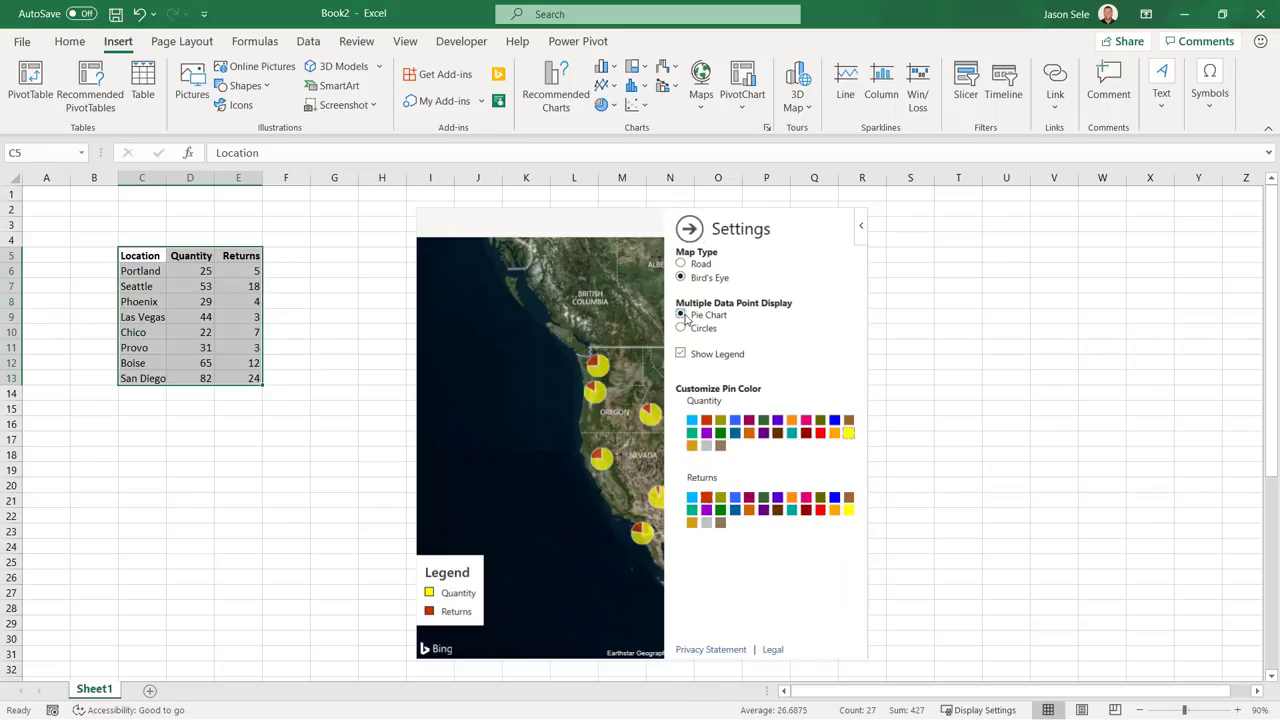
click(689, 228)
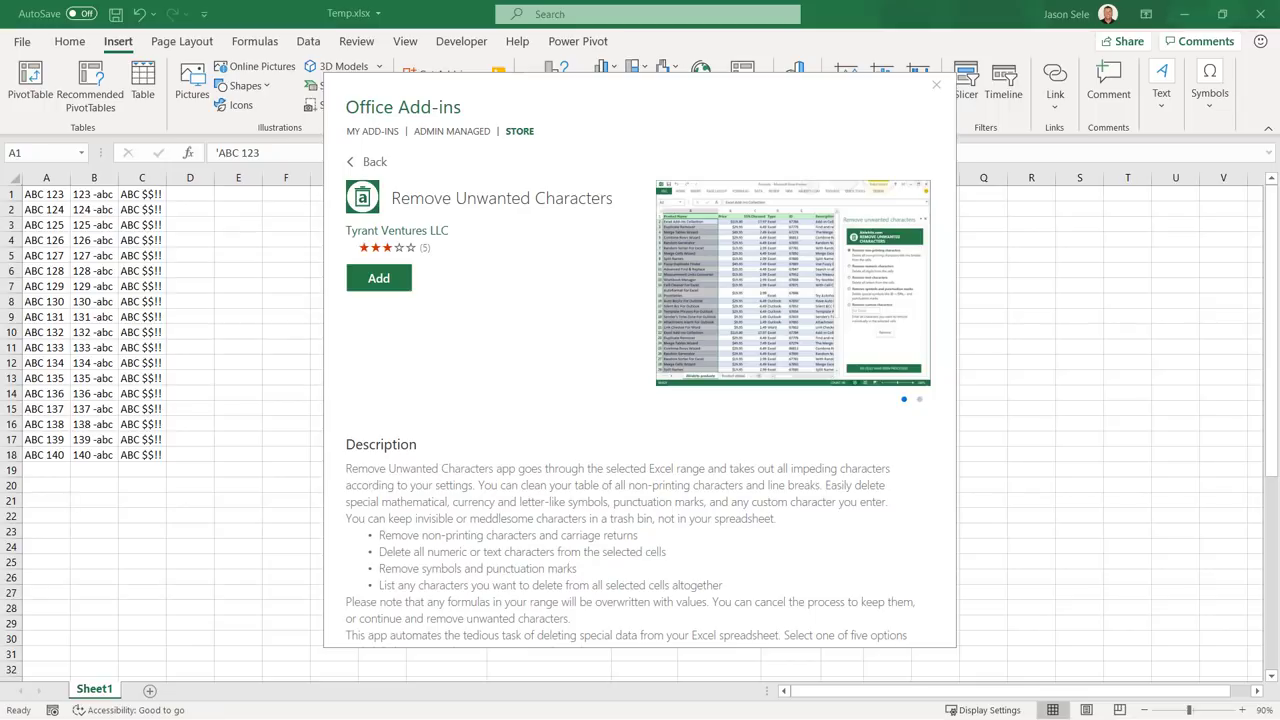
Add Remove Unwanted Characters from the Store and accept its license terms
click(918, 399)
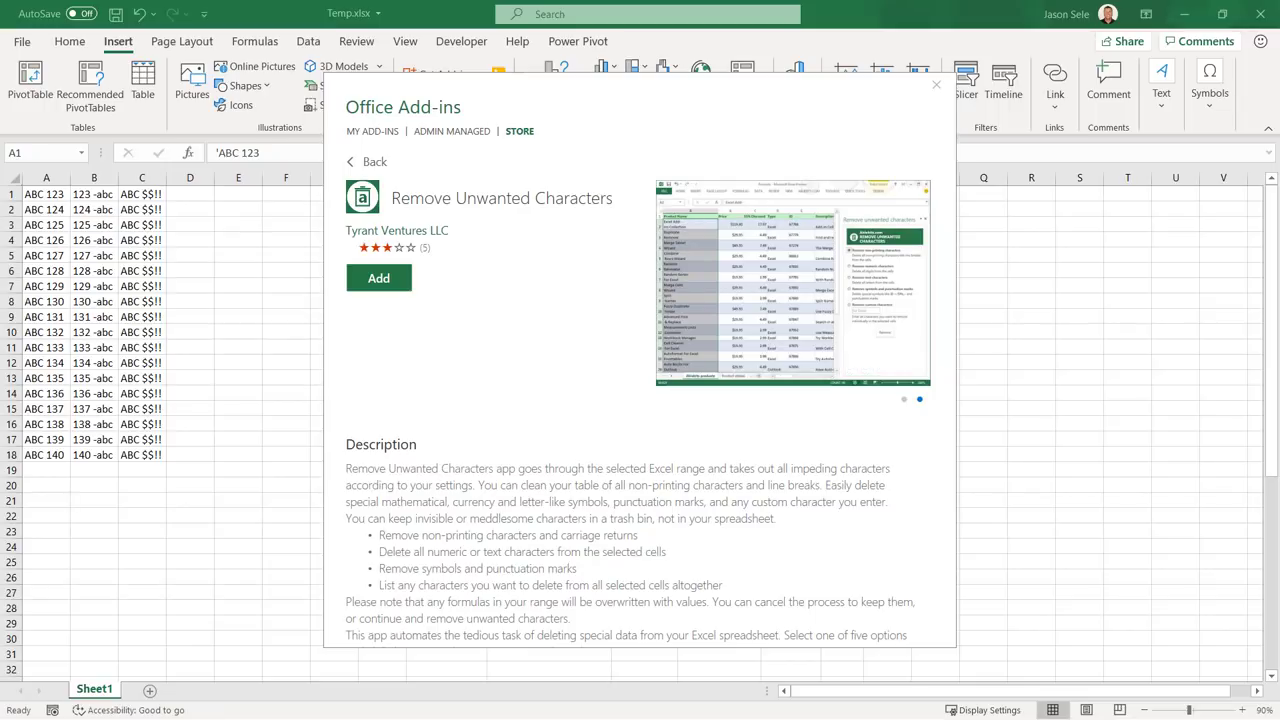
click(378, 278)
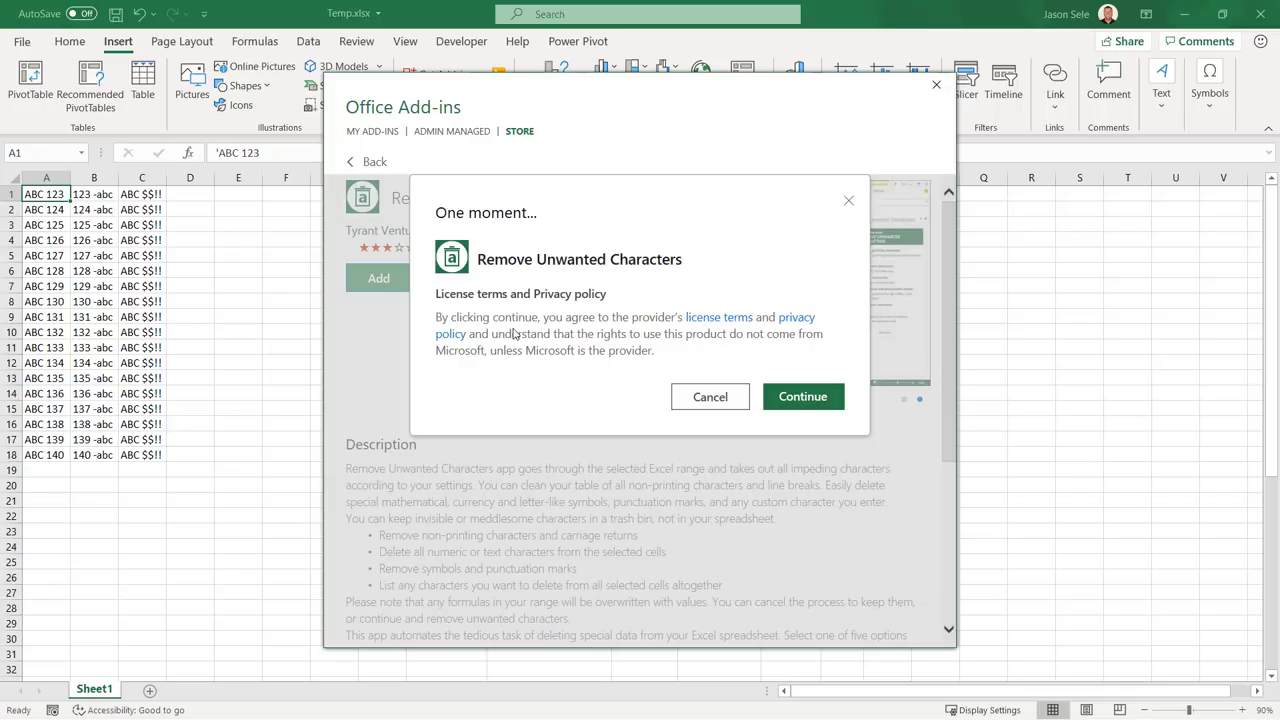
click(802, 396)
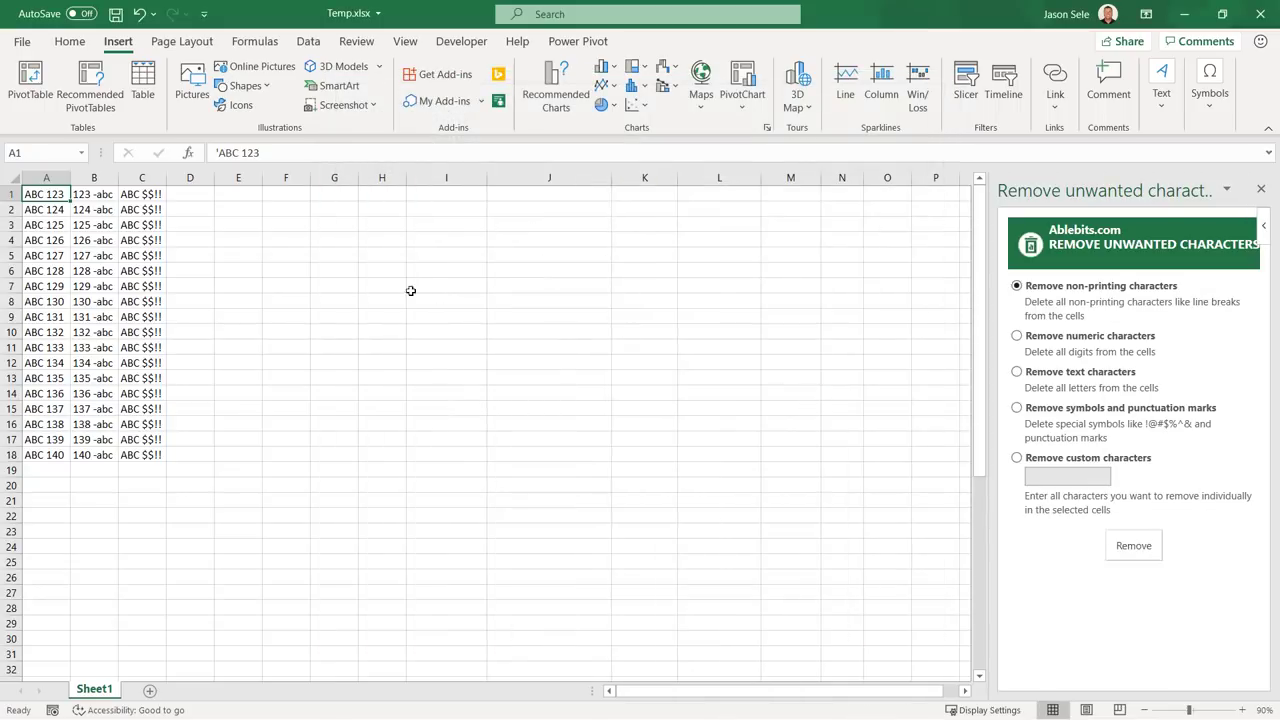
Remove the digits from column A and the letters from column B
drag(46, 194, 46, 439)
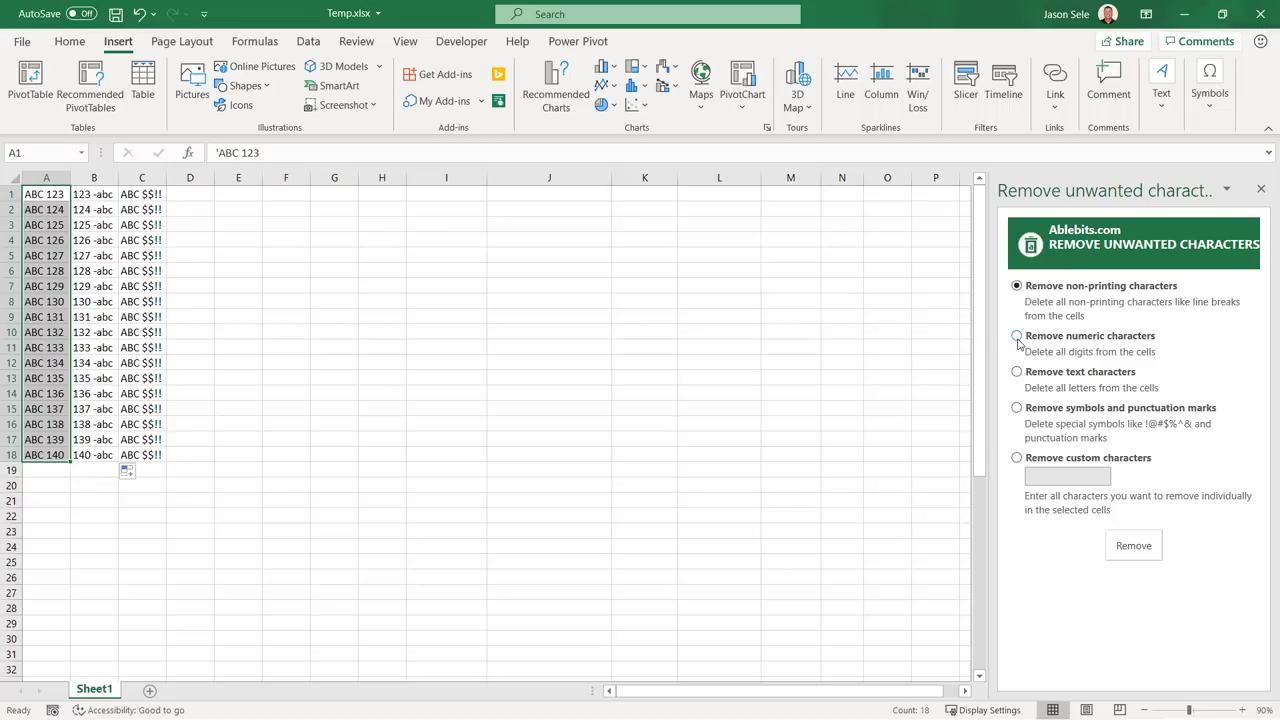
click(1016, 335)
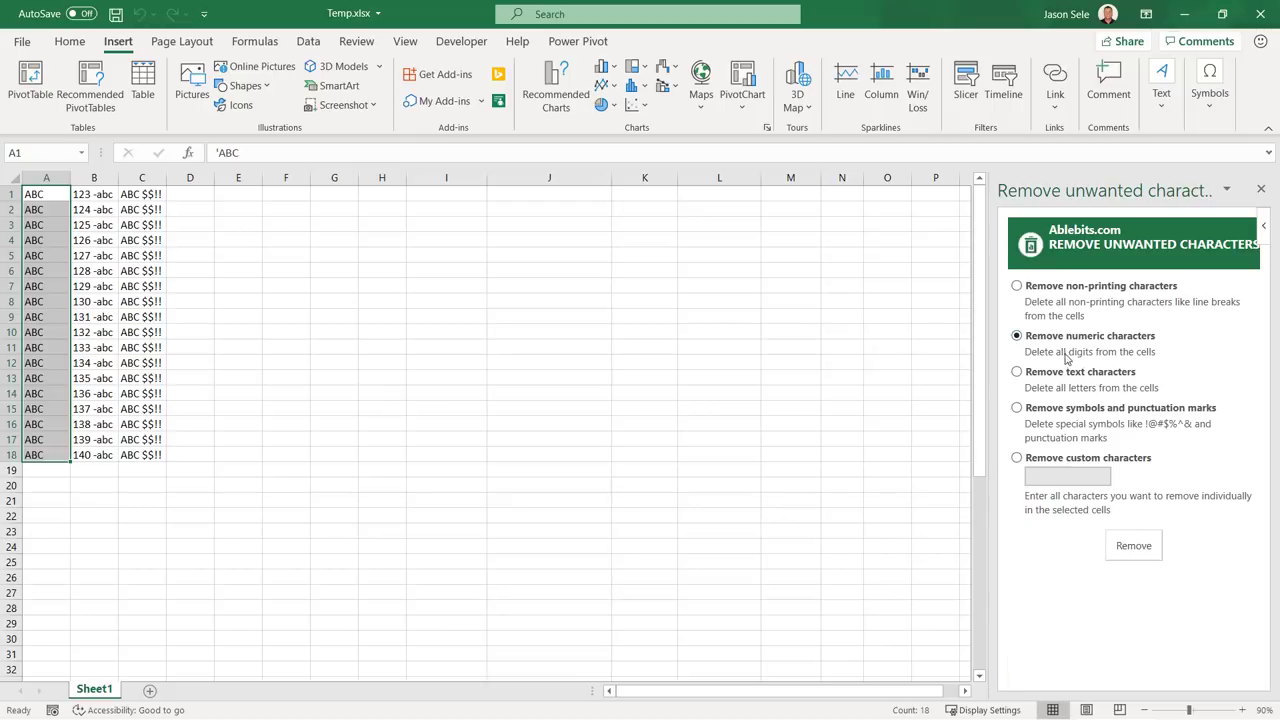
mouse_move(227, 249)
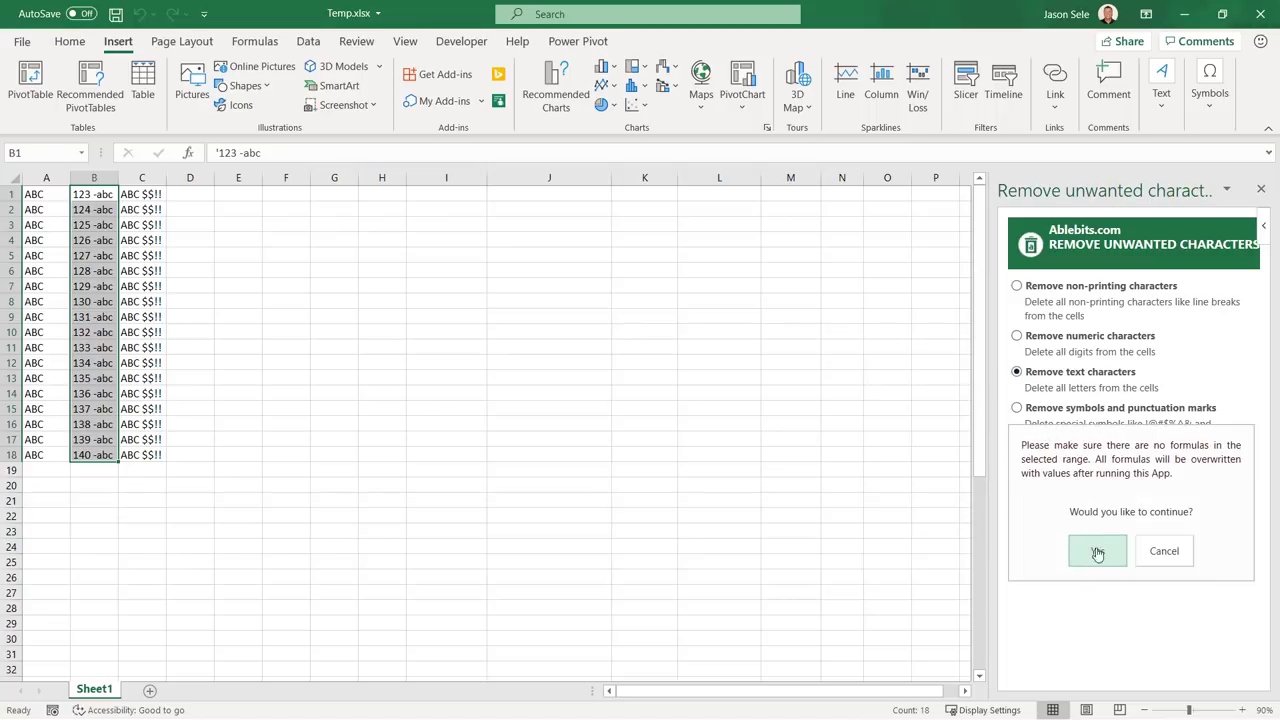
click(1097, 550)
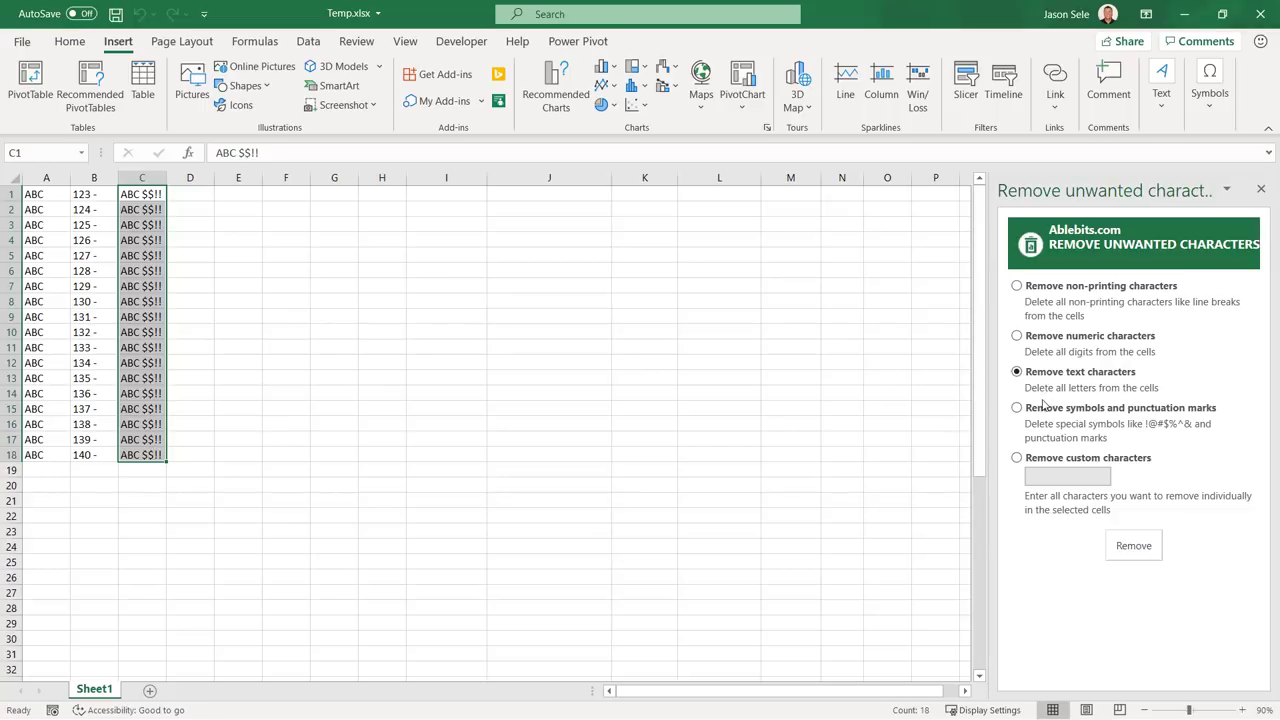
Strip symbols from column C, then remove the custom character B
click(1017, 407)
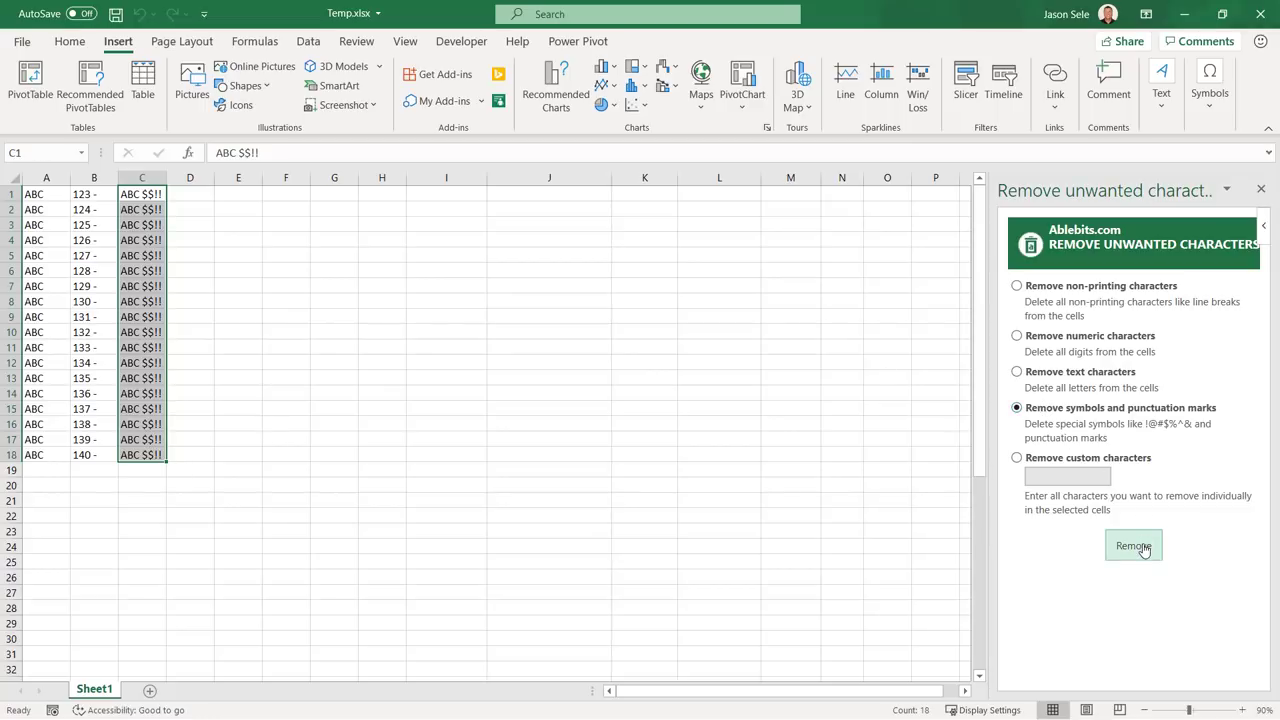
click(1133, 545)
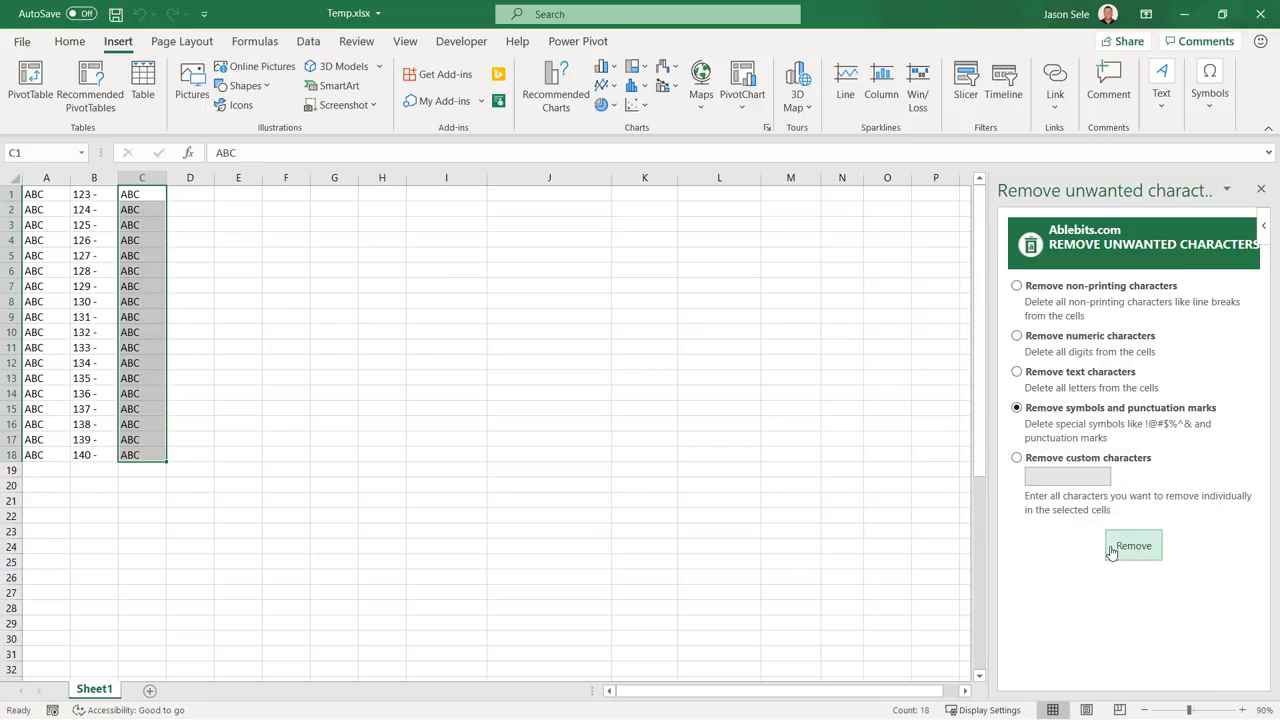
click(1017, 457)
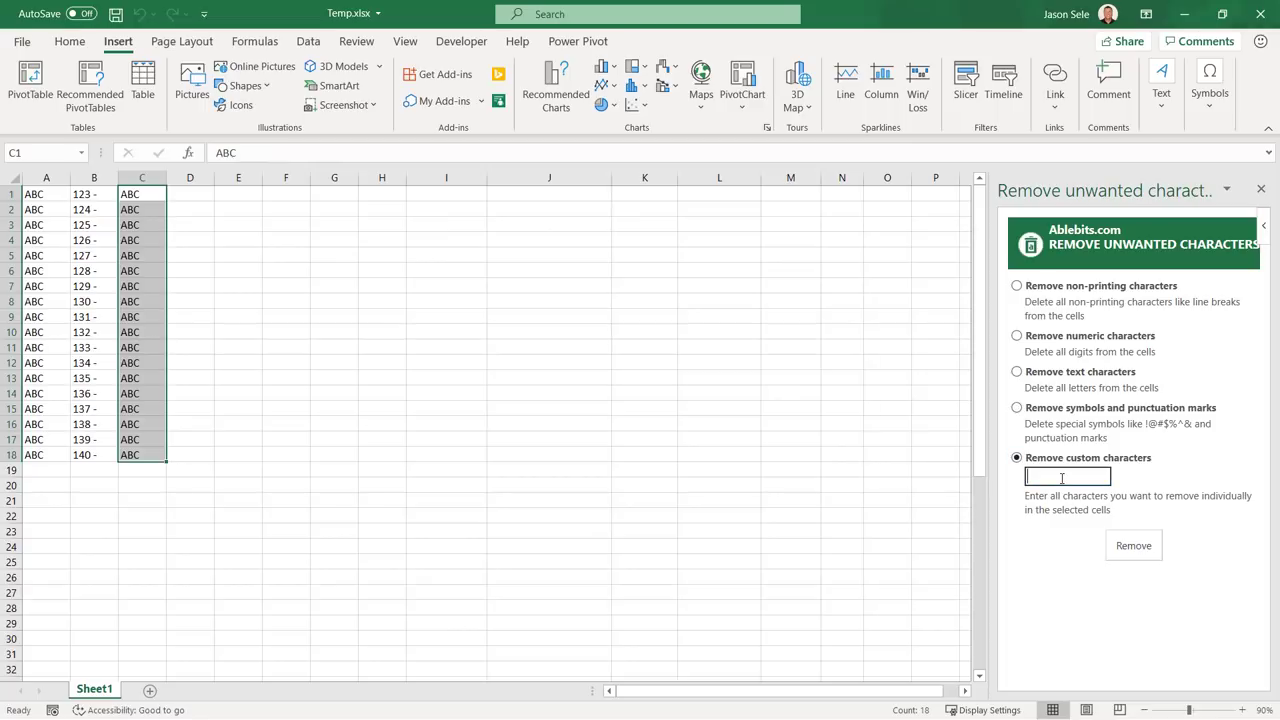
text(B)
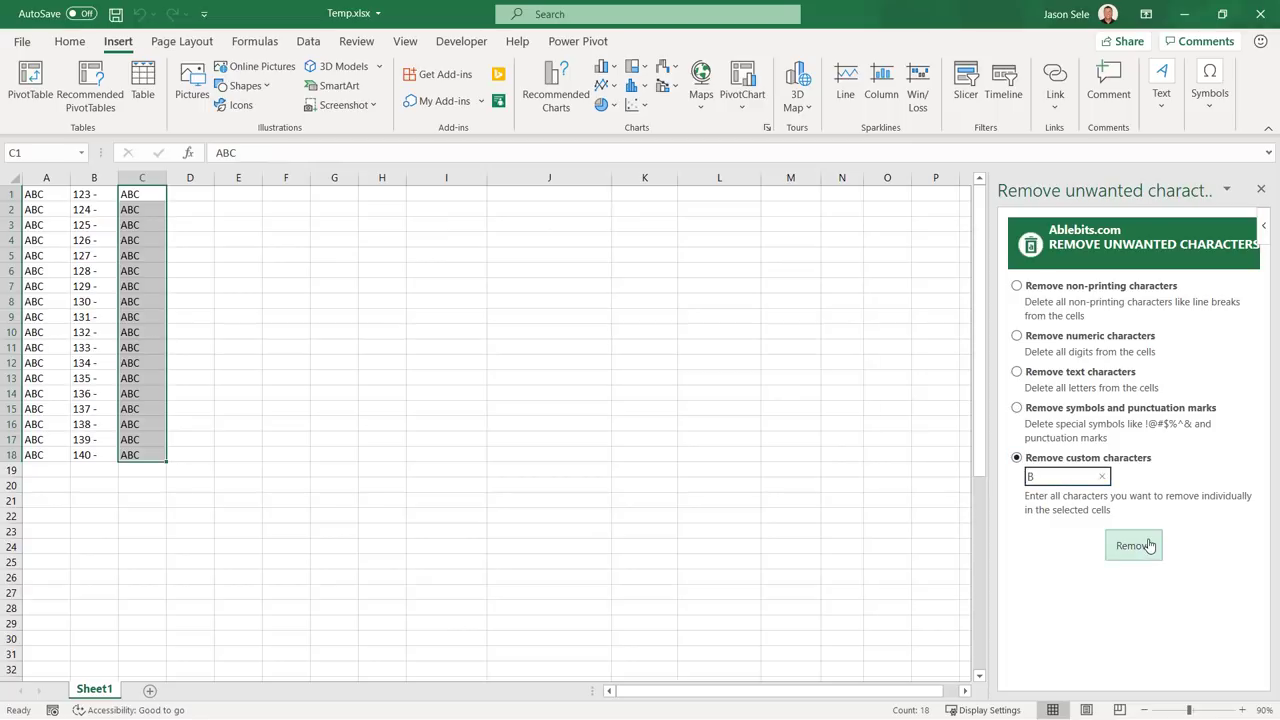
click(1133, 545)
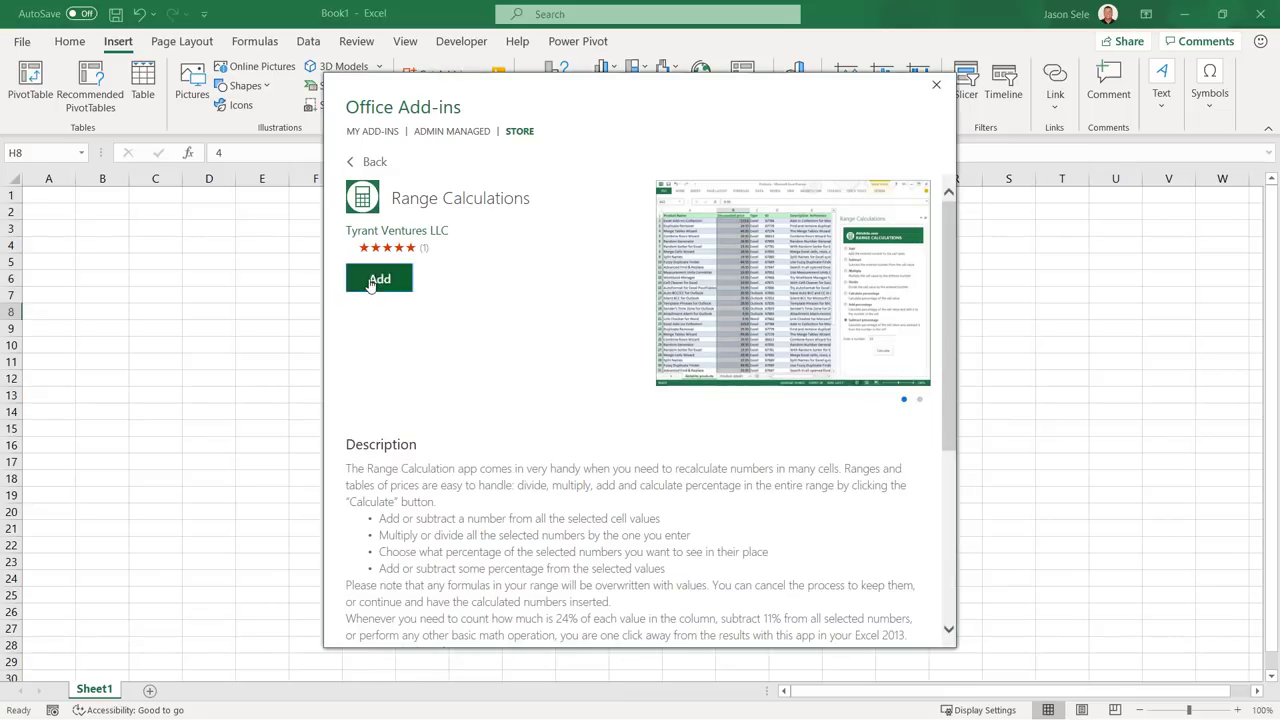
Add the Range Calculations add-in from the Office Add-ins Store
click(379, 278)
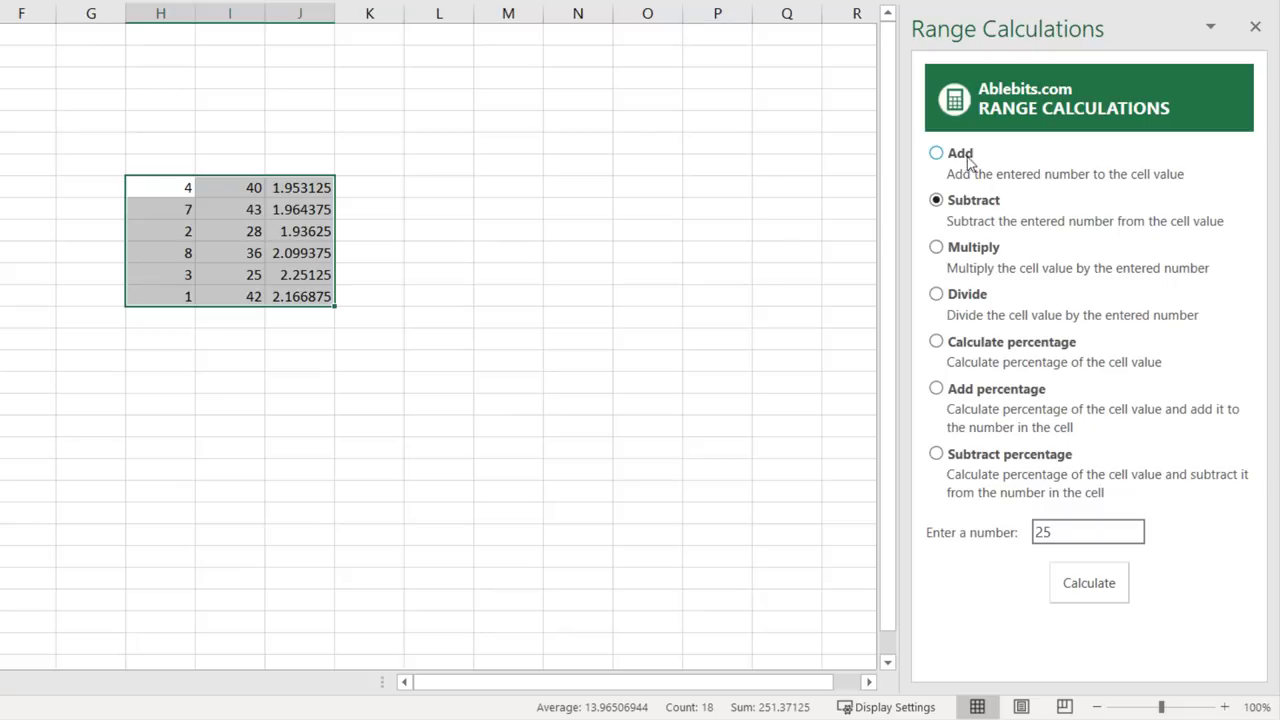
Add 20 to the selected numbers, multiply them by 3, then calculate 25 percent
click(936, 153)
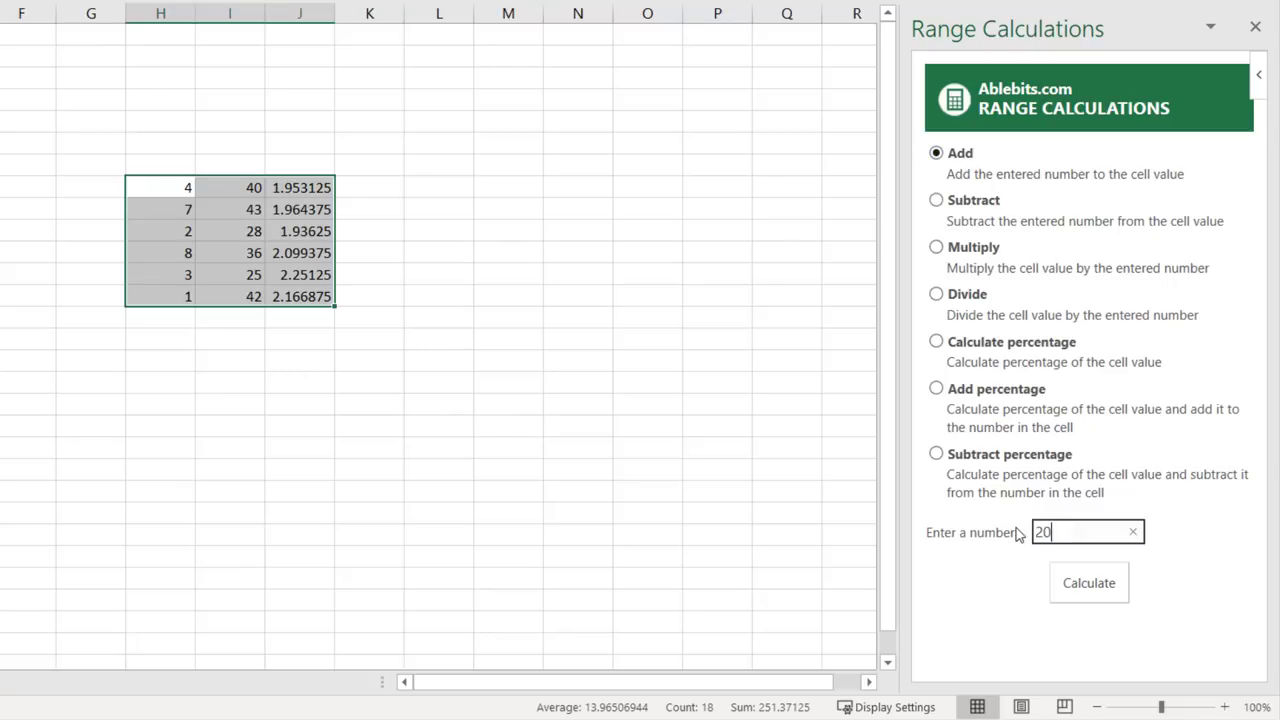
click(1088, 582)
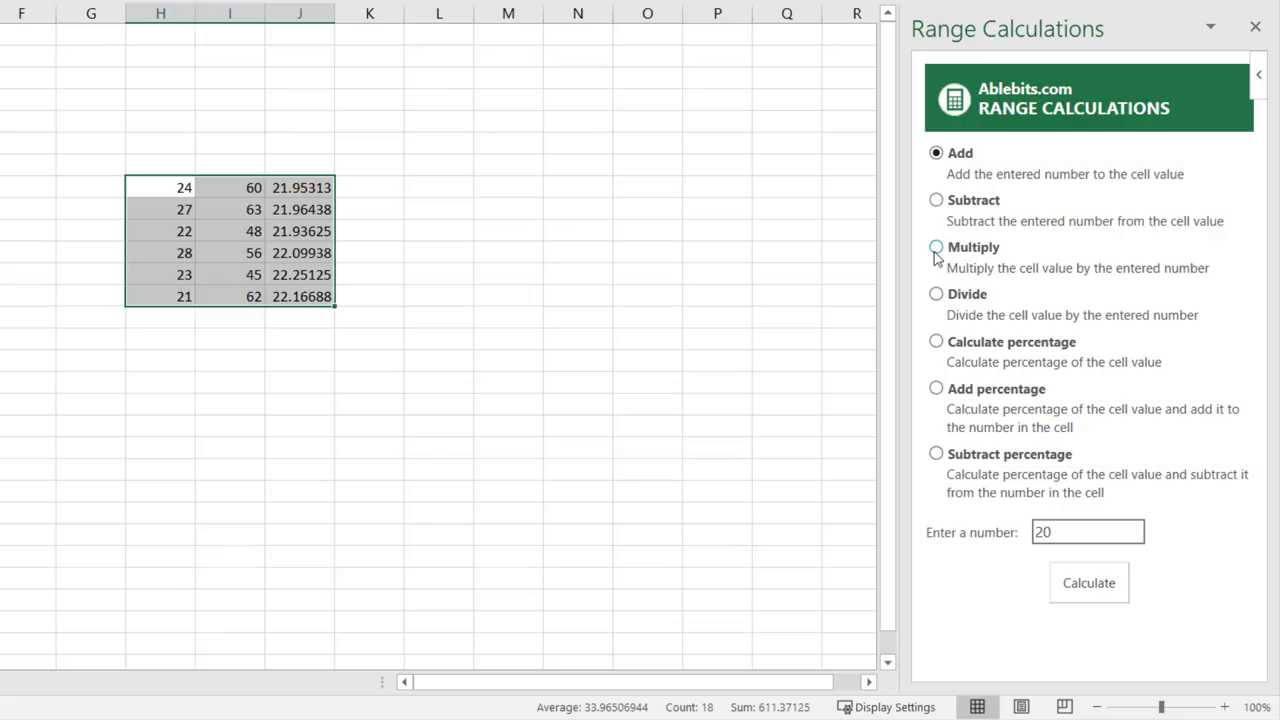
click(936, 247)
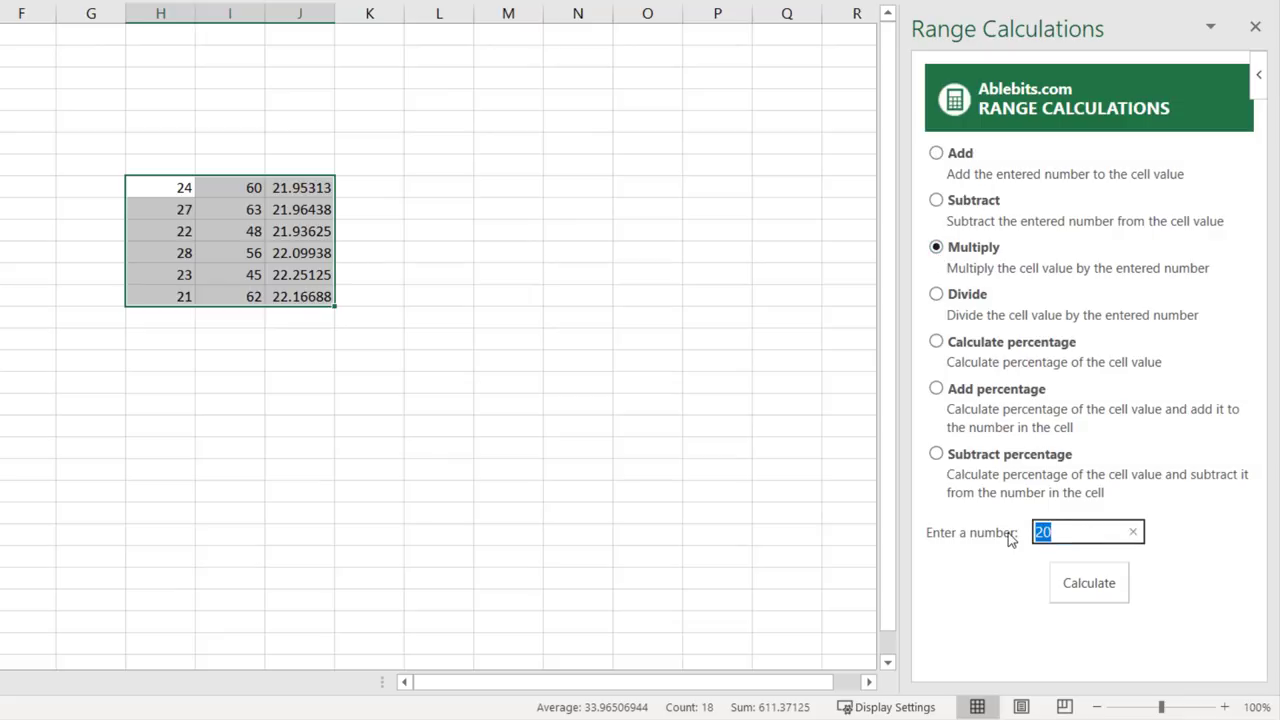
click(1088, 582)
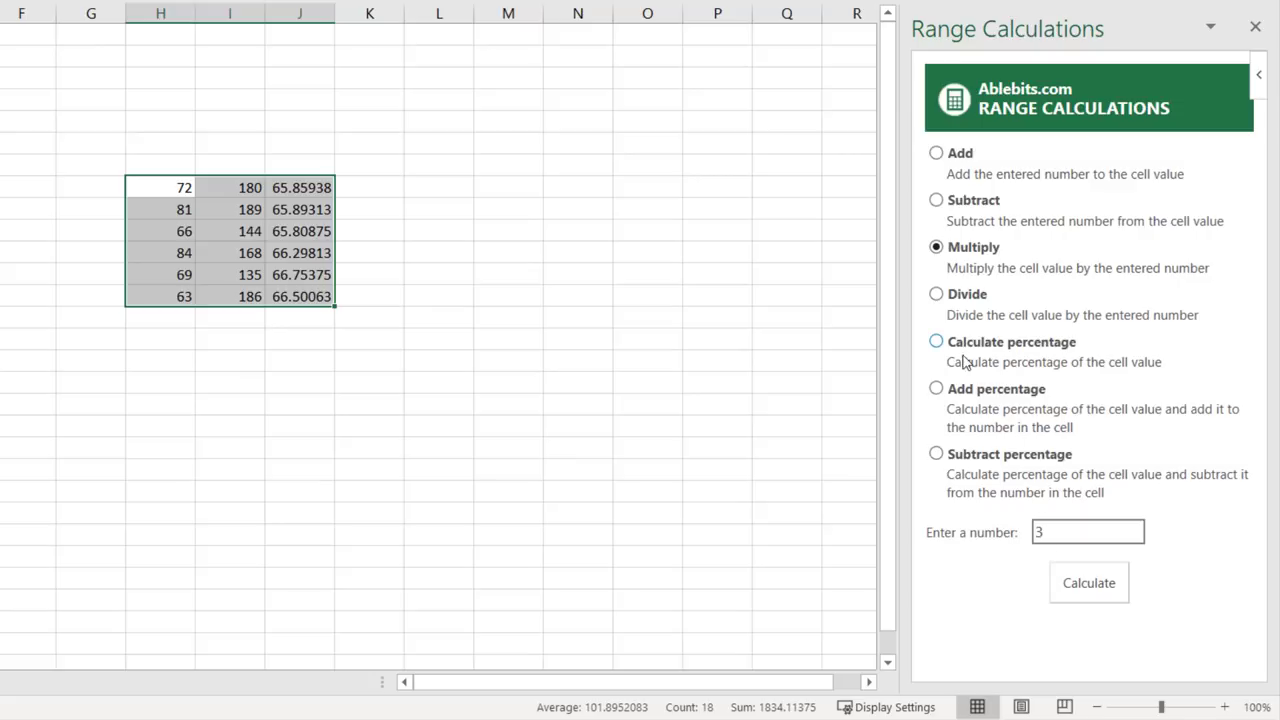
click(936, 341)
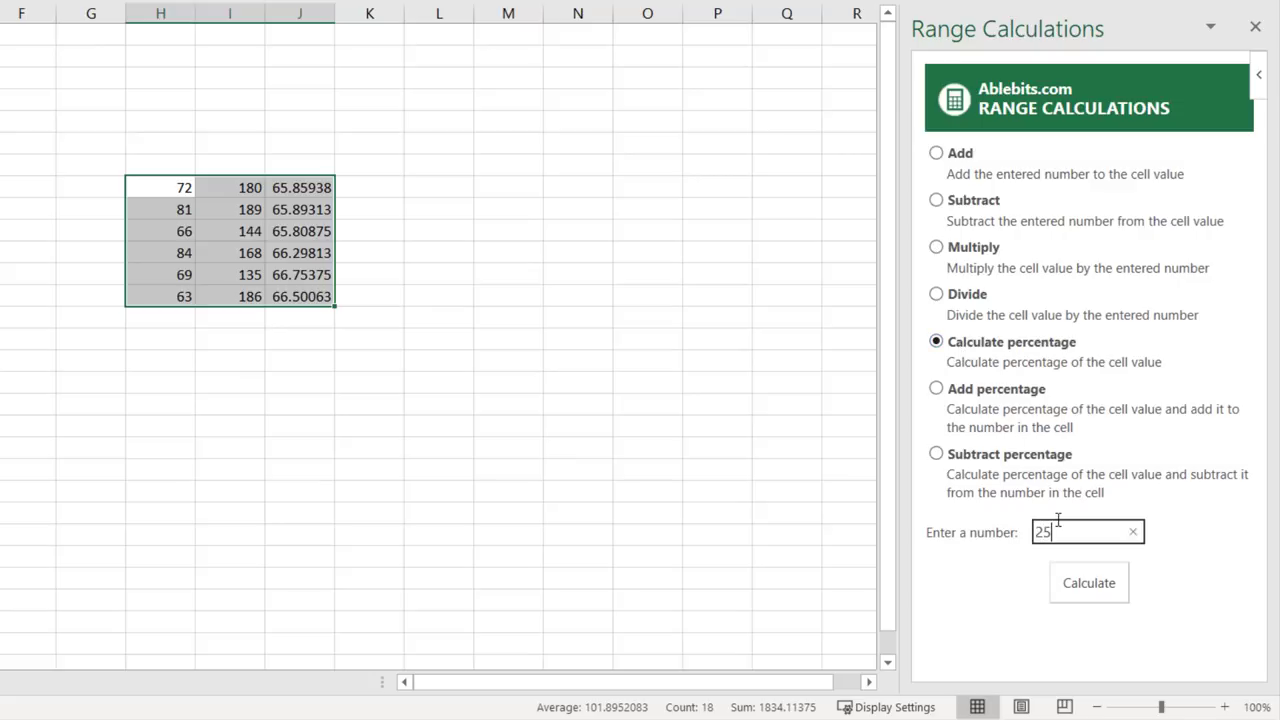
click(1088, 582)
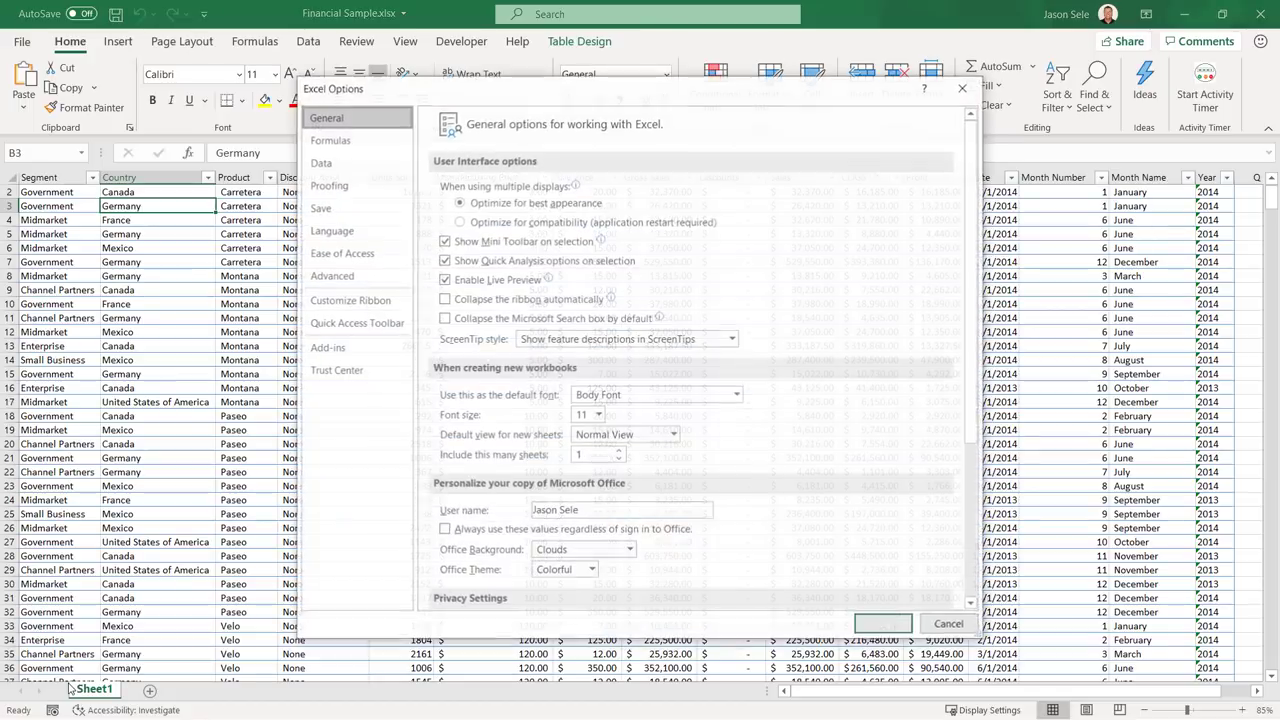
Enable Microsoft Power Pivot for Excel in the COM Add-ins dialog
click(327, 347)
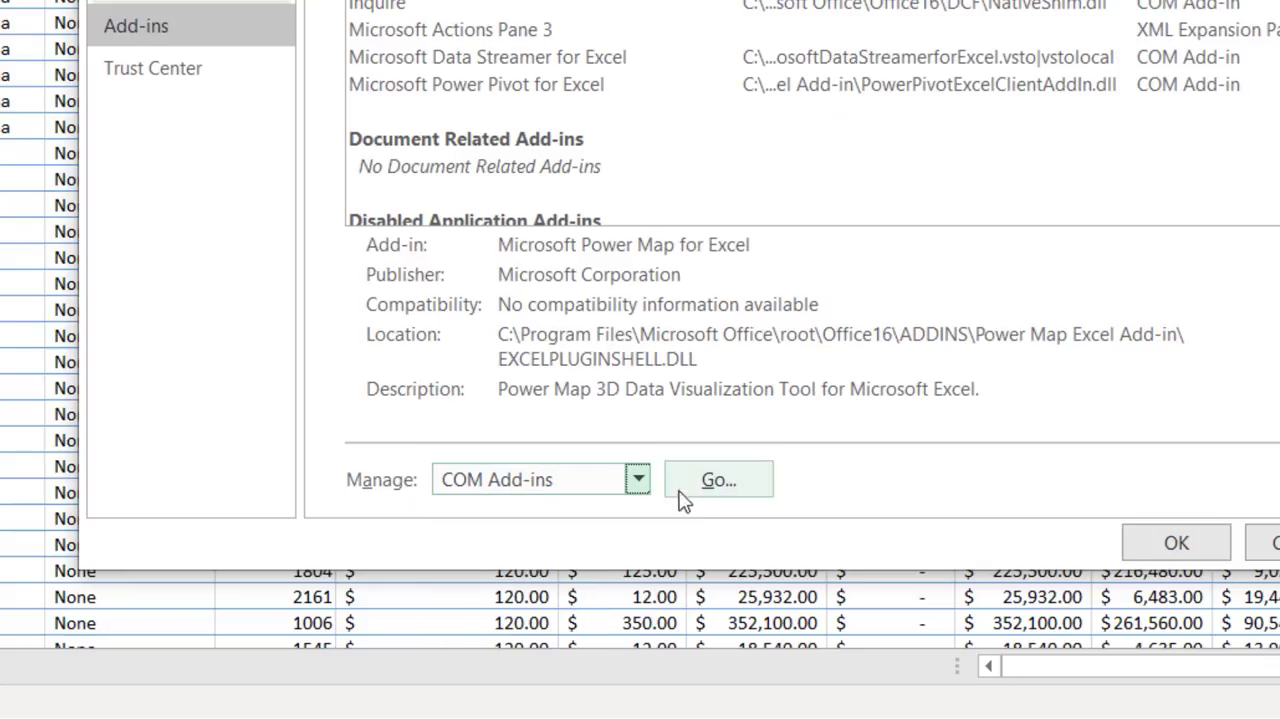
click(717, 479)
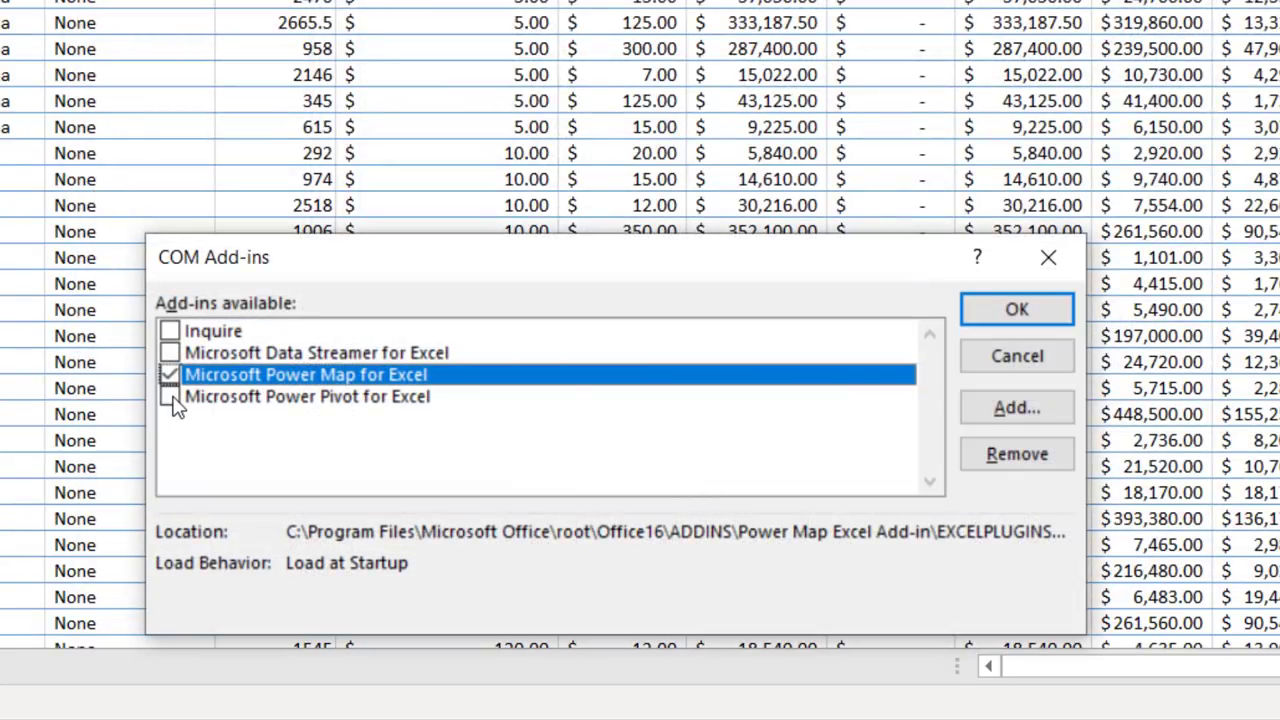
click(170, 396)
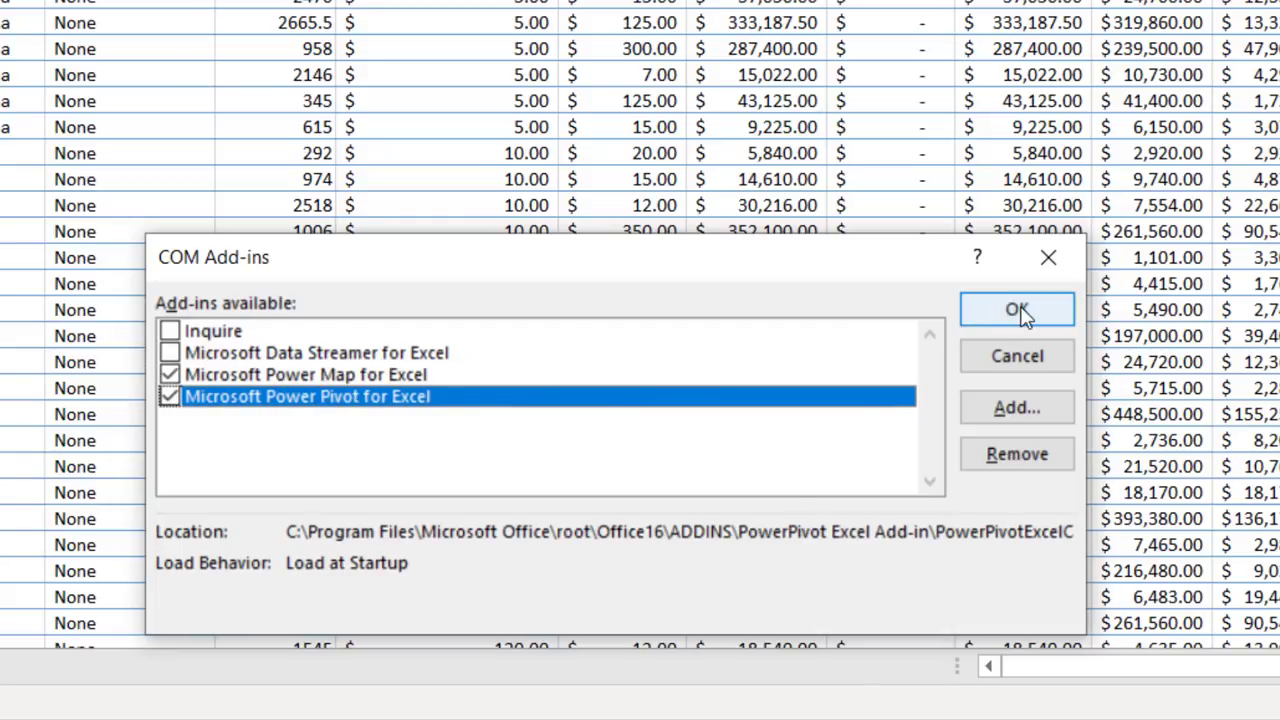
click(1016, 309)
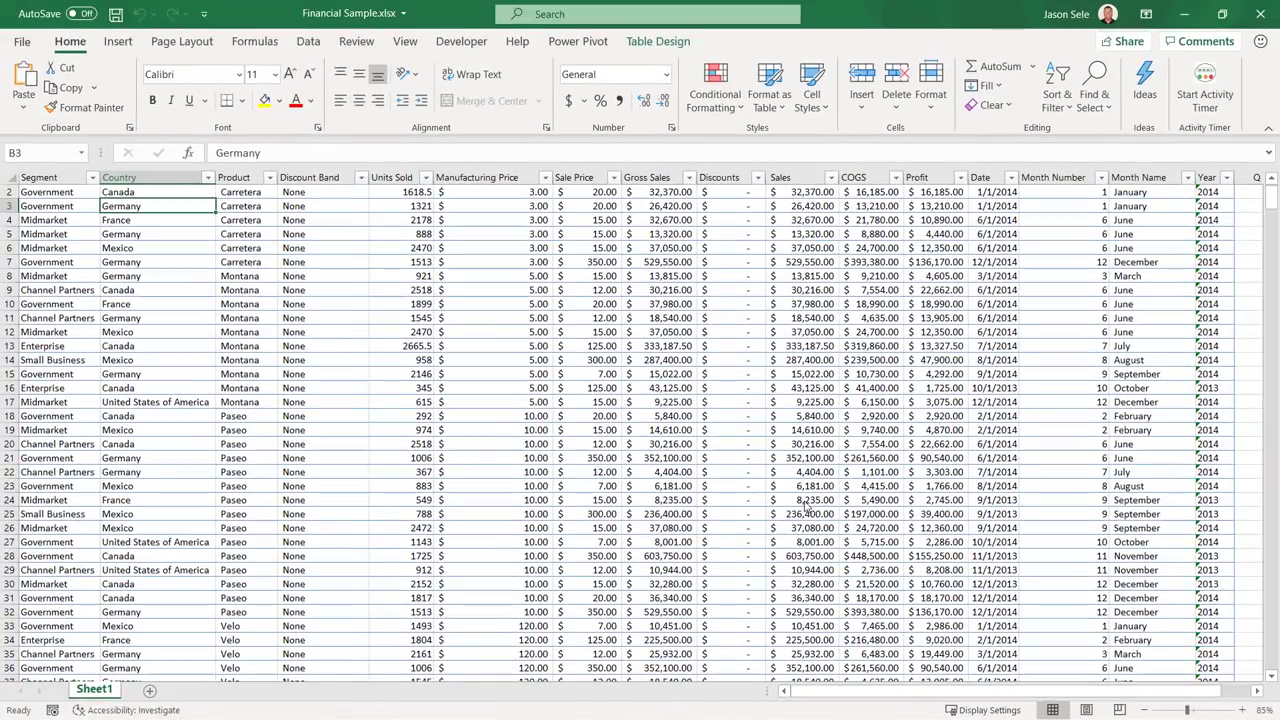
Add the financials table to the Power Pivot data model
click(577, 41)
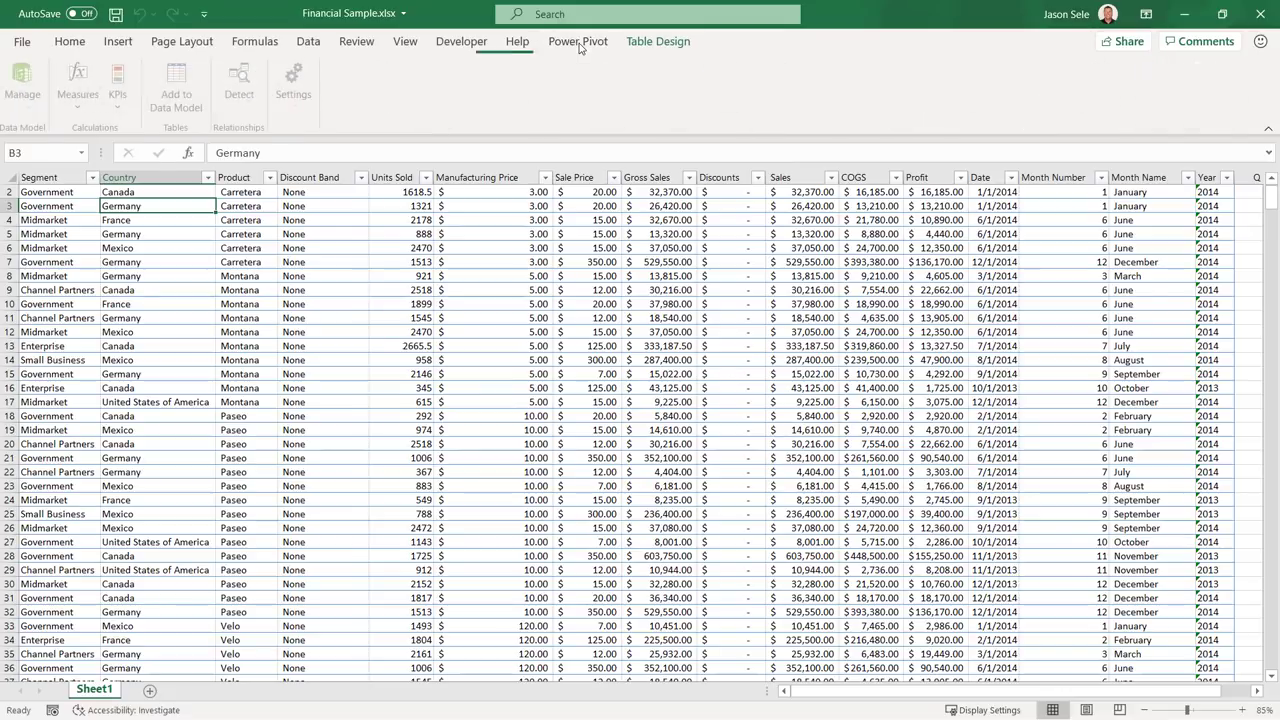
click(577, 41)
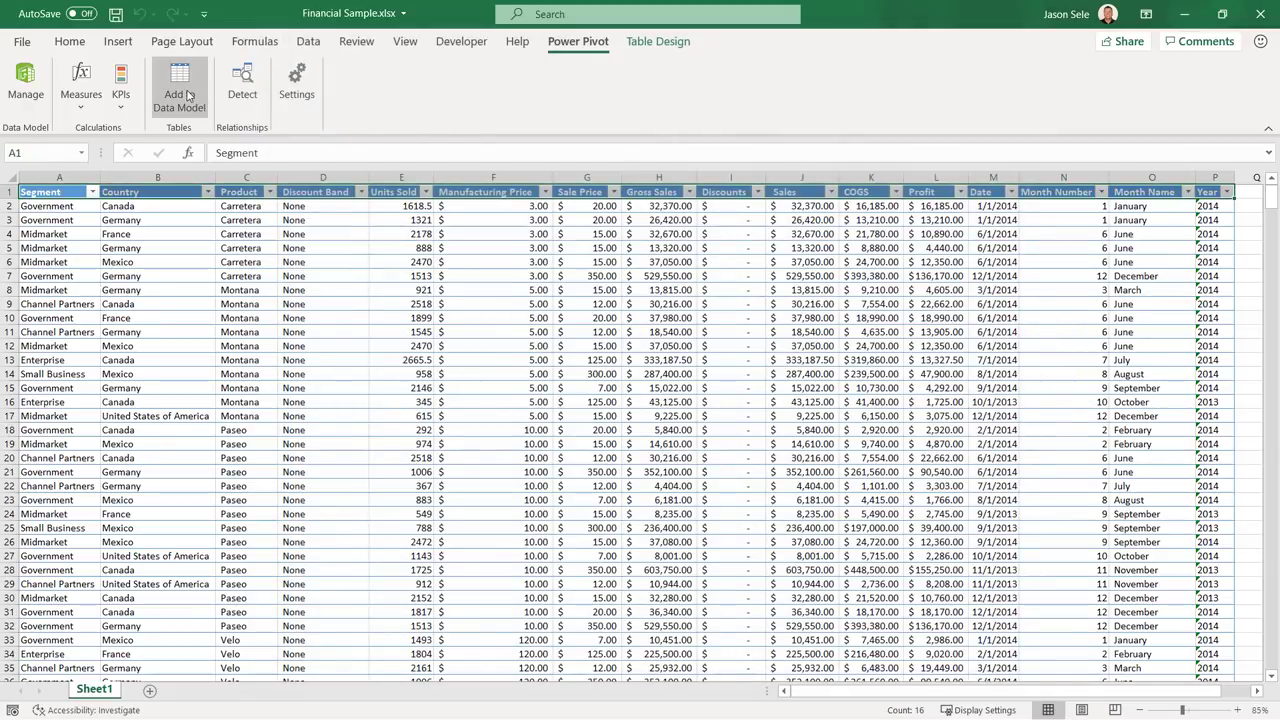
click(179, 85)
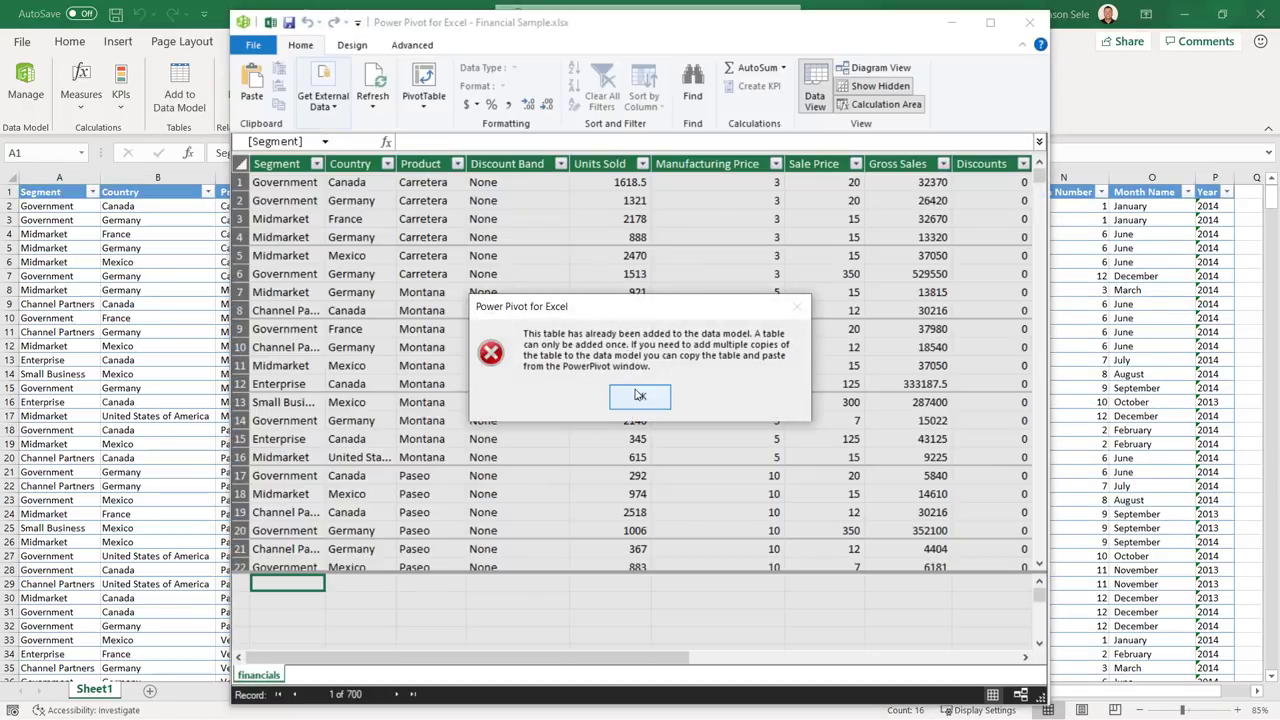
click(639, 396)
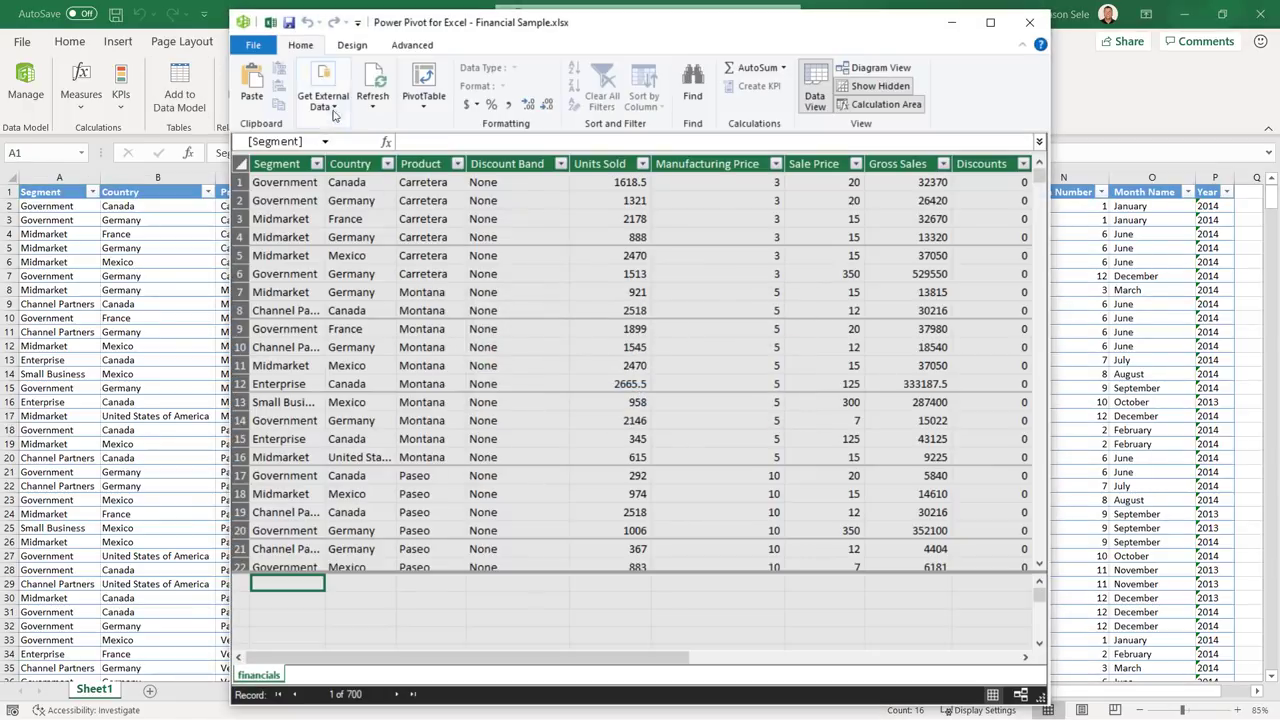
Browse the Get External Data sources, then show the PivotTable dropdown options
click(323, 90)
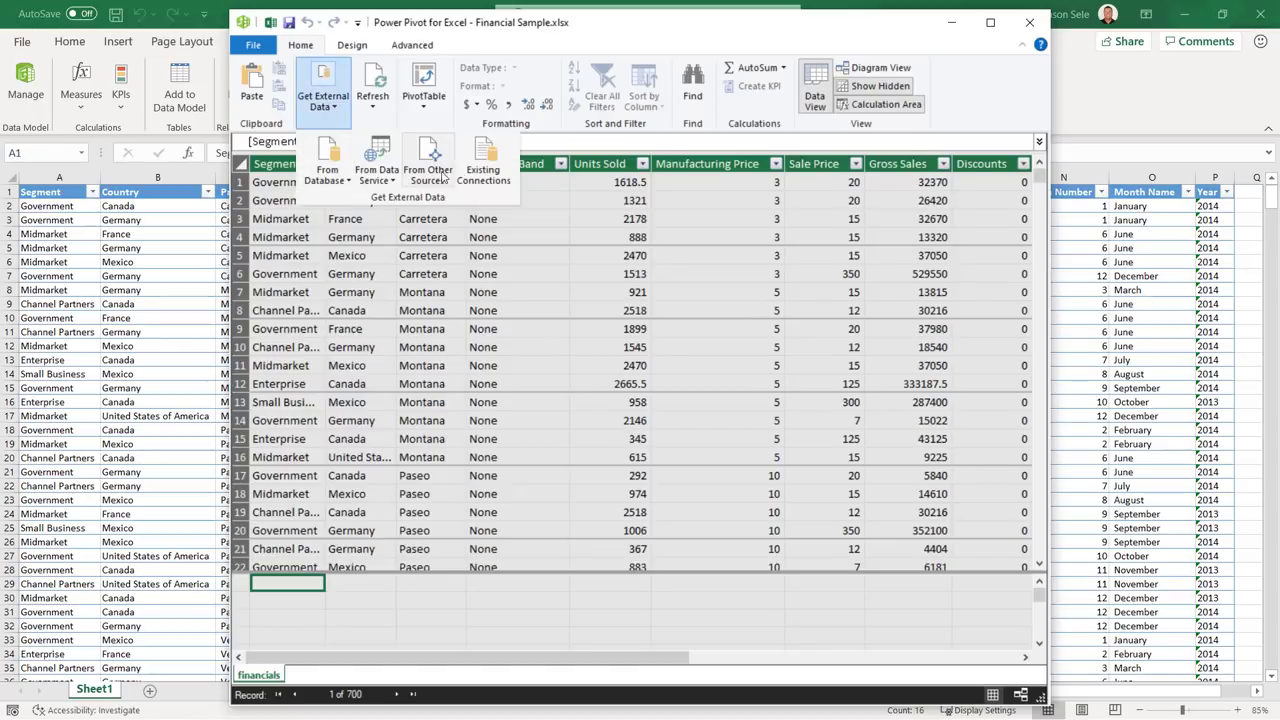
click(322, 88)
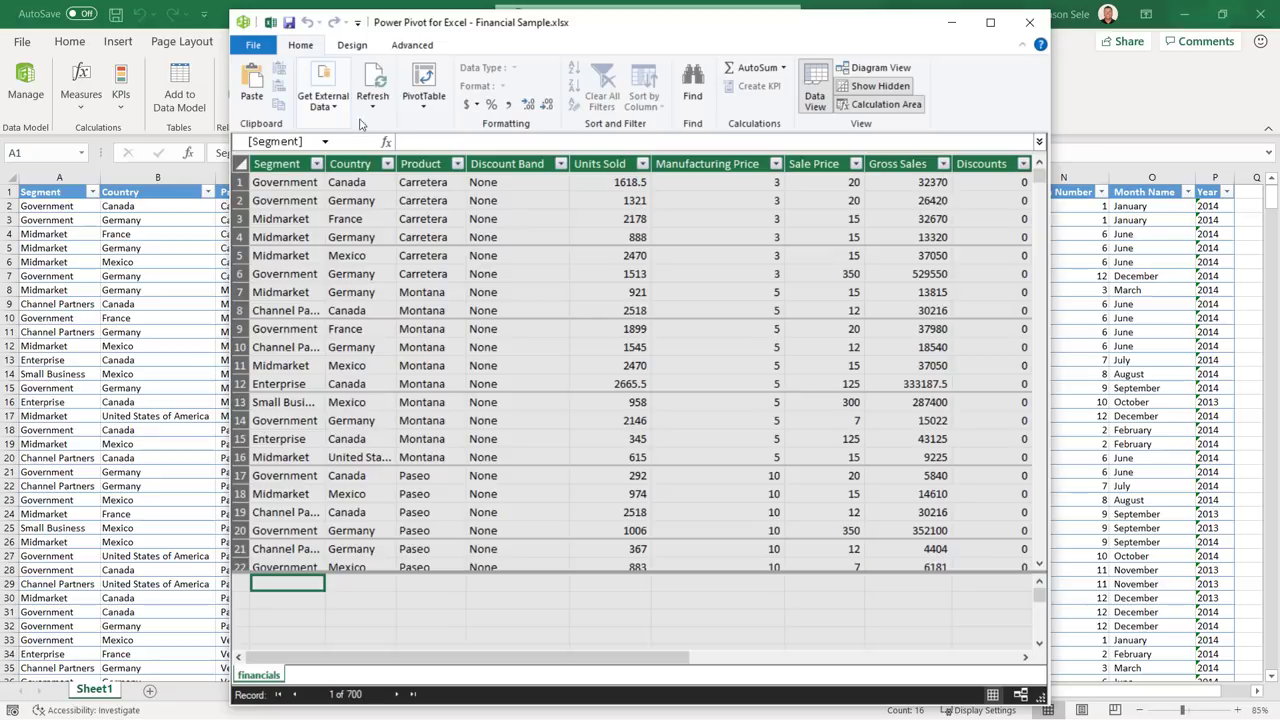
click(423, 85)
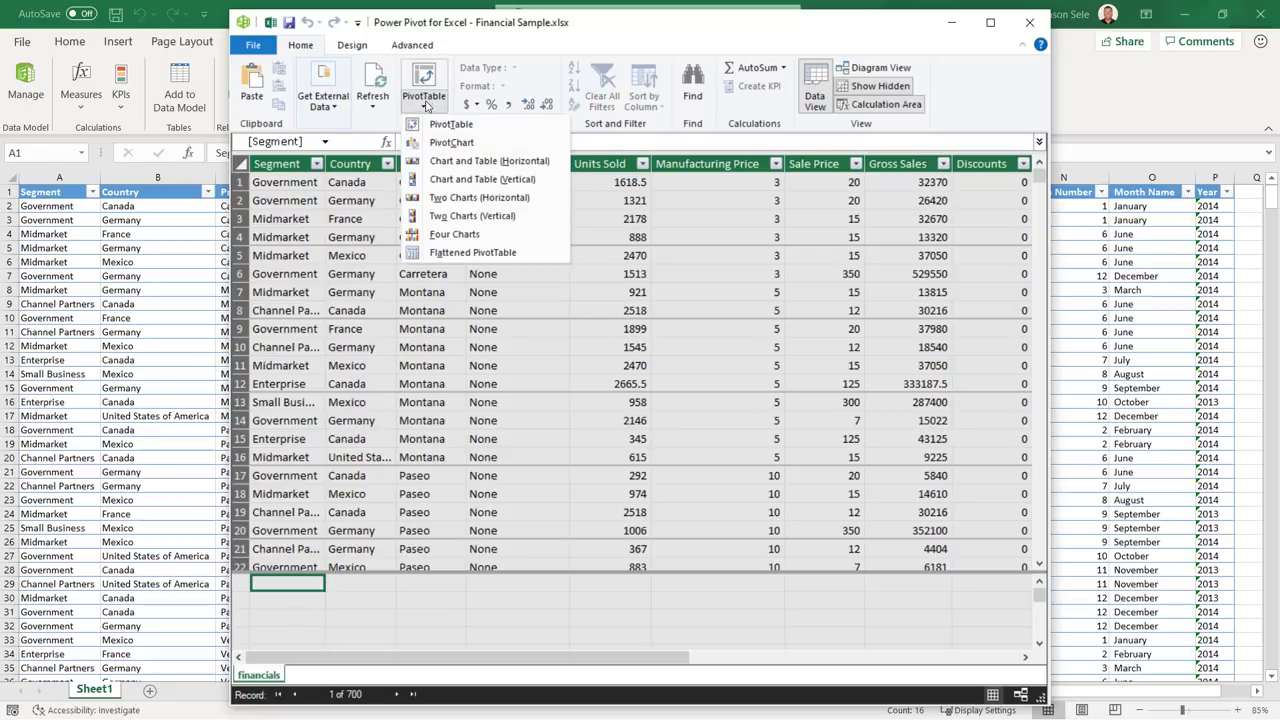
mouse_move(451, 142)
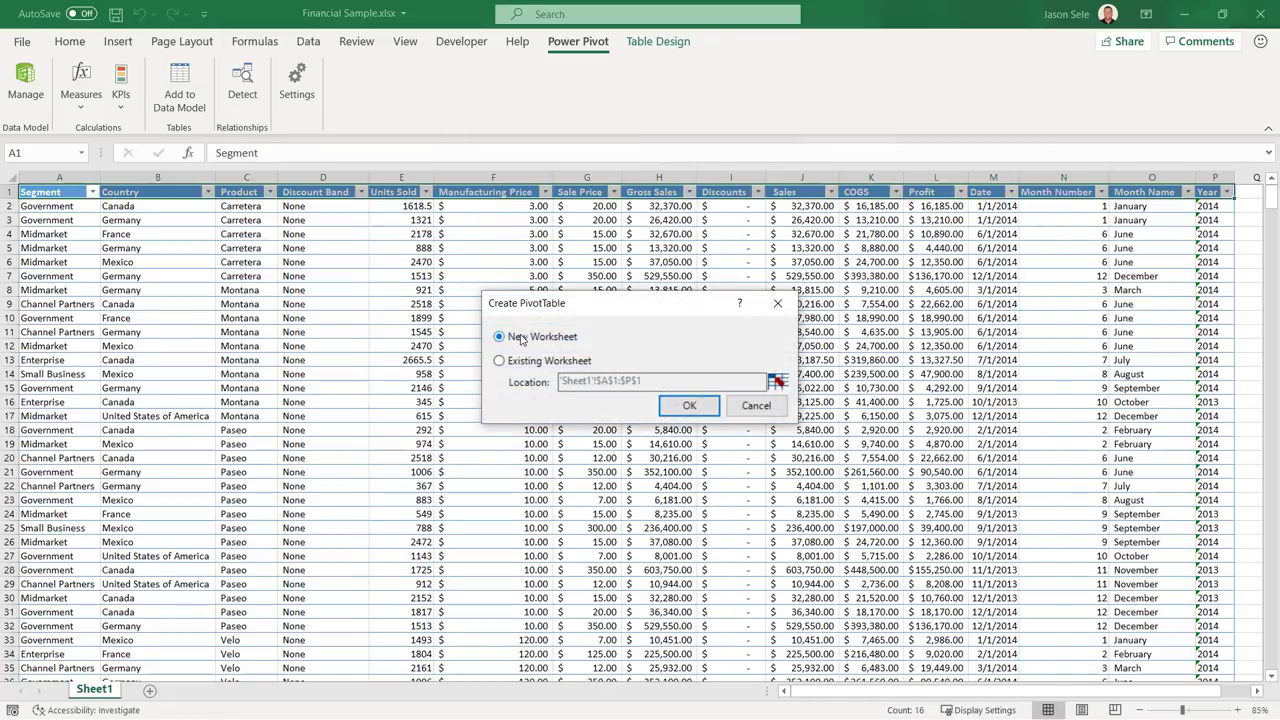
Build a new-sheet PivotTable from financials with Product rows summing Units Sold
click(688, 405)
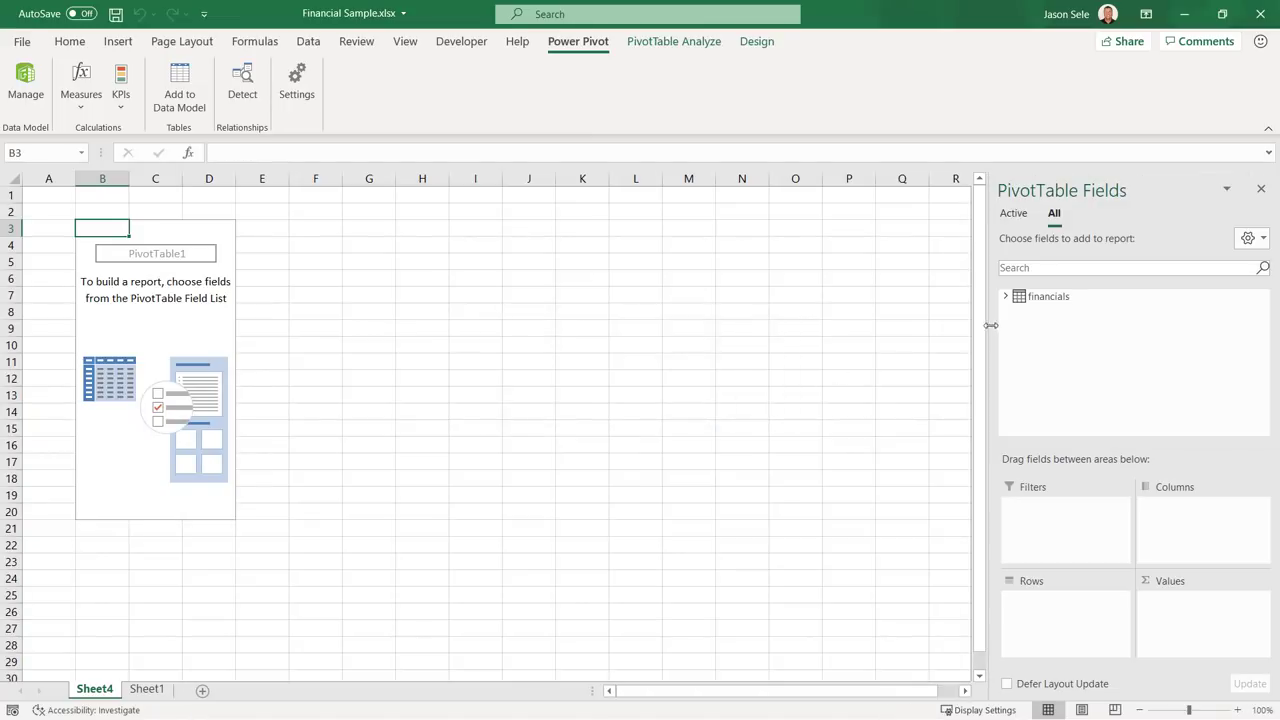
click(1006, 296)
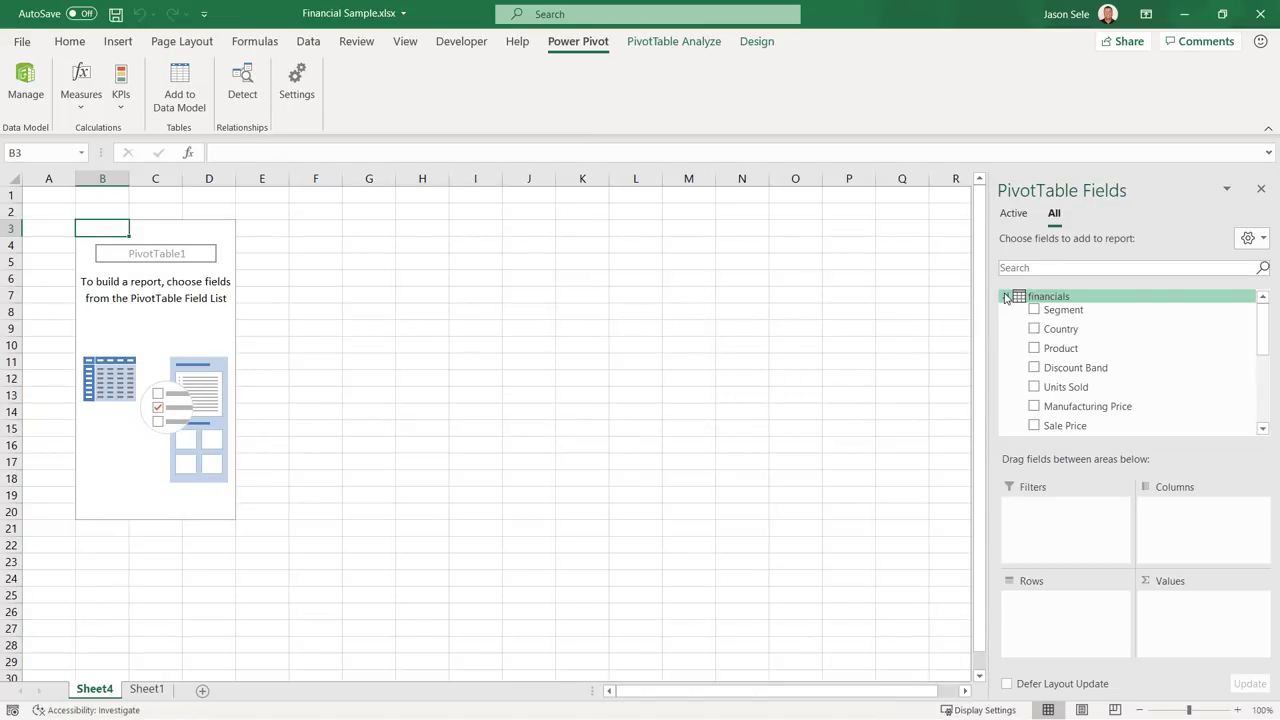
click(1034, 347)
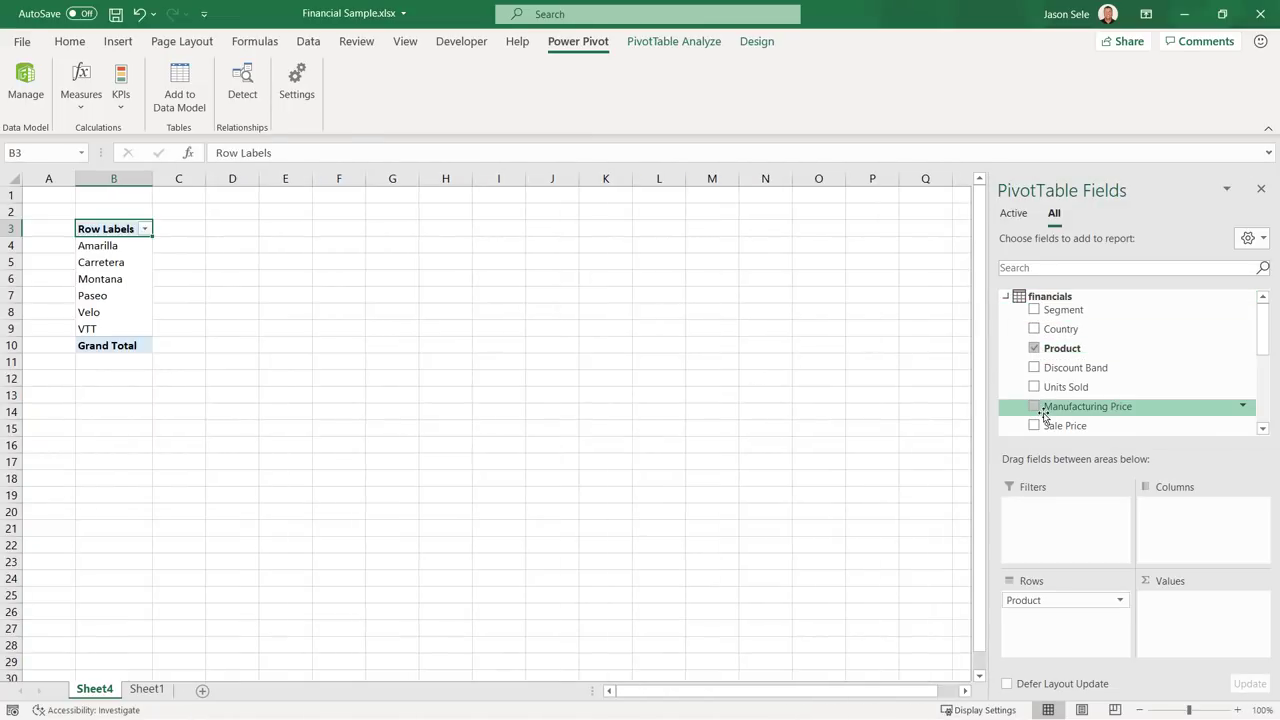
click(1034, 386)
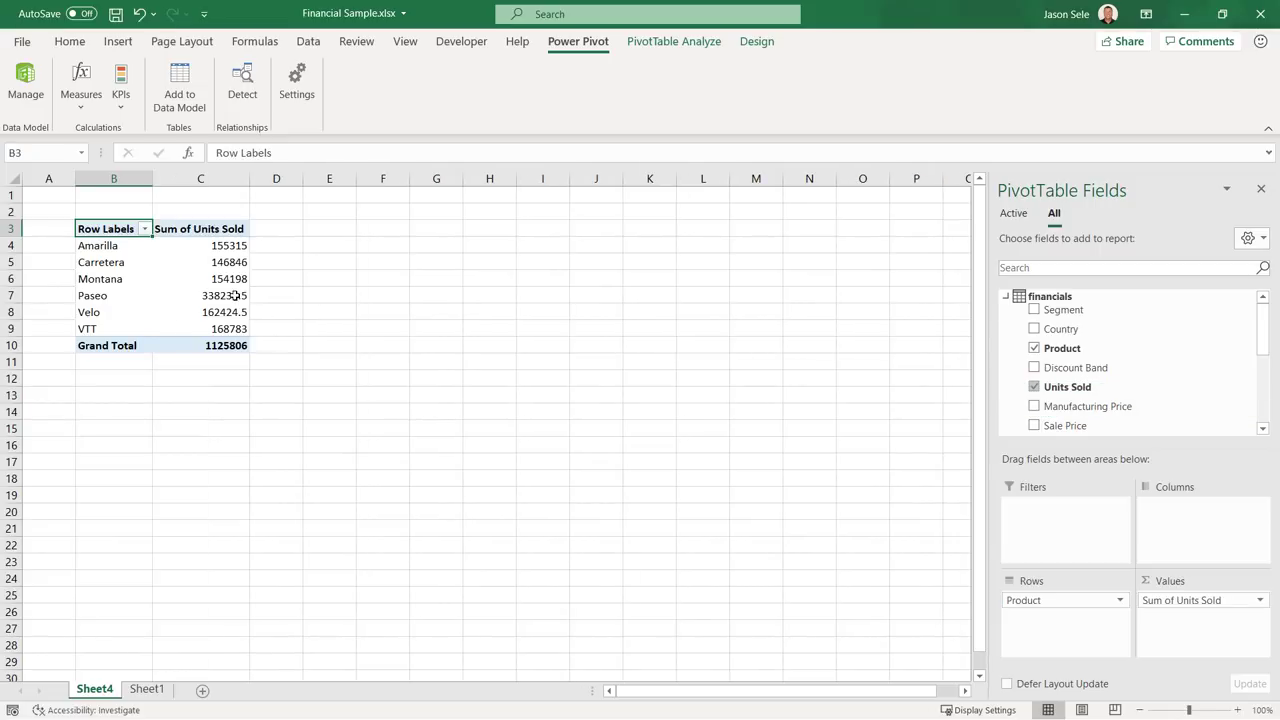
mouse_move(224, 295)
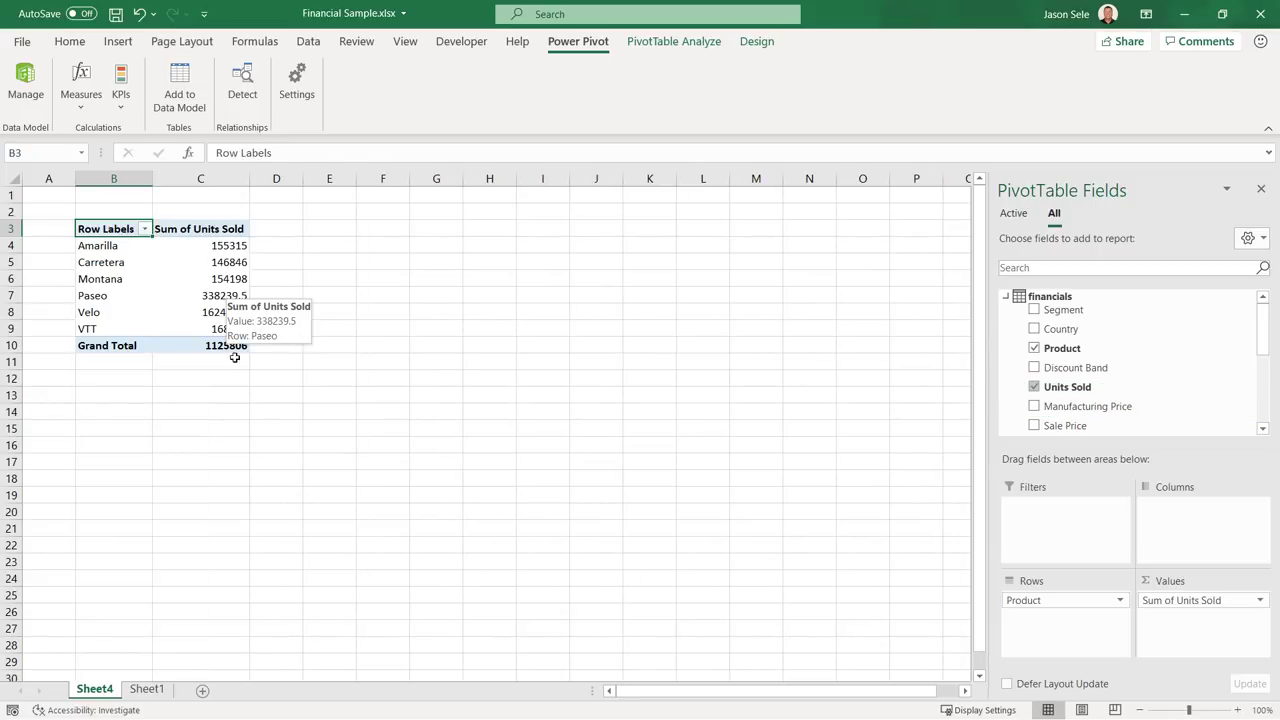
From the data model, create a new-sheet PivotChart of Units Sold by Product
click(146, 688)
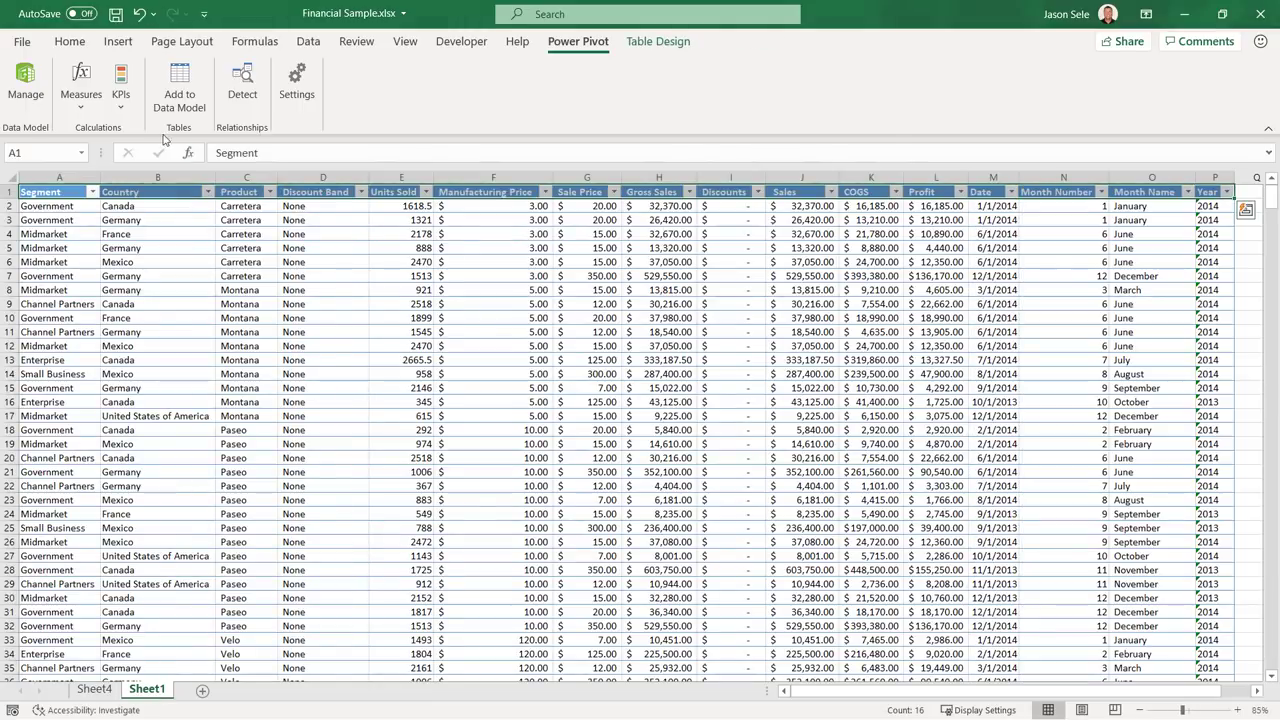
click(423, 85)
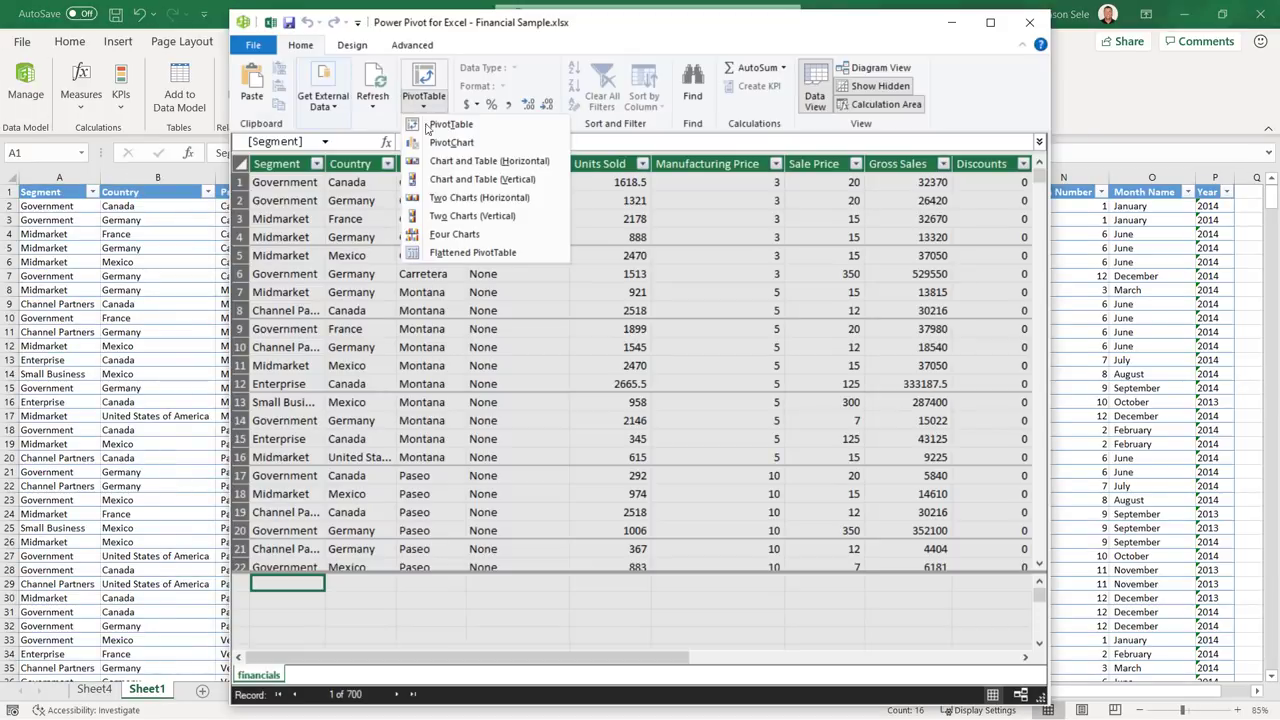
click(451, 142)
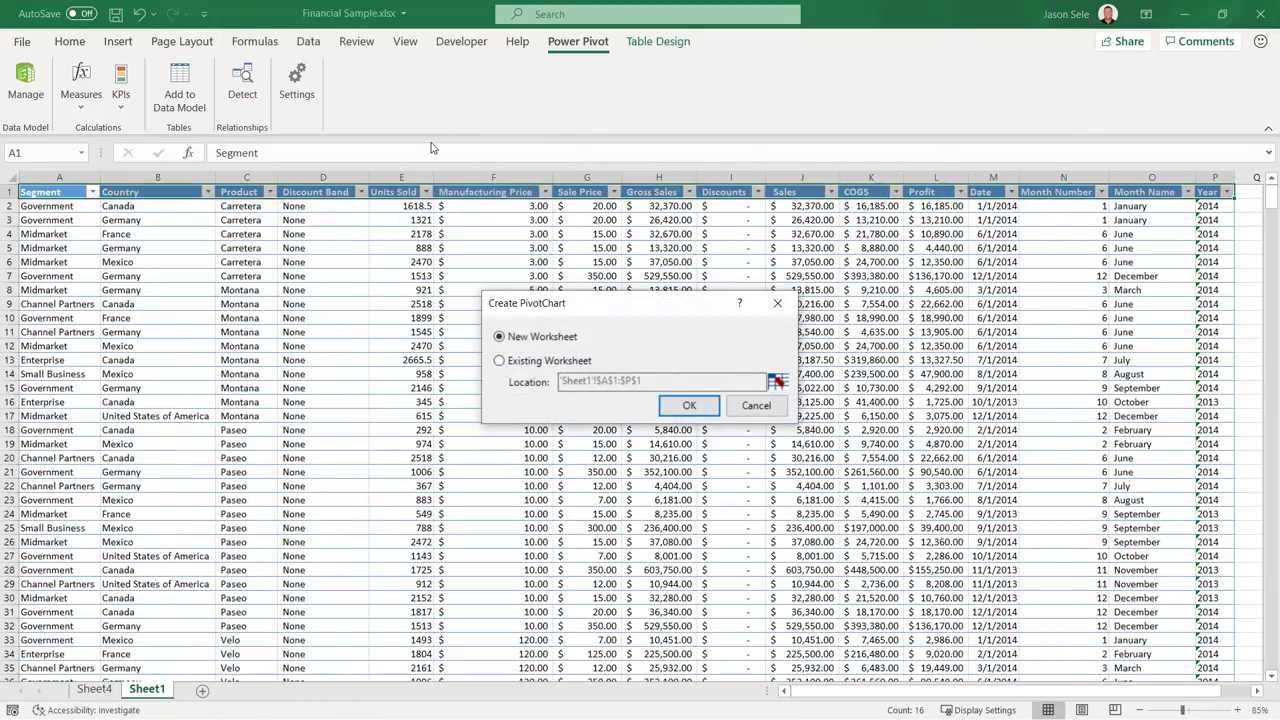
click(688, 405)
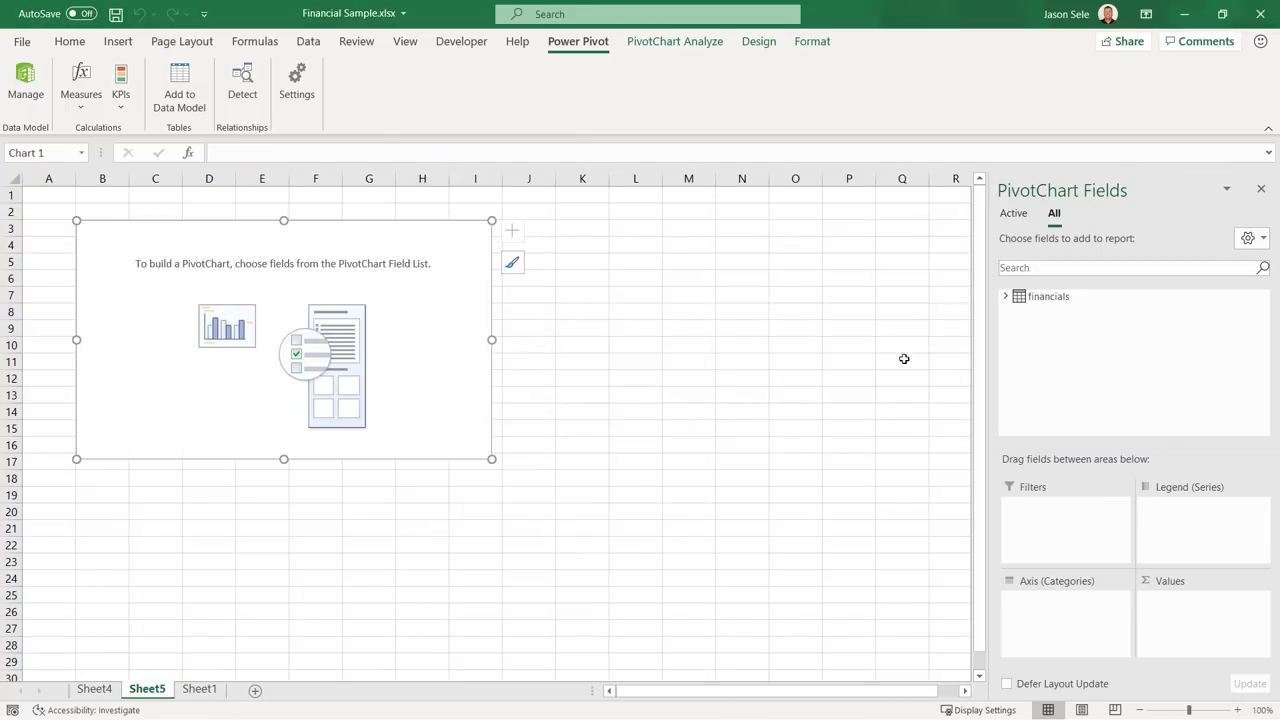
click(1006, 296)
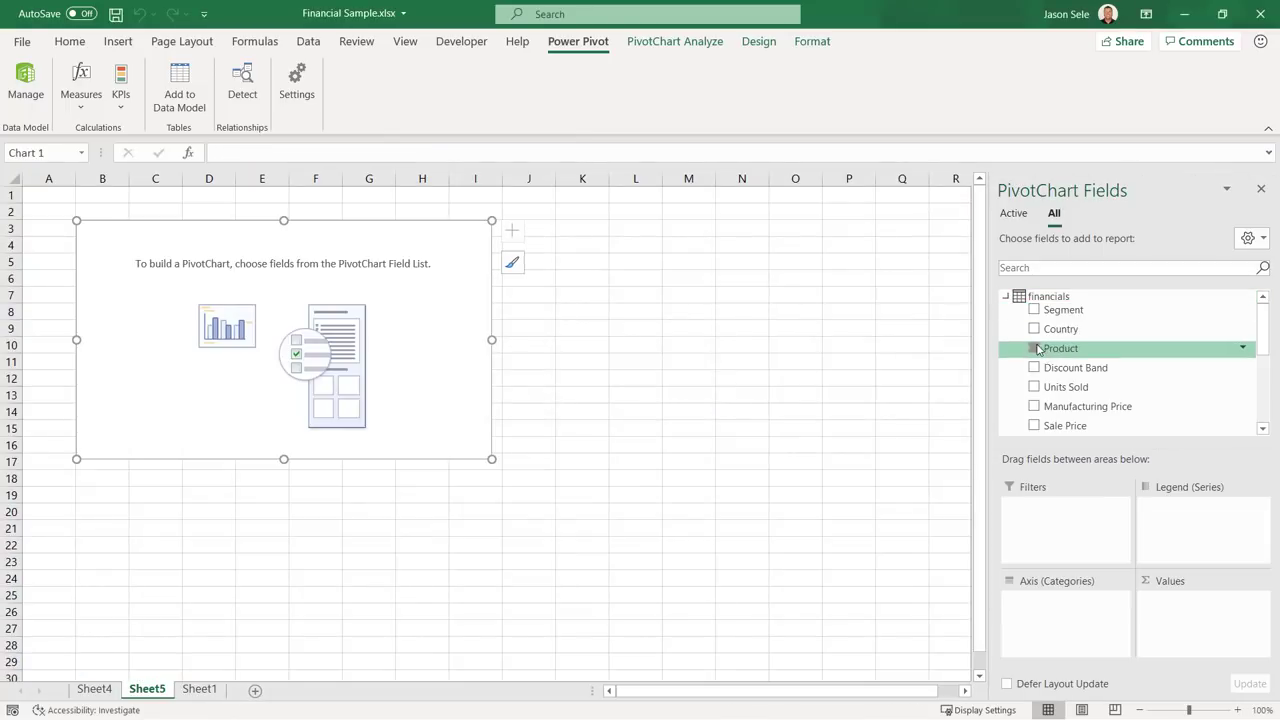
click(1034, 348)
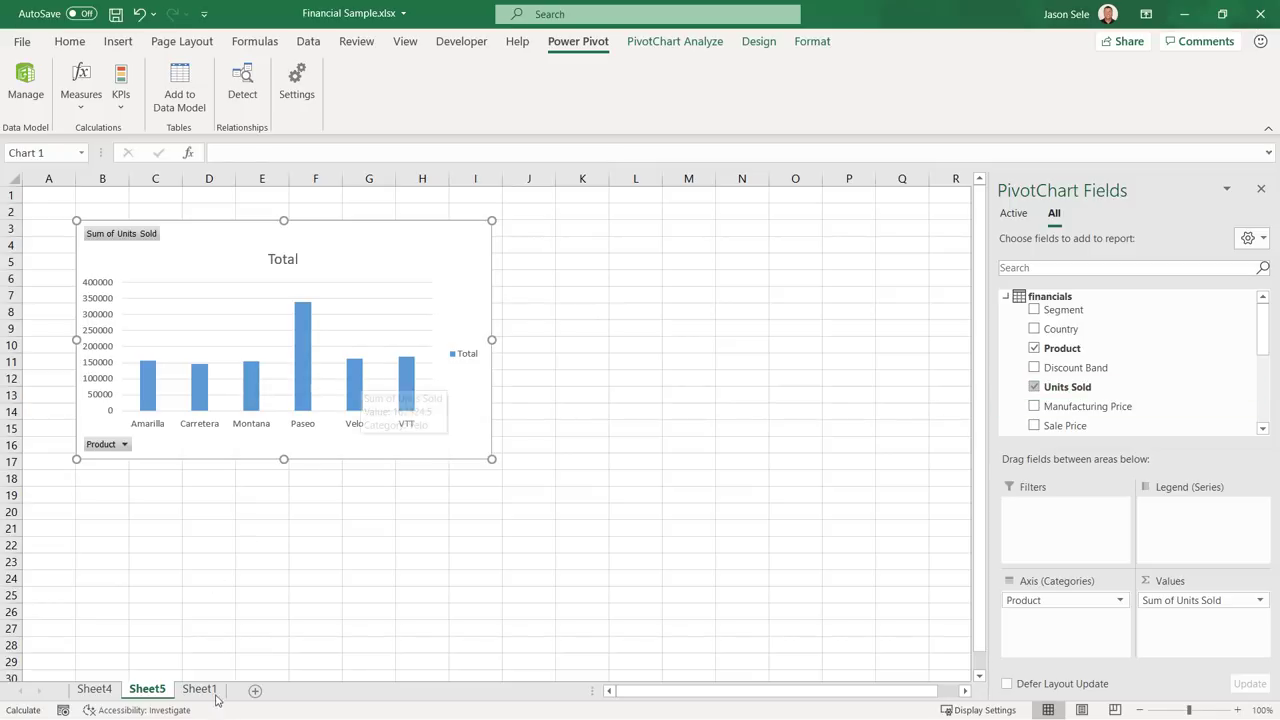
click(26, 85)
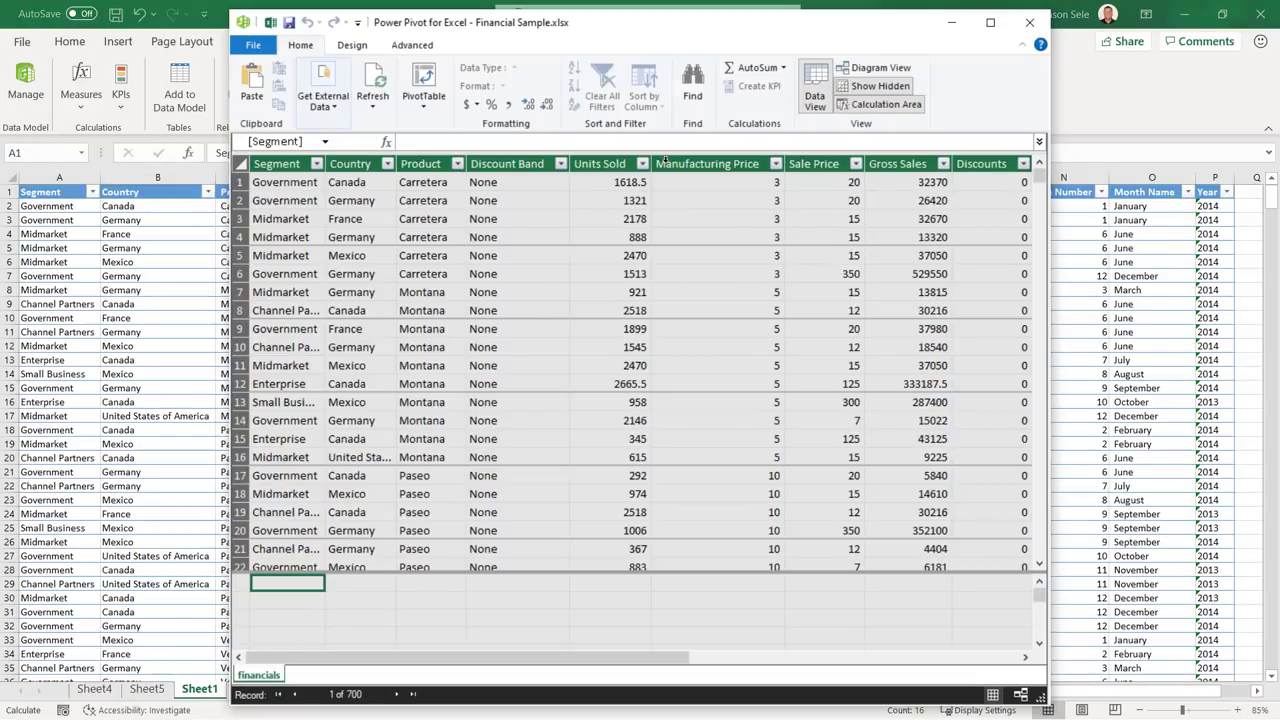
mouse_move(871, 67)
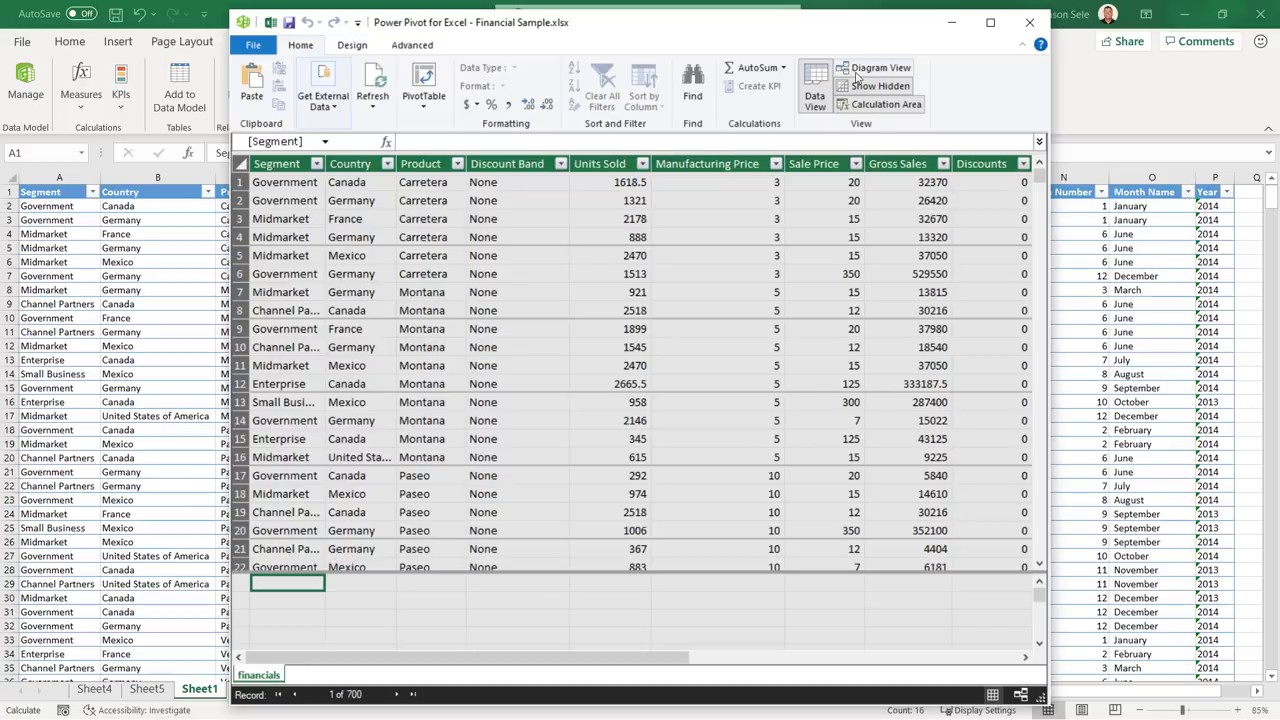
Switch Power Pivot to Diagram View showing the financials table fields
click(881, 67)
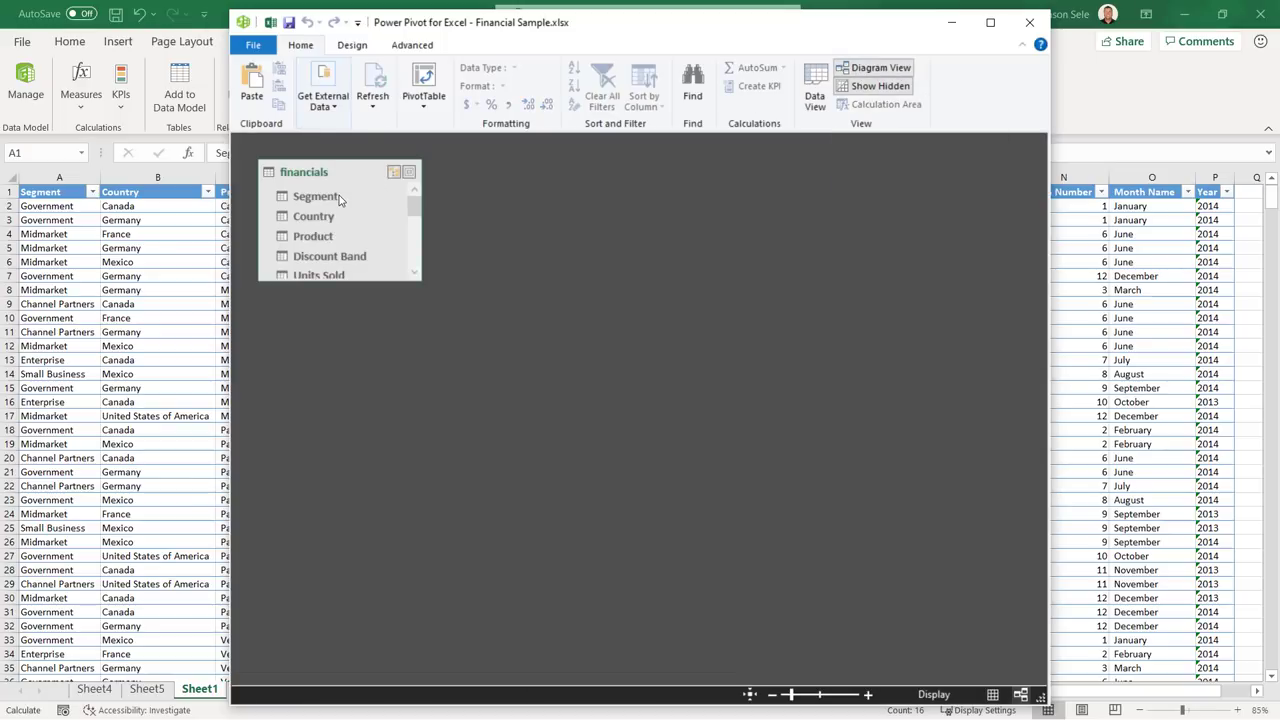
mouse_move(325, 201)
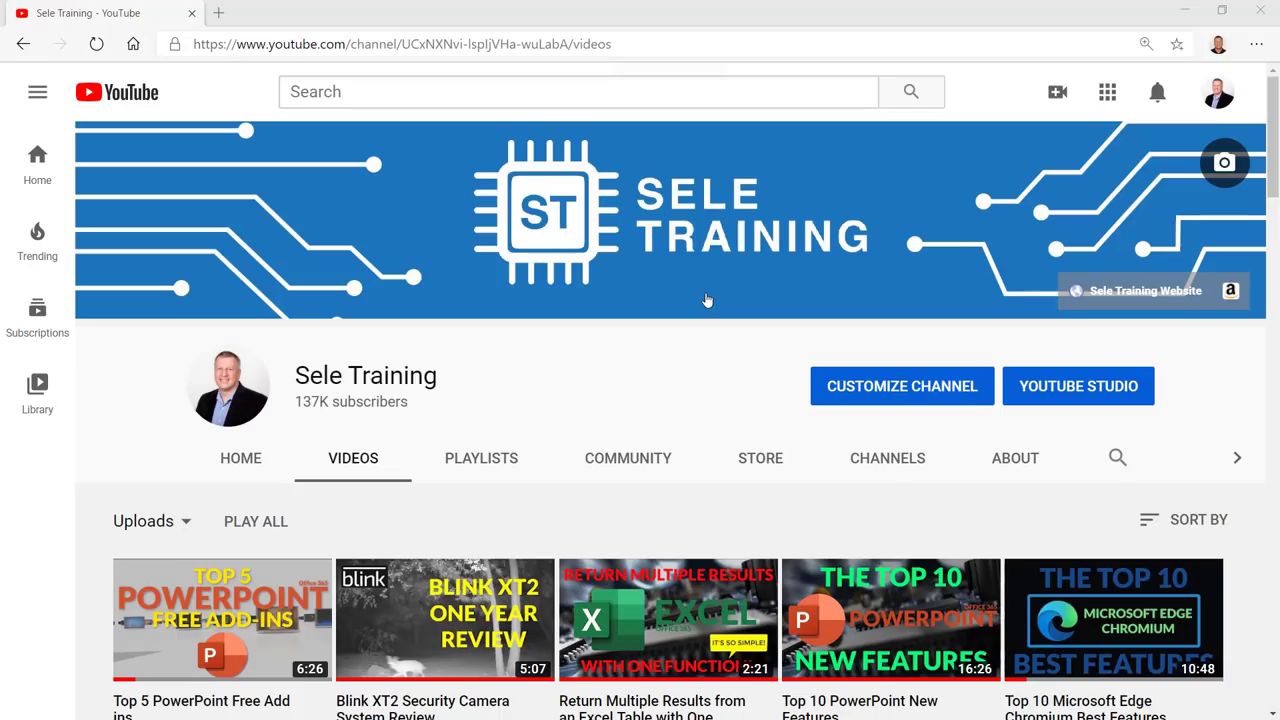
scroll(down, 3)
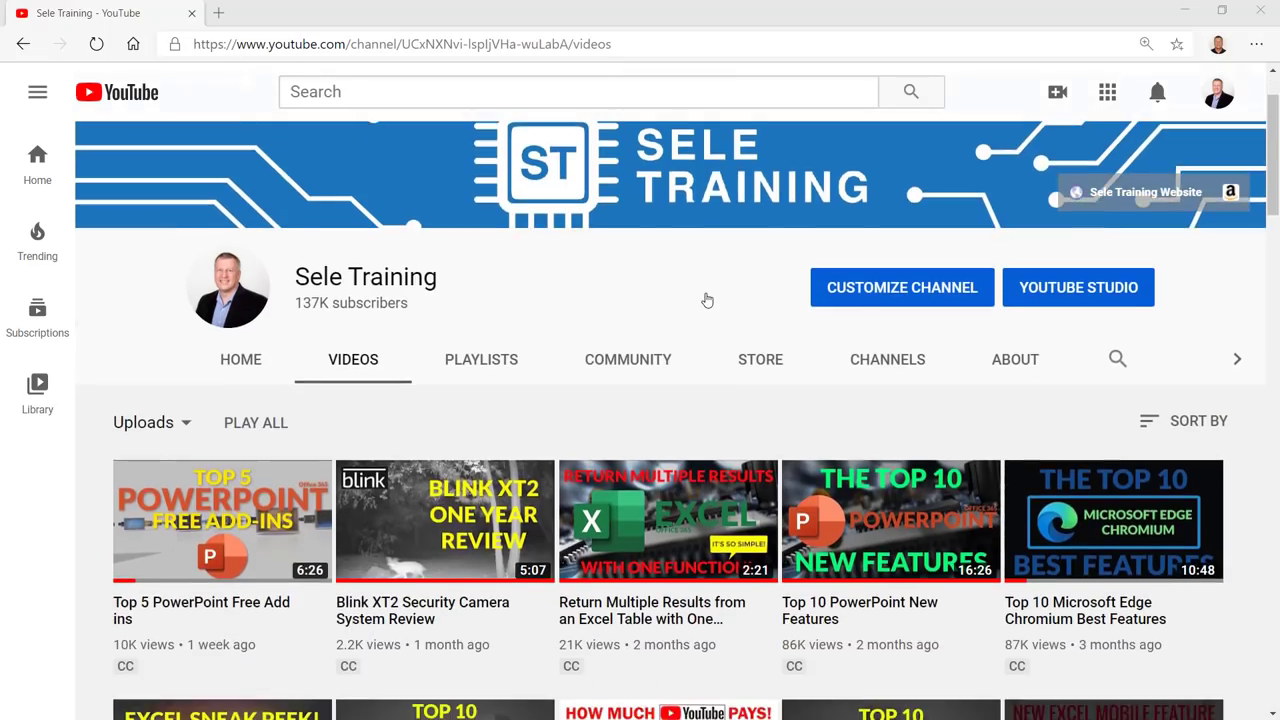
scroll(down, 3)
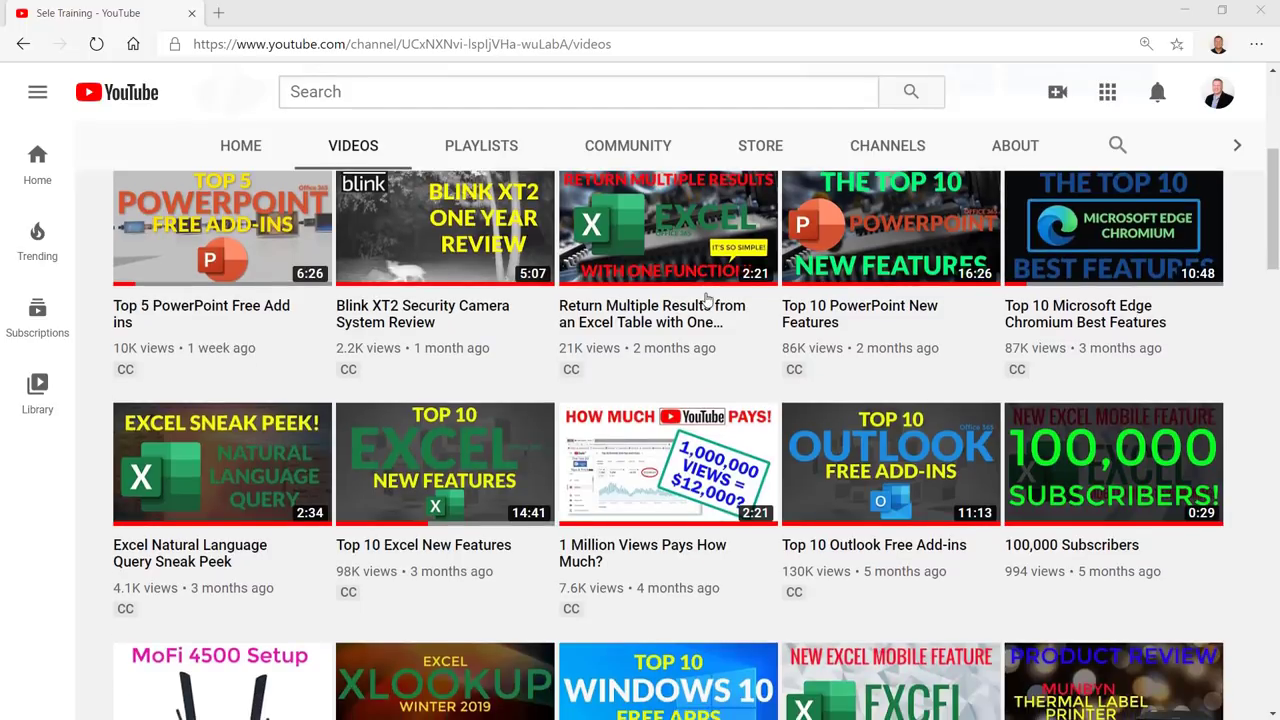
scroll(down, 3)
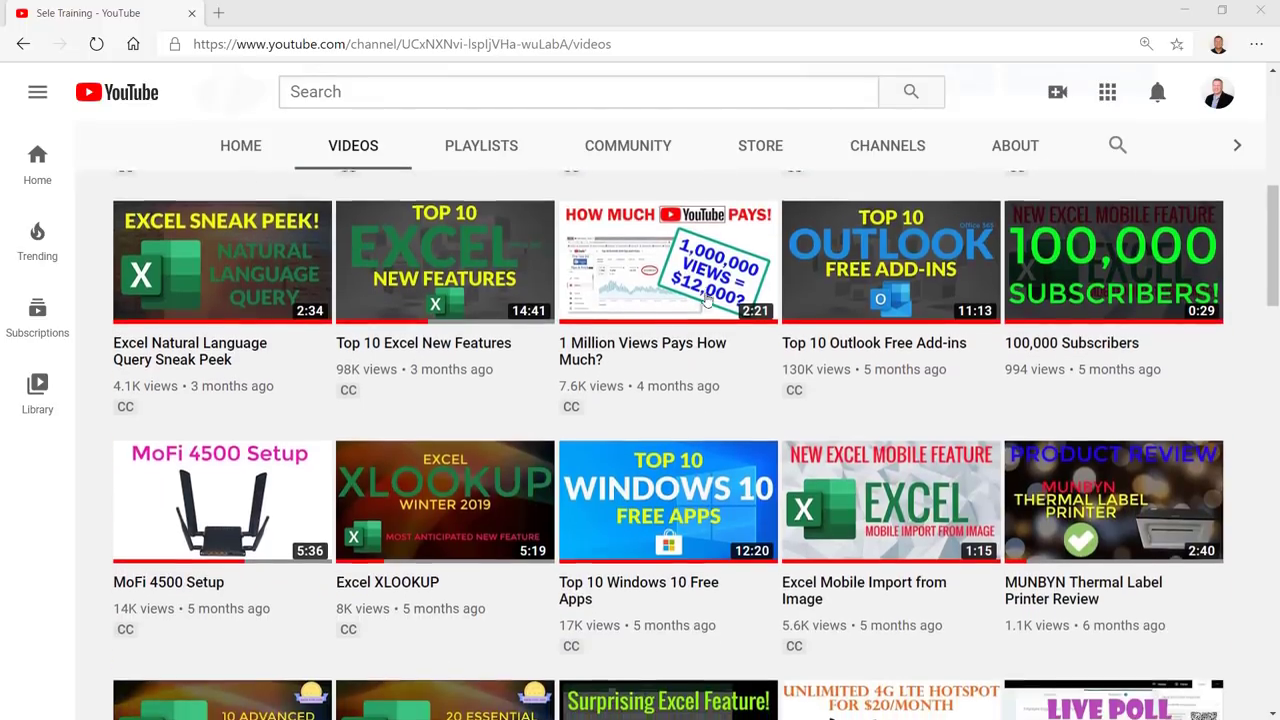
scroll(down, 3)
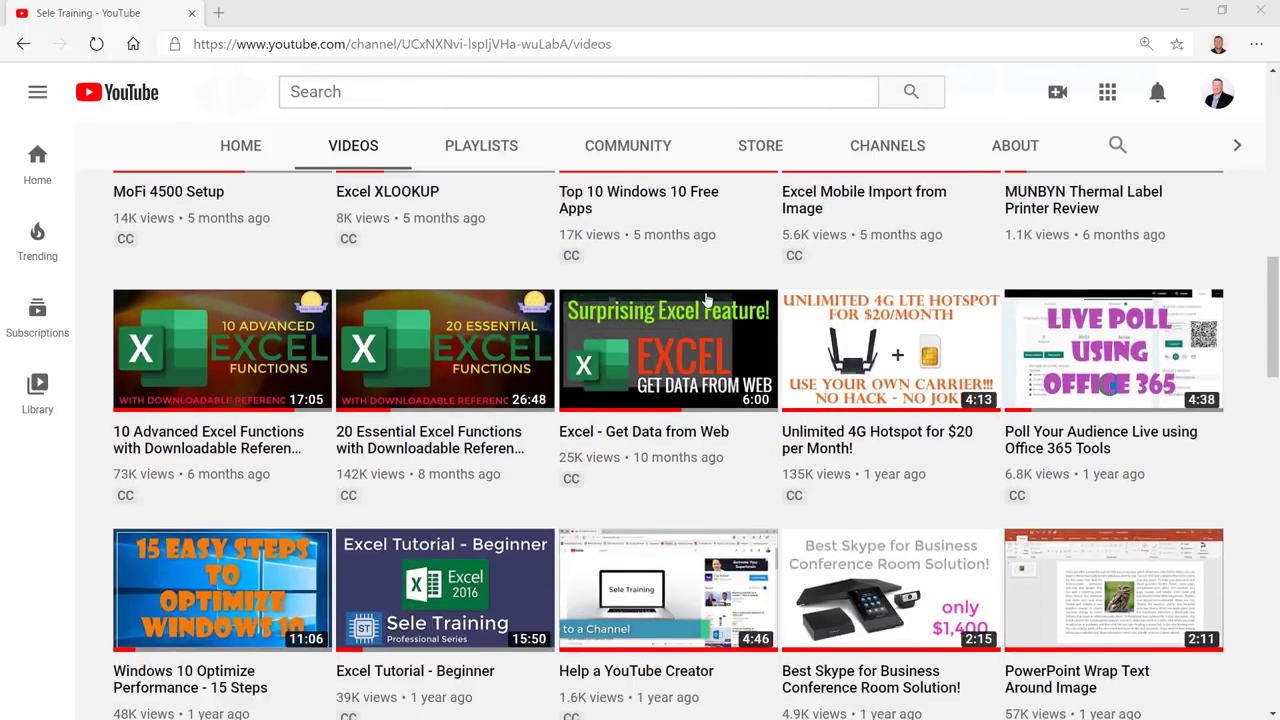
scroll(down, 3)
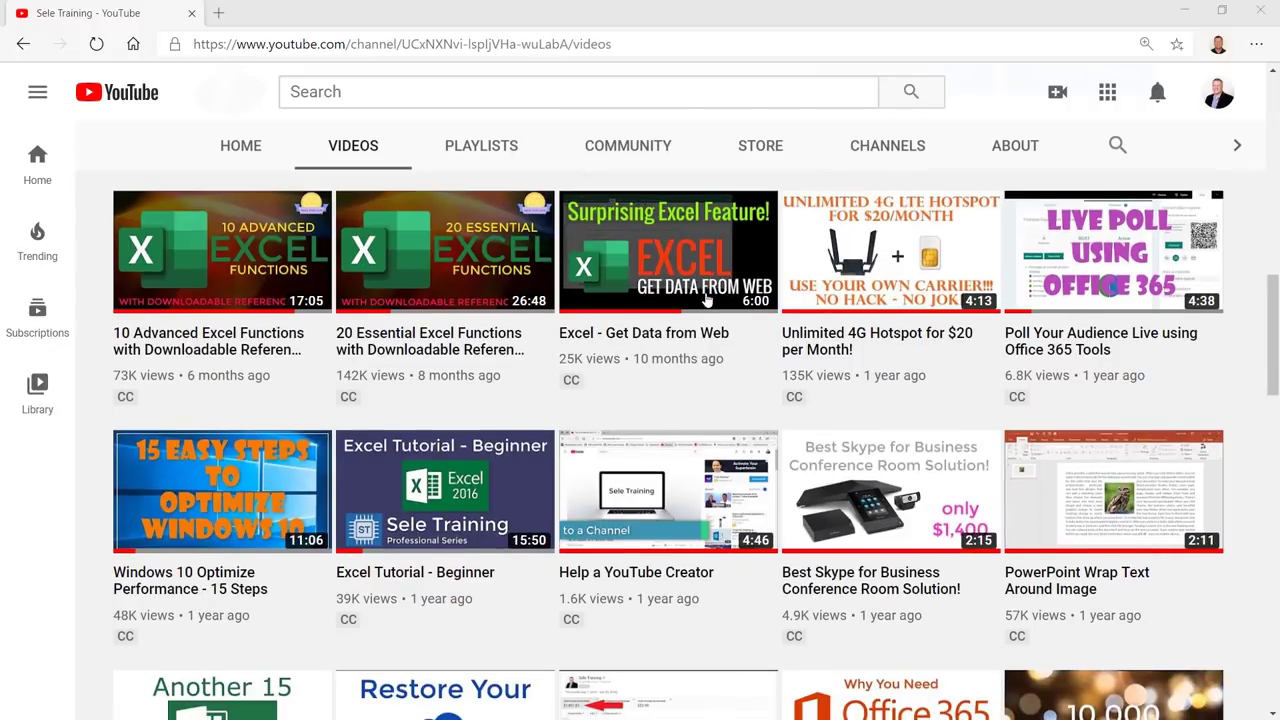